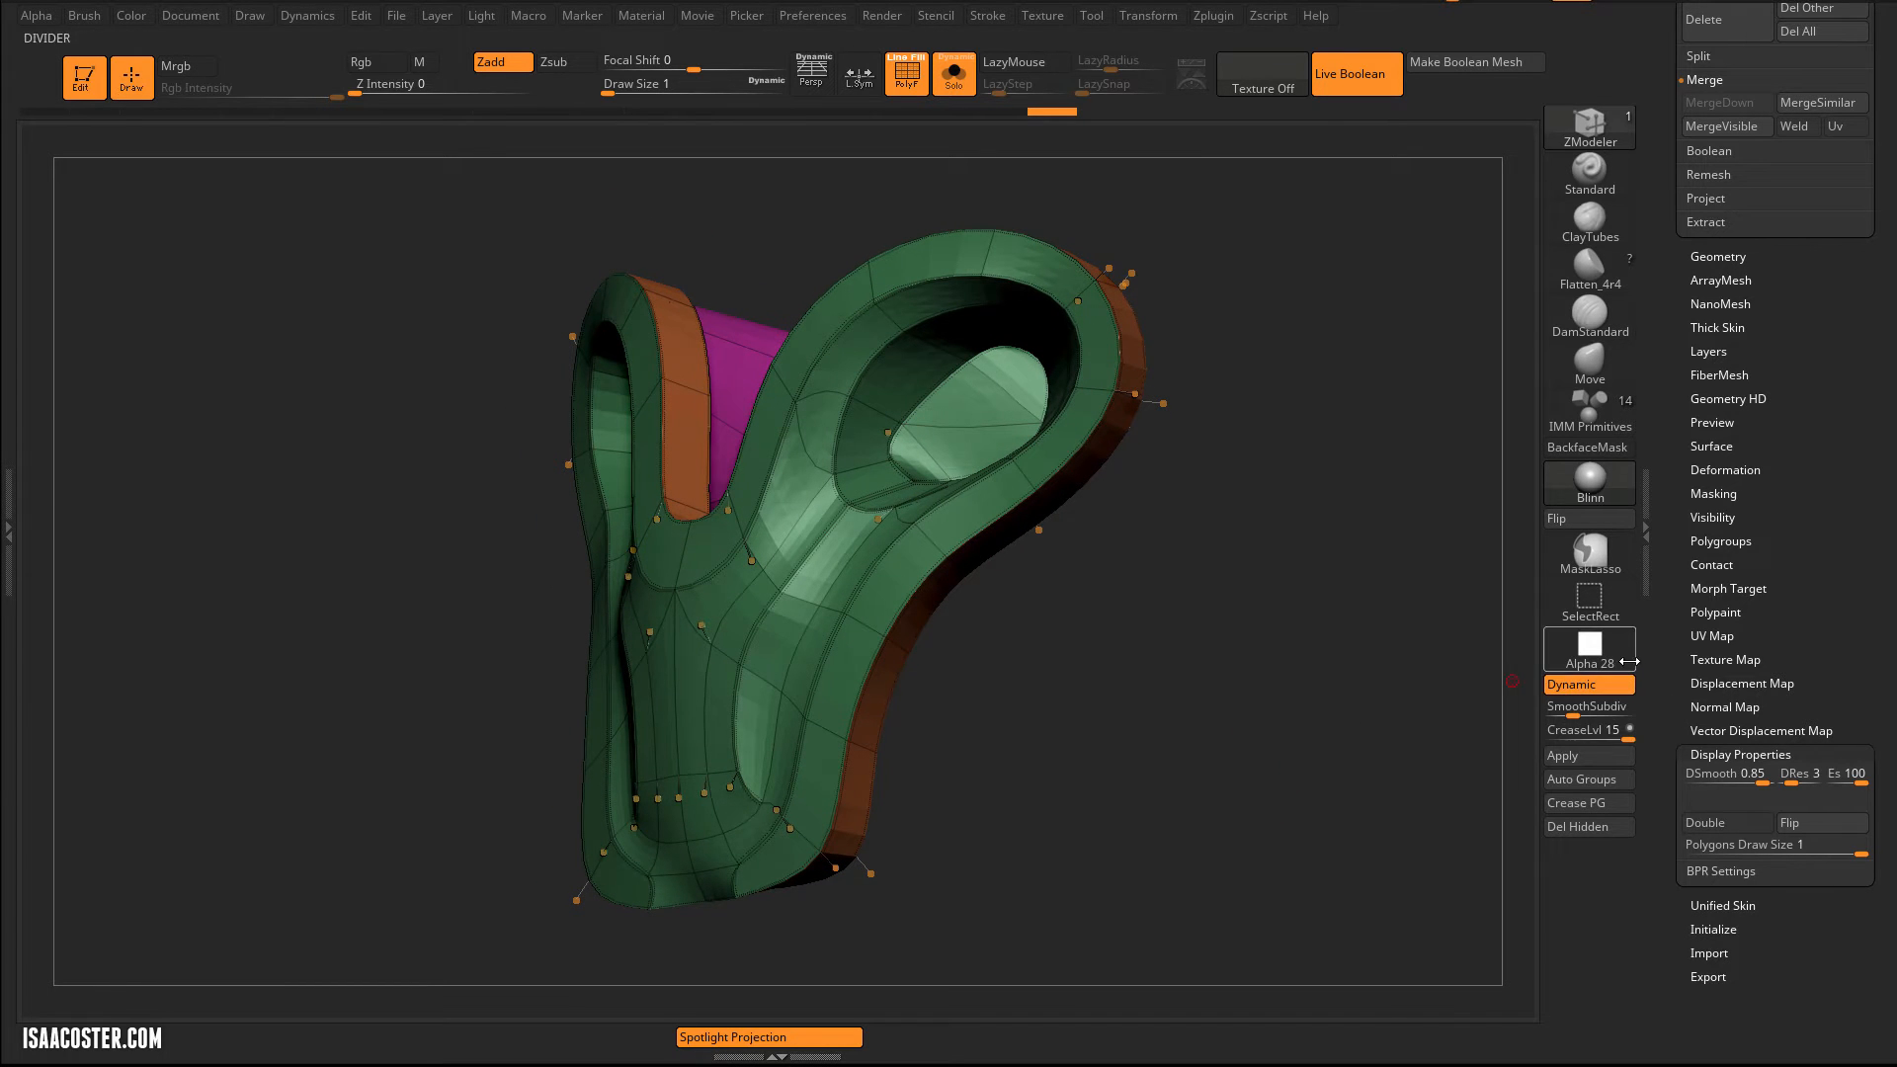
pyautogui.moveTo(1588, 729)
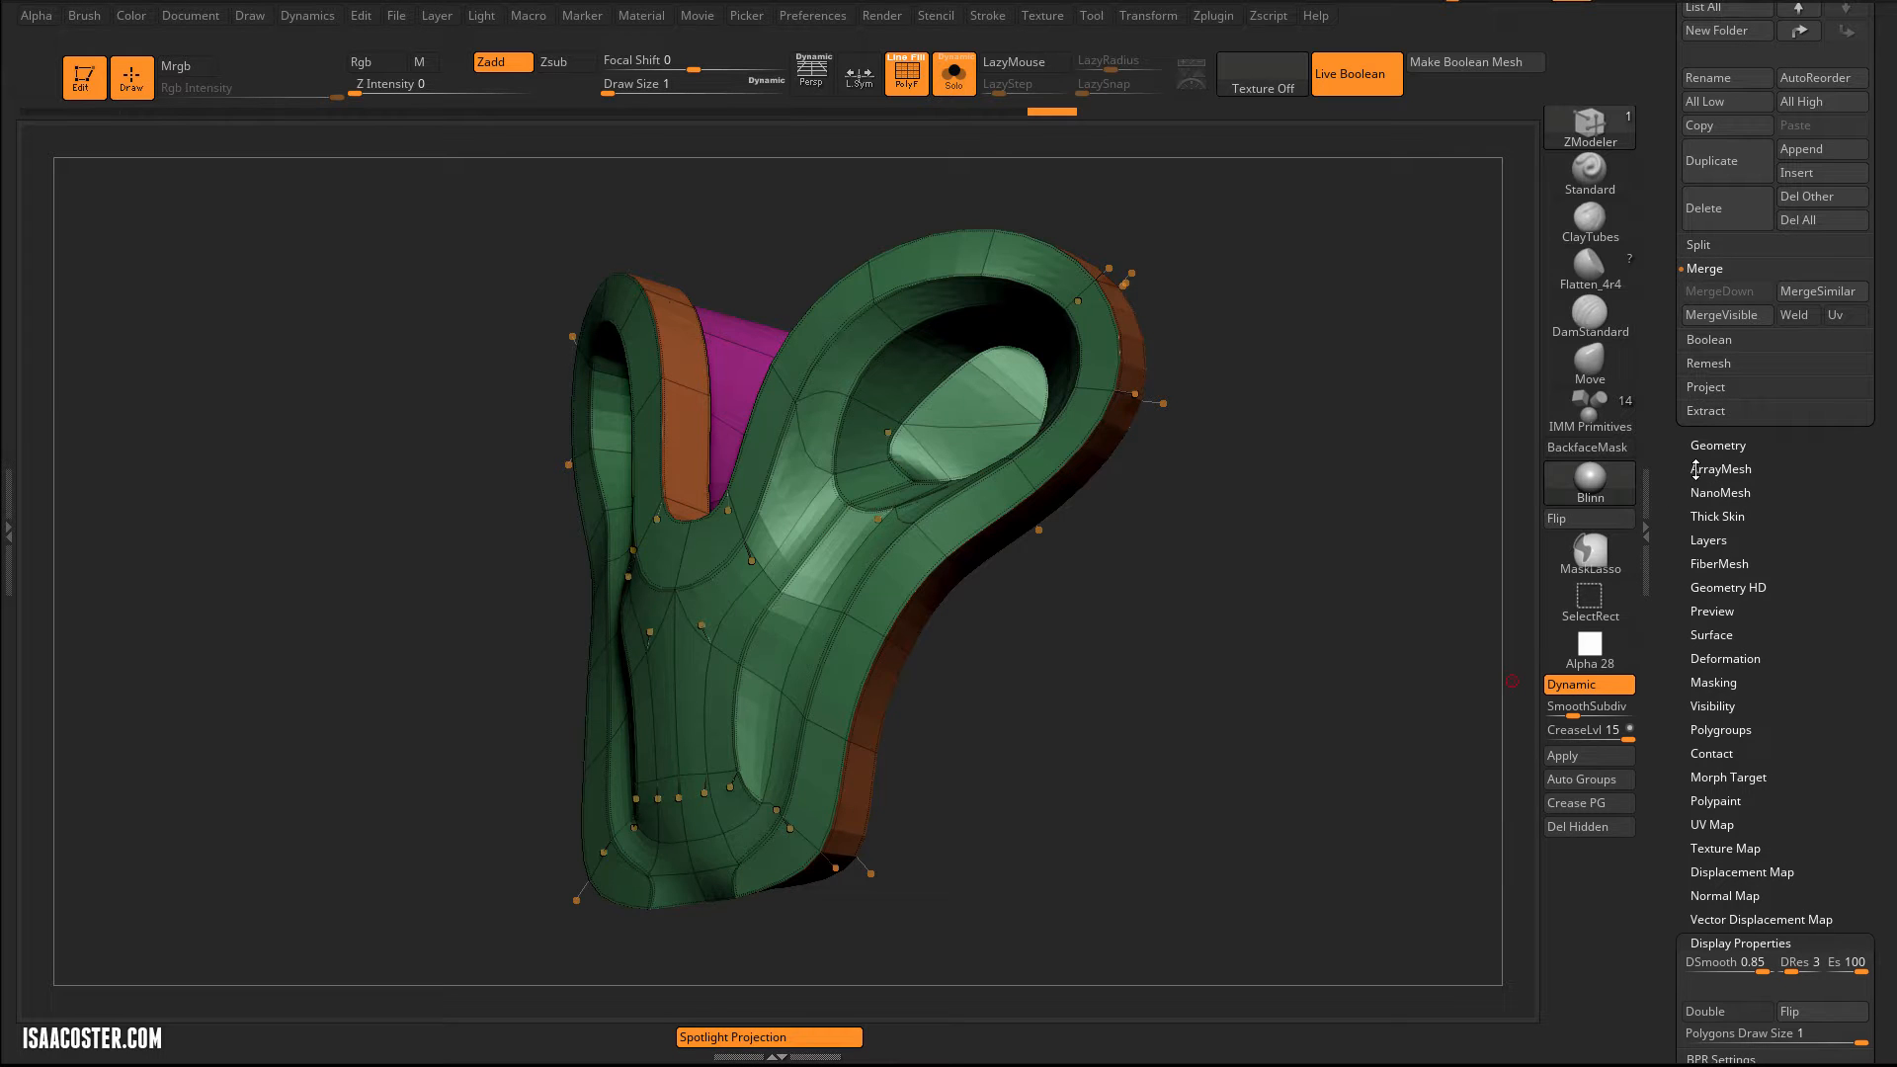
# - Expand the Geometry palette's subdivision settings for the green hard-surface mesh
pyautogui.click(1717, 445)
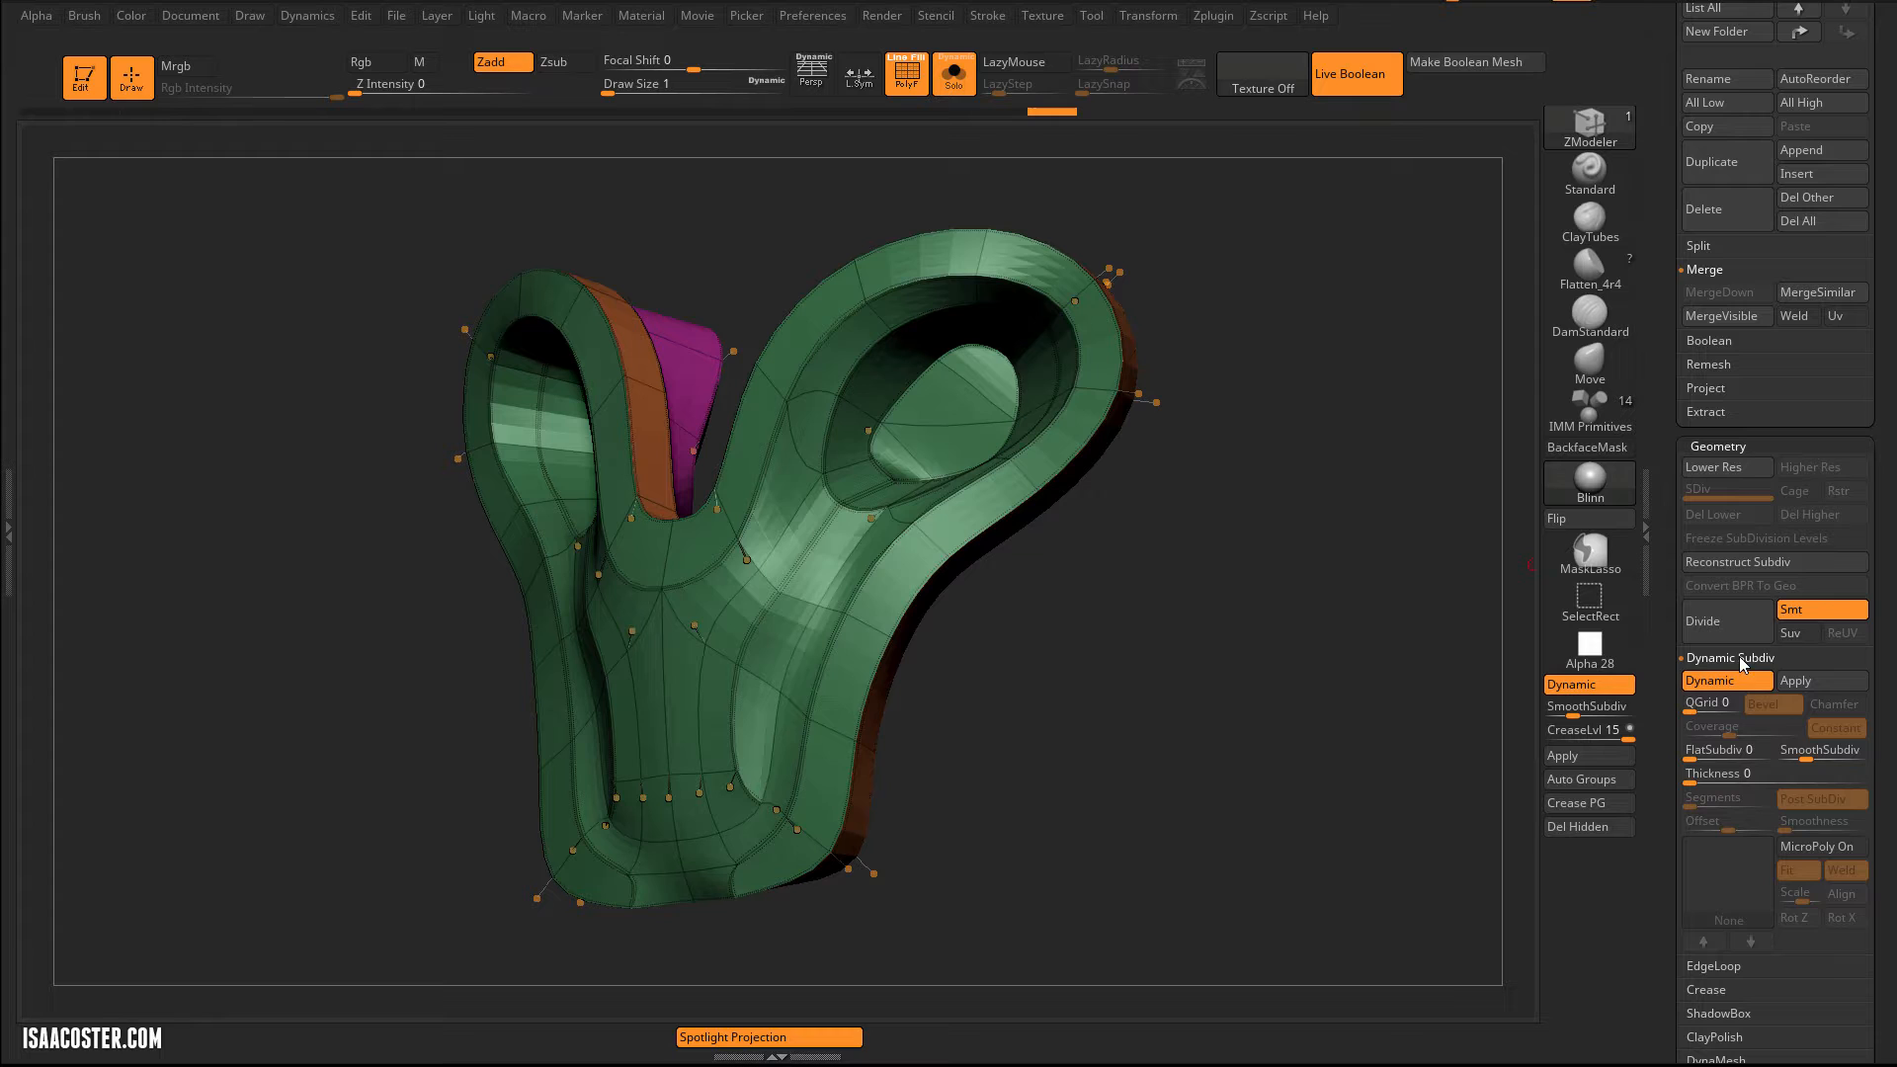
pyautogui.moveTo(1725, 680)
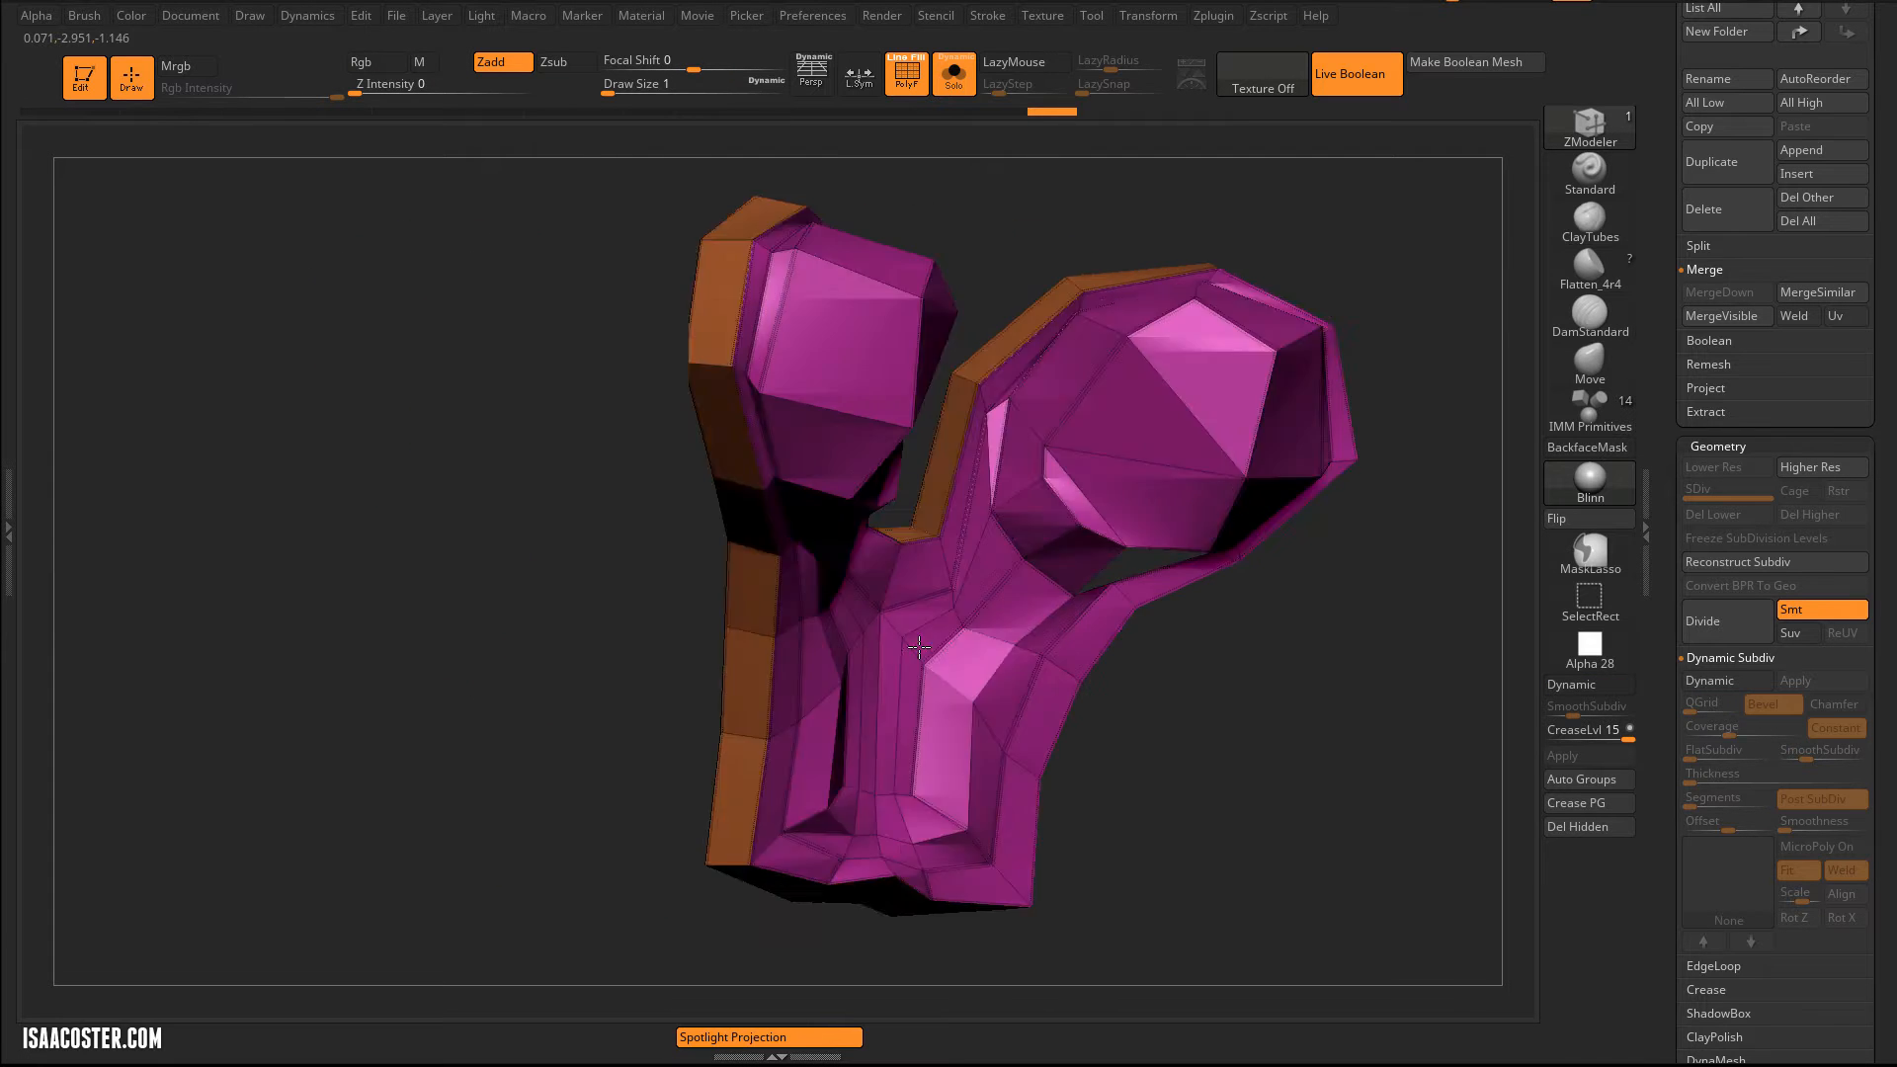
# - Re-enable Dynamic subdivision at SmoothSubdiv 2 and scroll to the Crease subpalette
pyautogui.click(1570, 684)
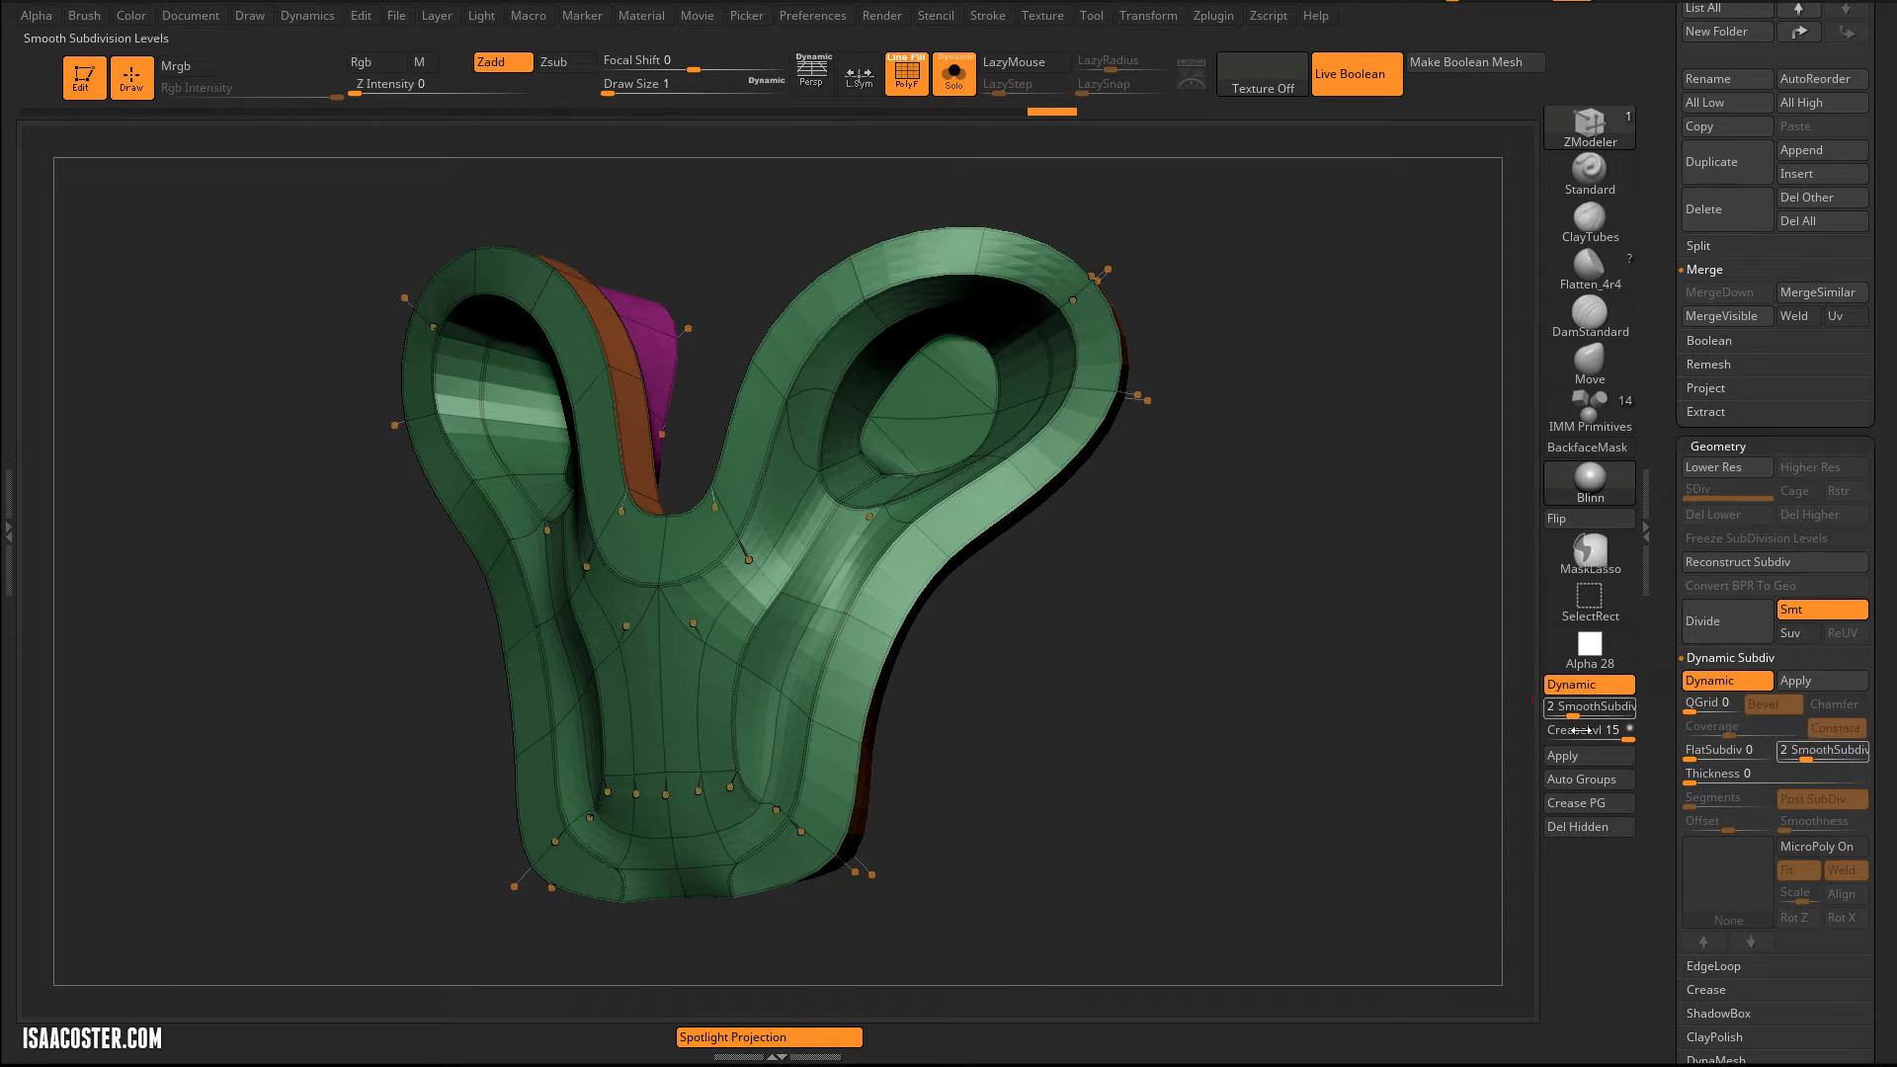
pyautogui.moveTo(1589, 705)
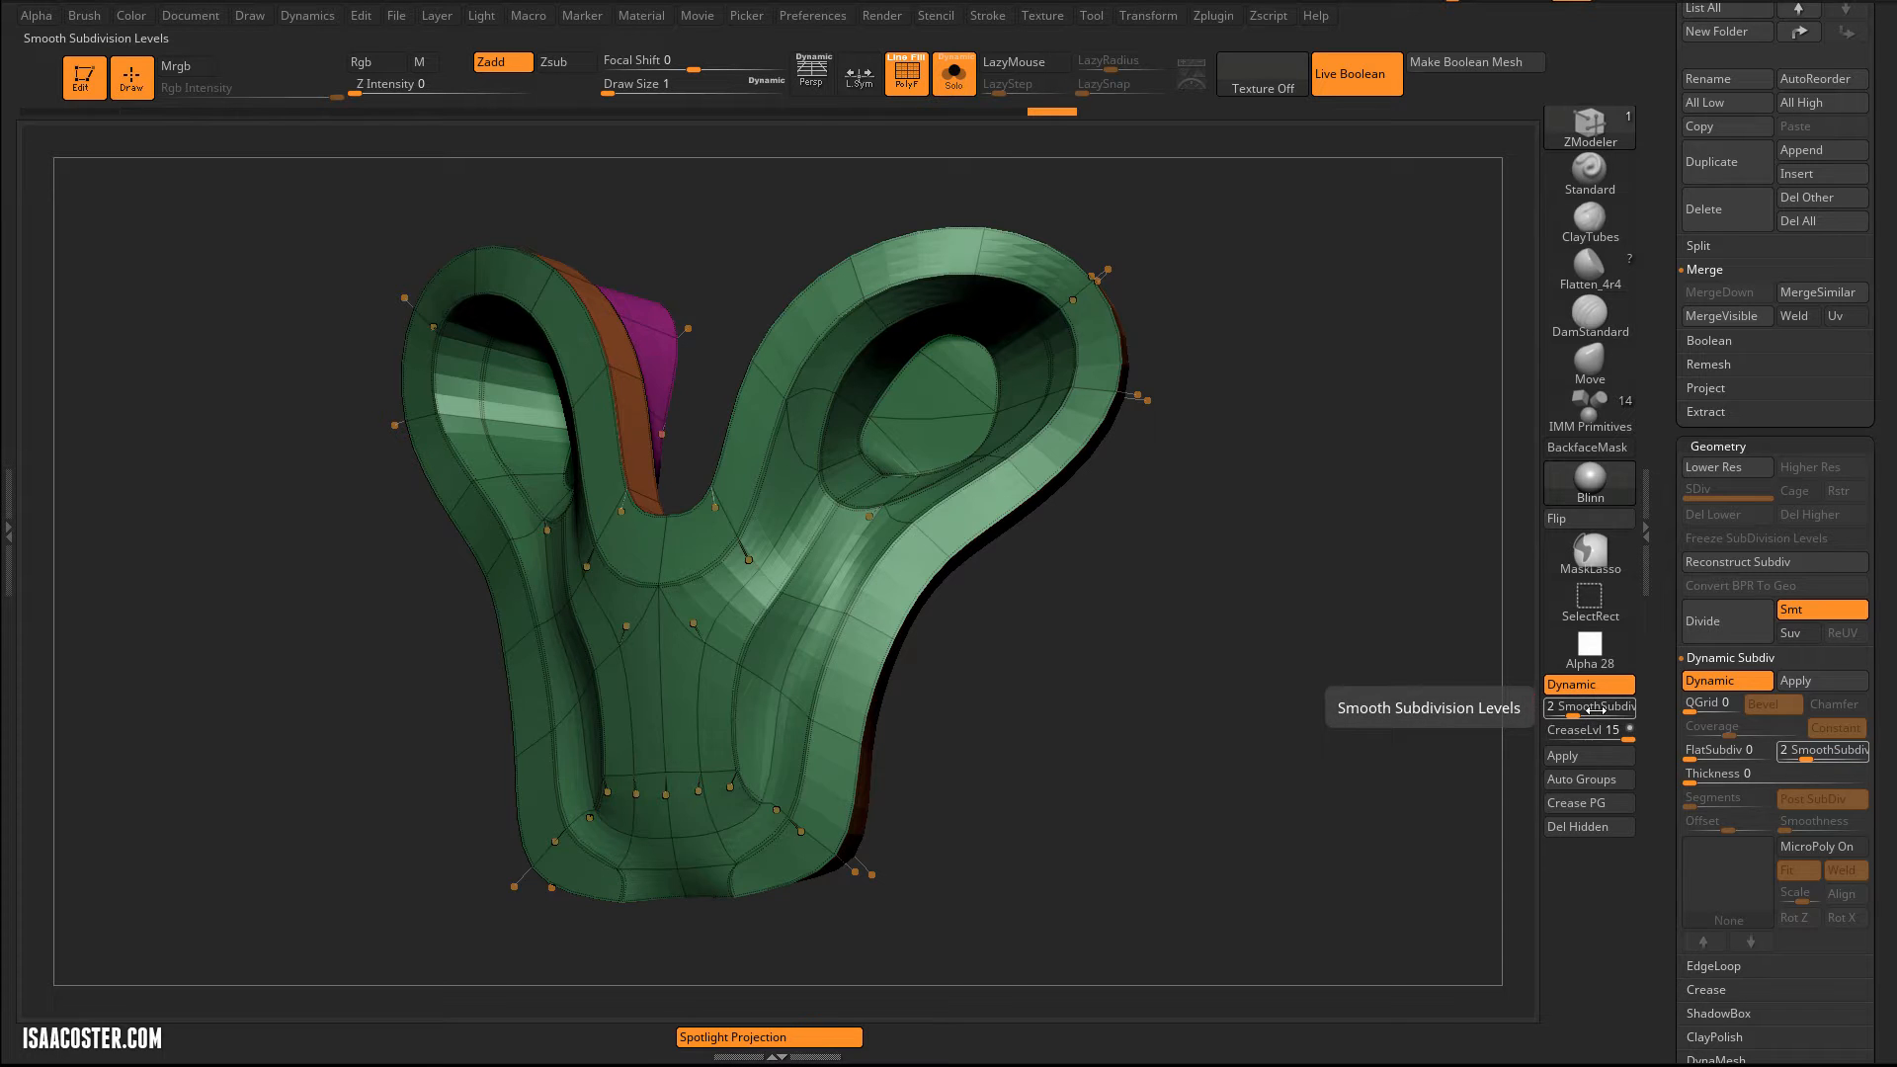
pyautogui.scroll(3)
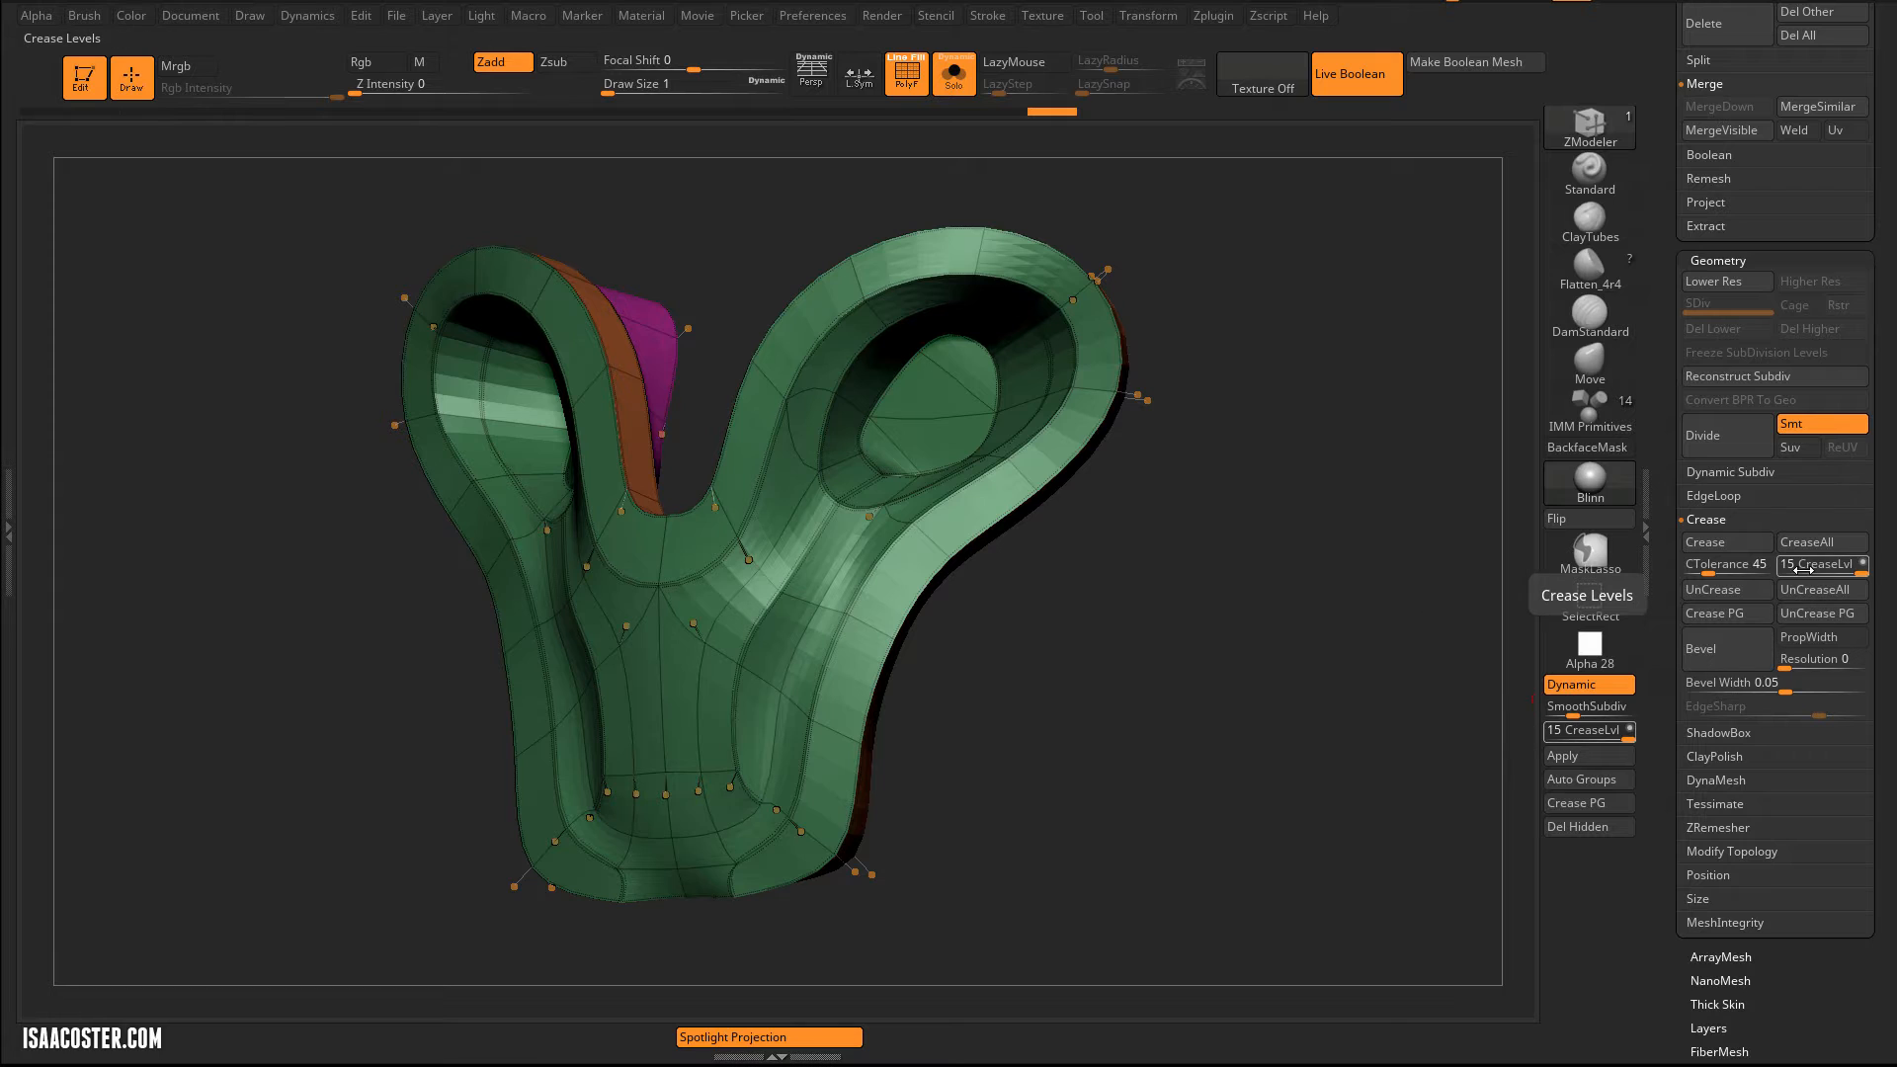
pyautogui.moveTo(1718, 564)
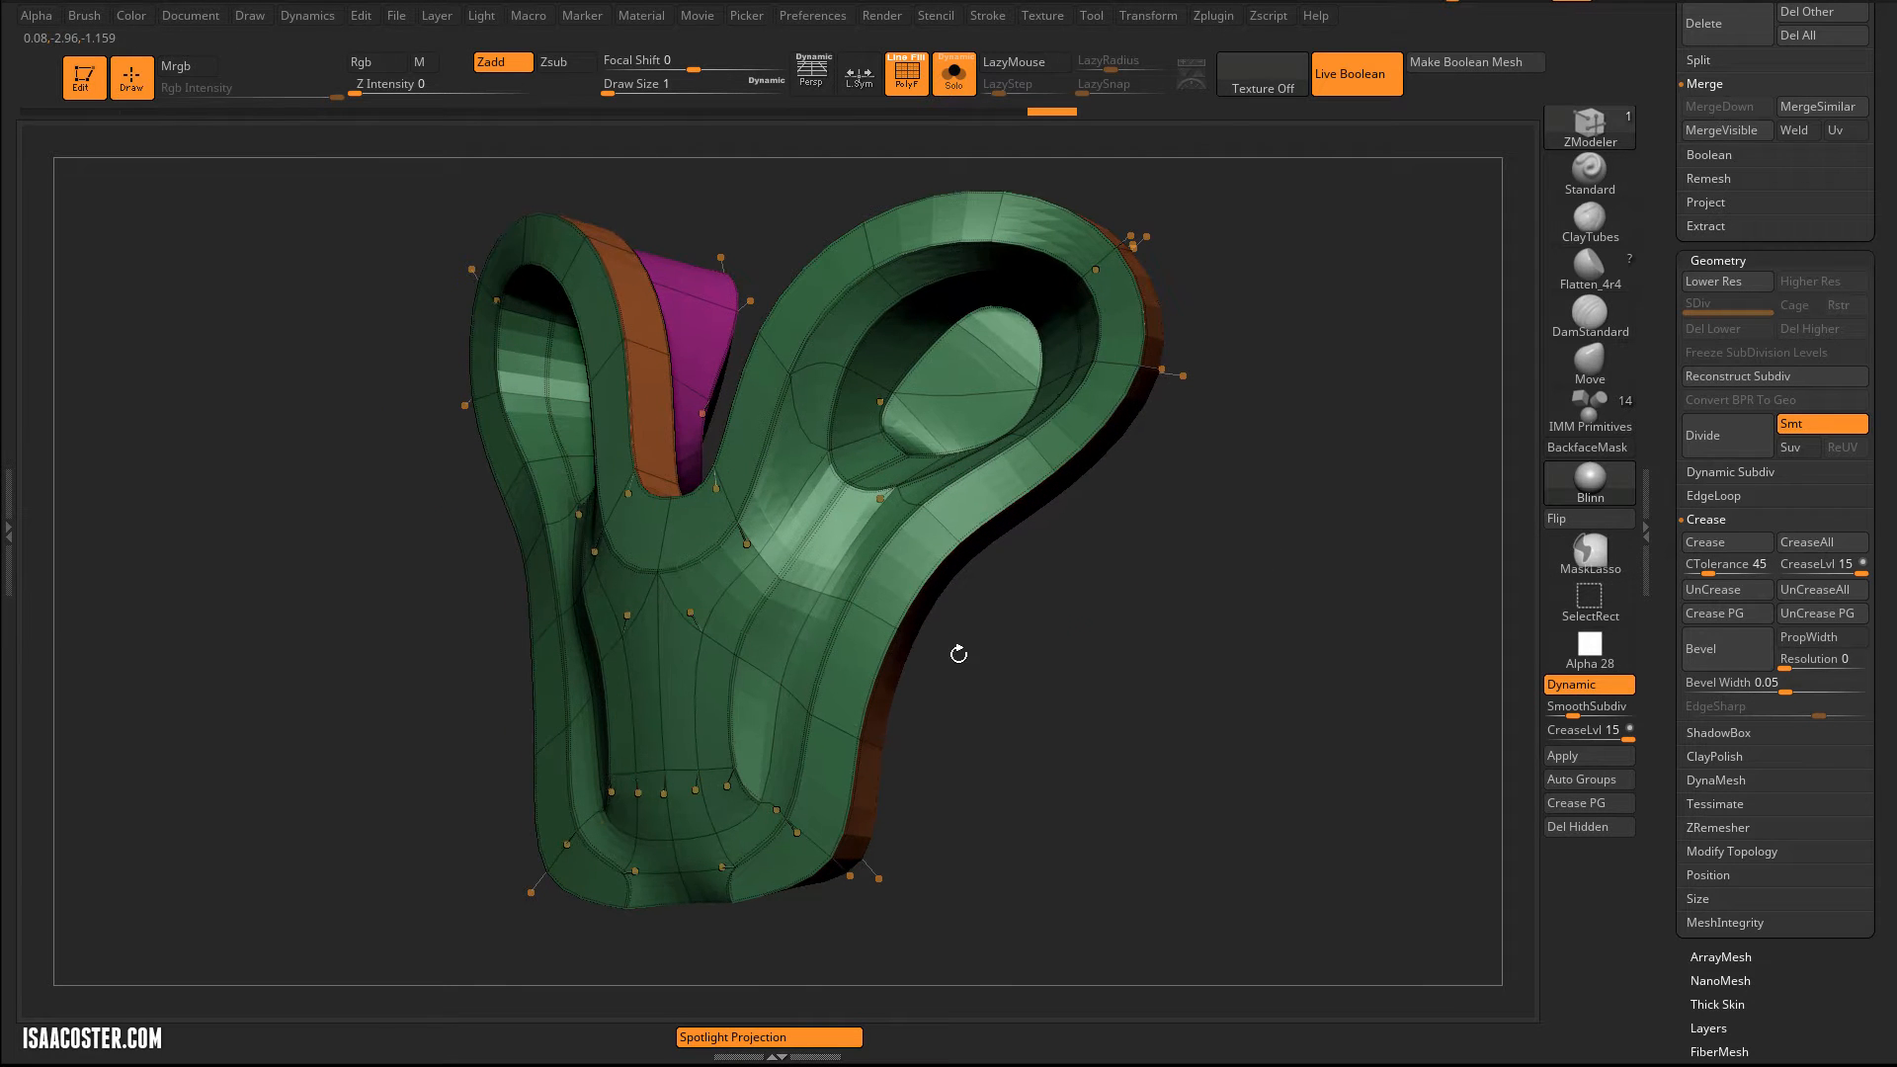
# - Mark a crease line along one edge of the smoothed green mesh
pyautogui.click(1818, 590)
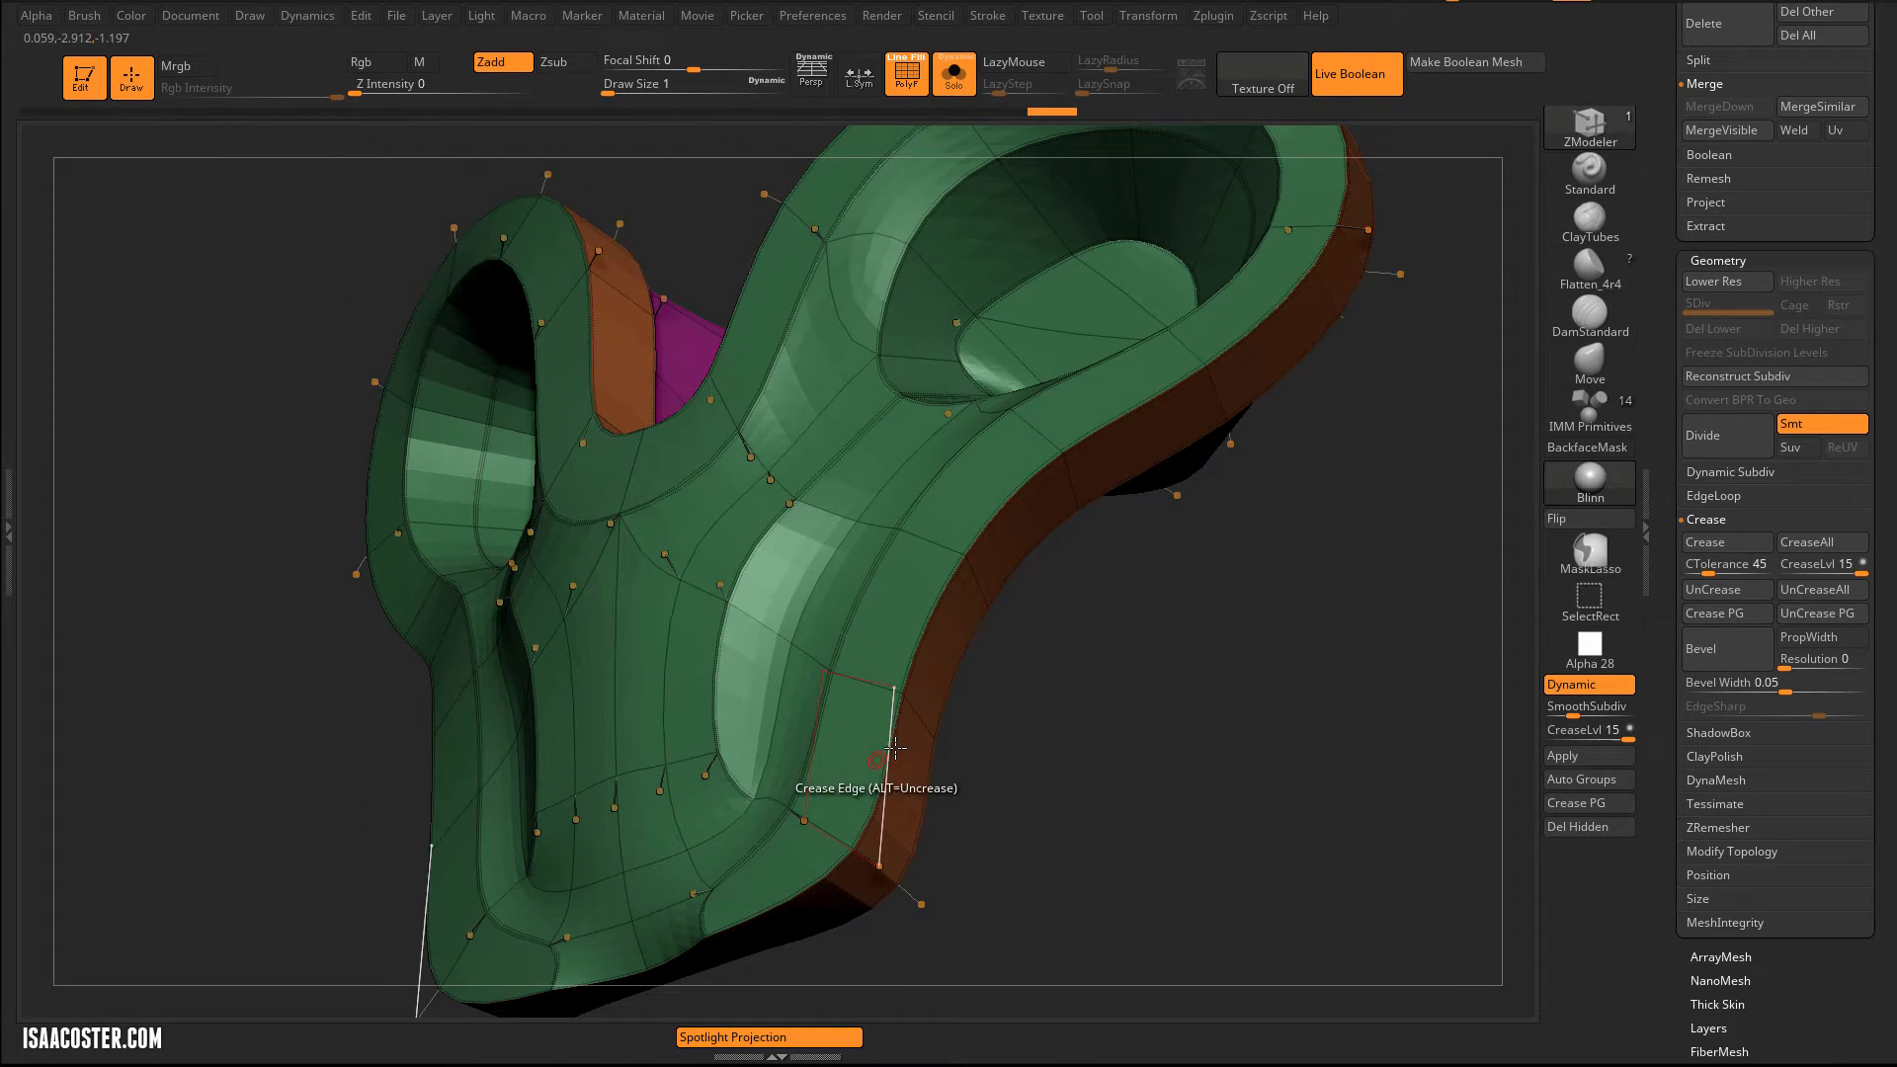
pyautogui.moveTo(1119, 445)
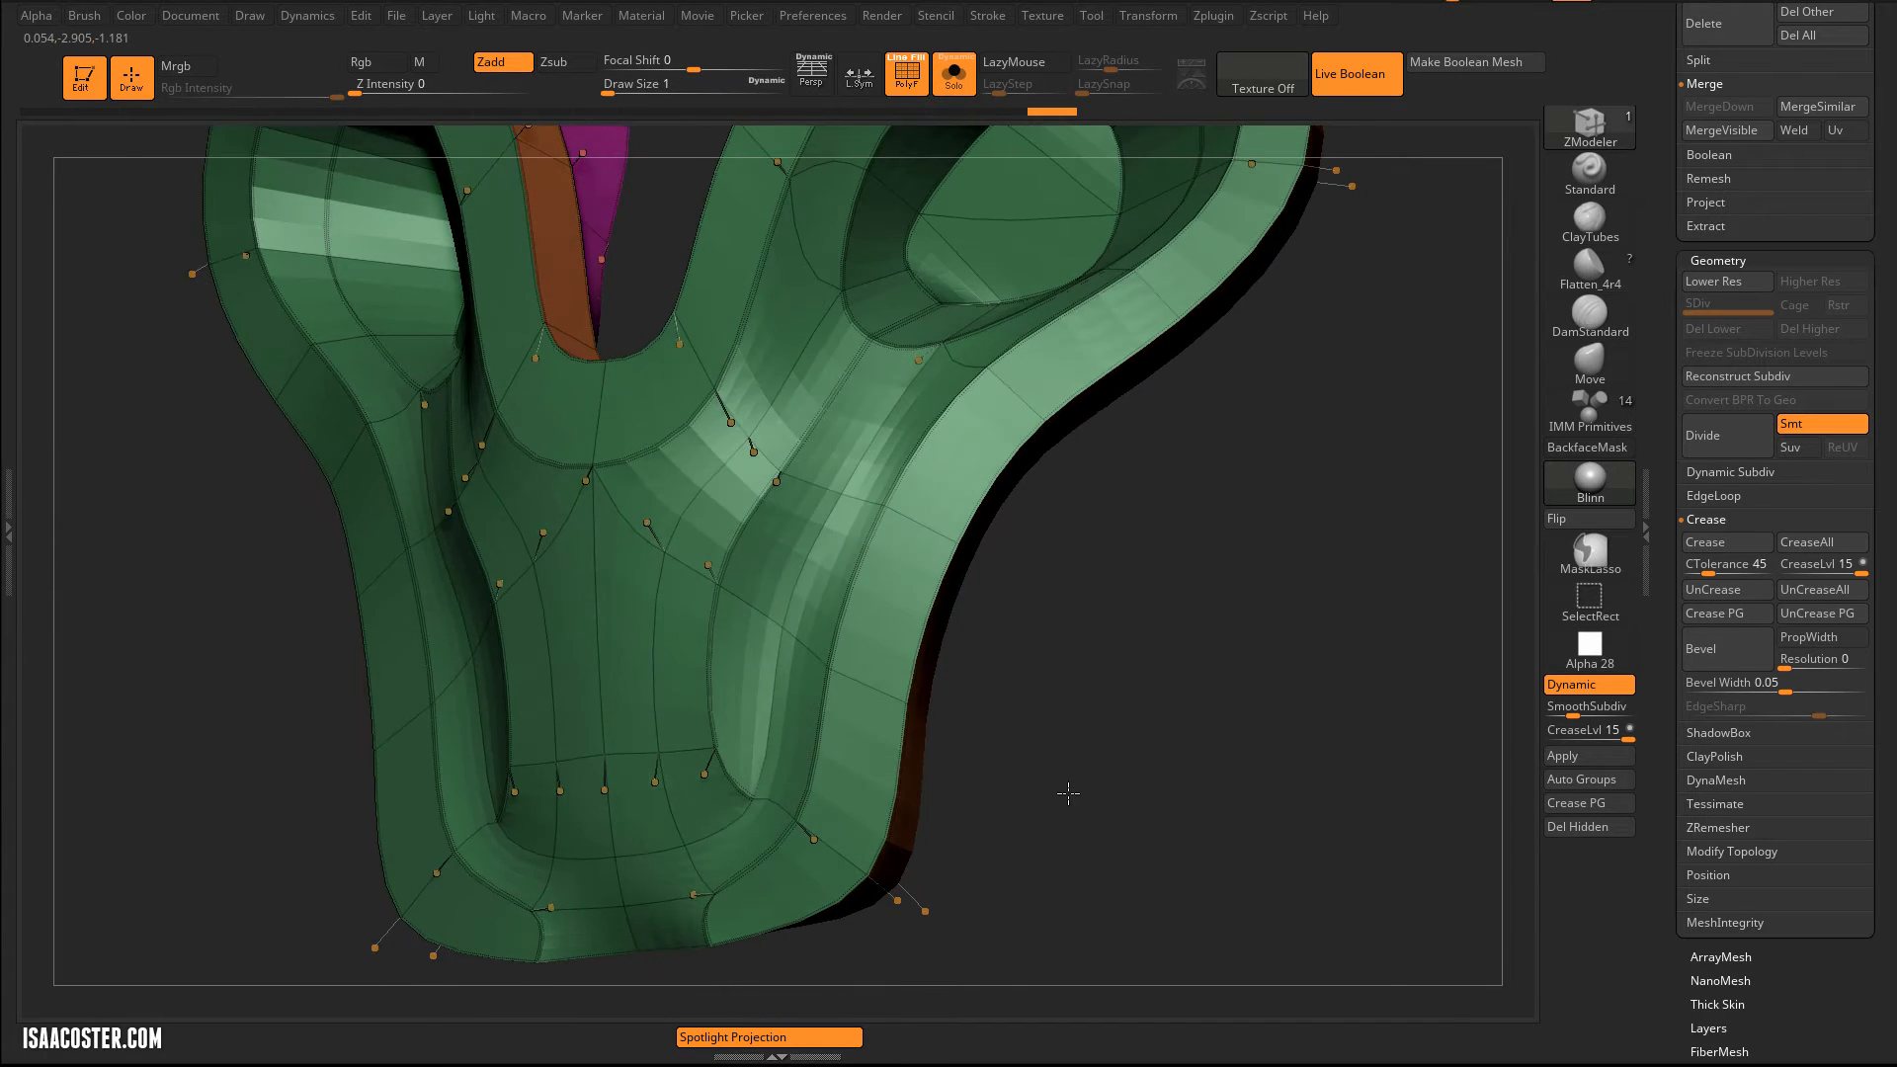
pyautogui.moveTo(862, 526)
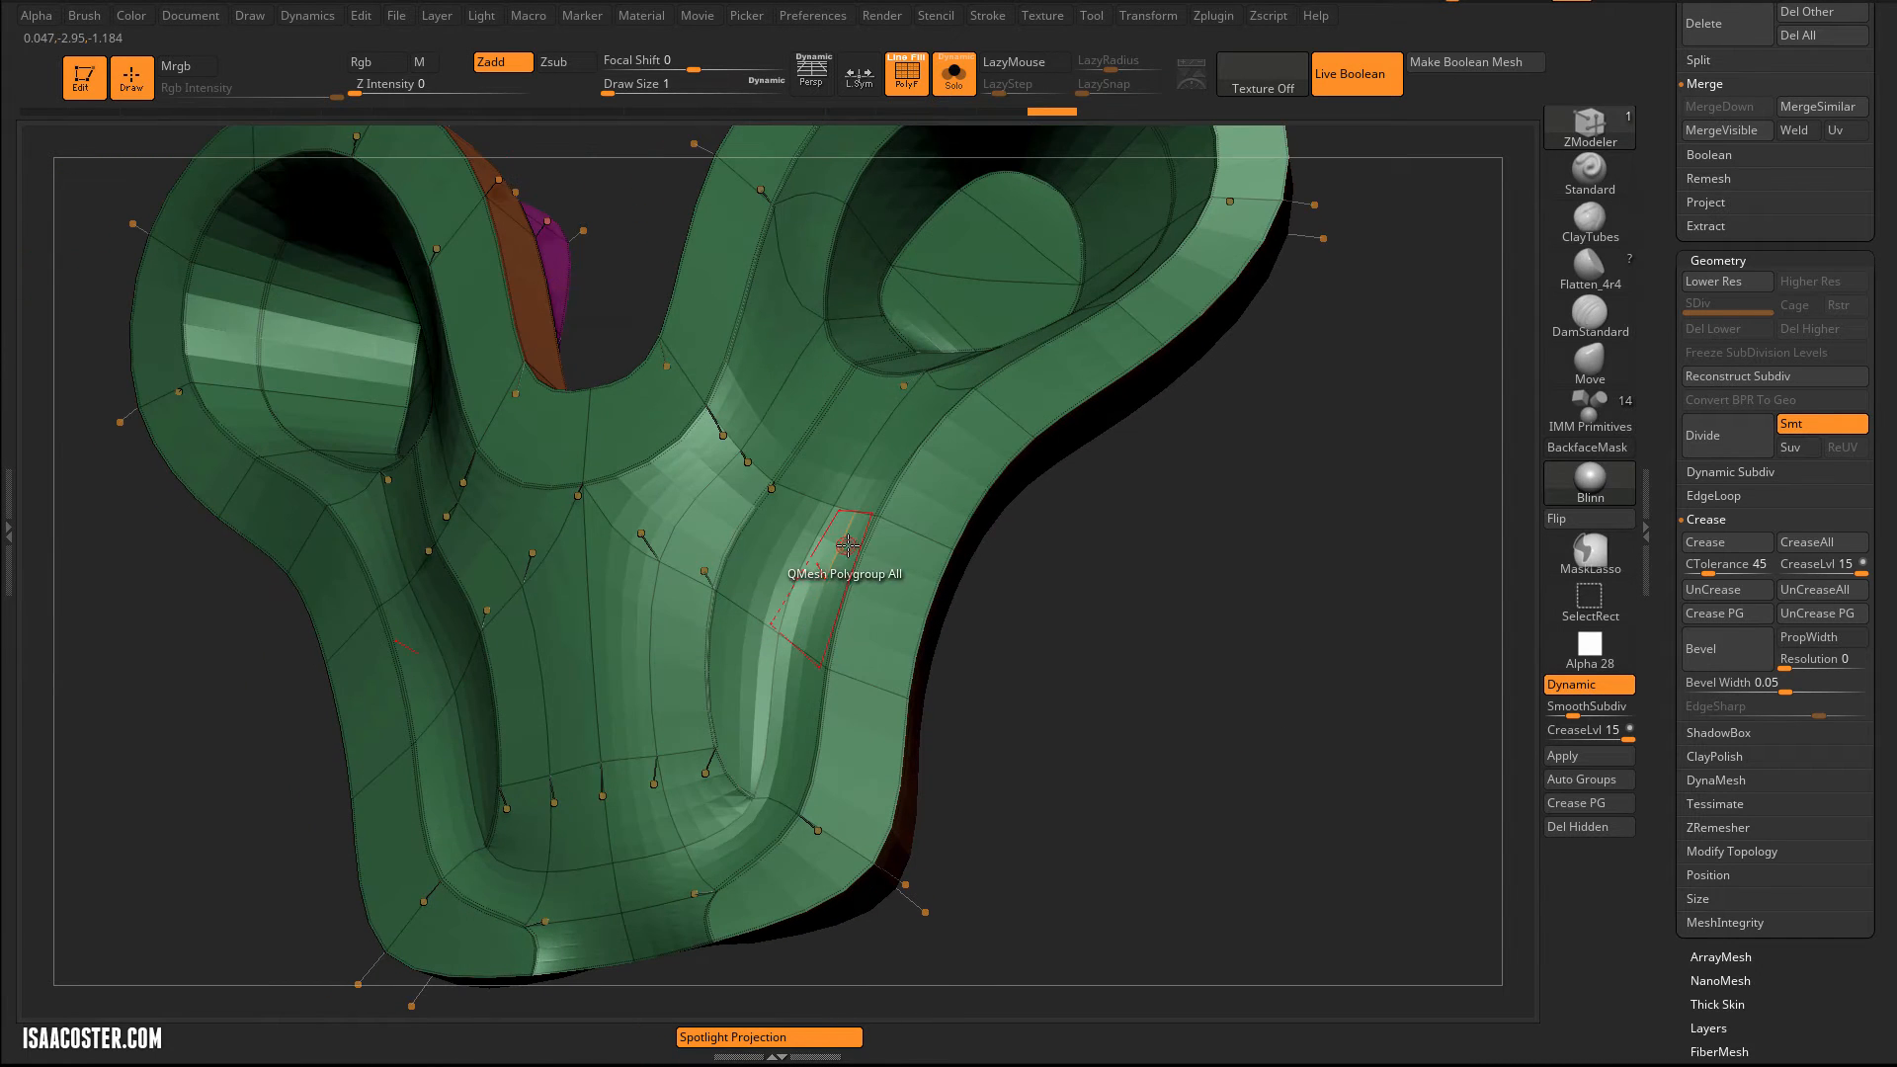
pyautogui.moveTo(617, 684)
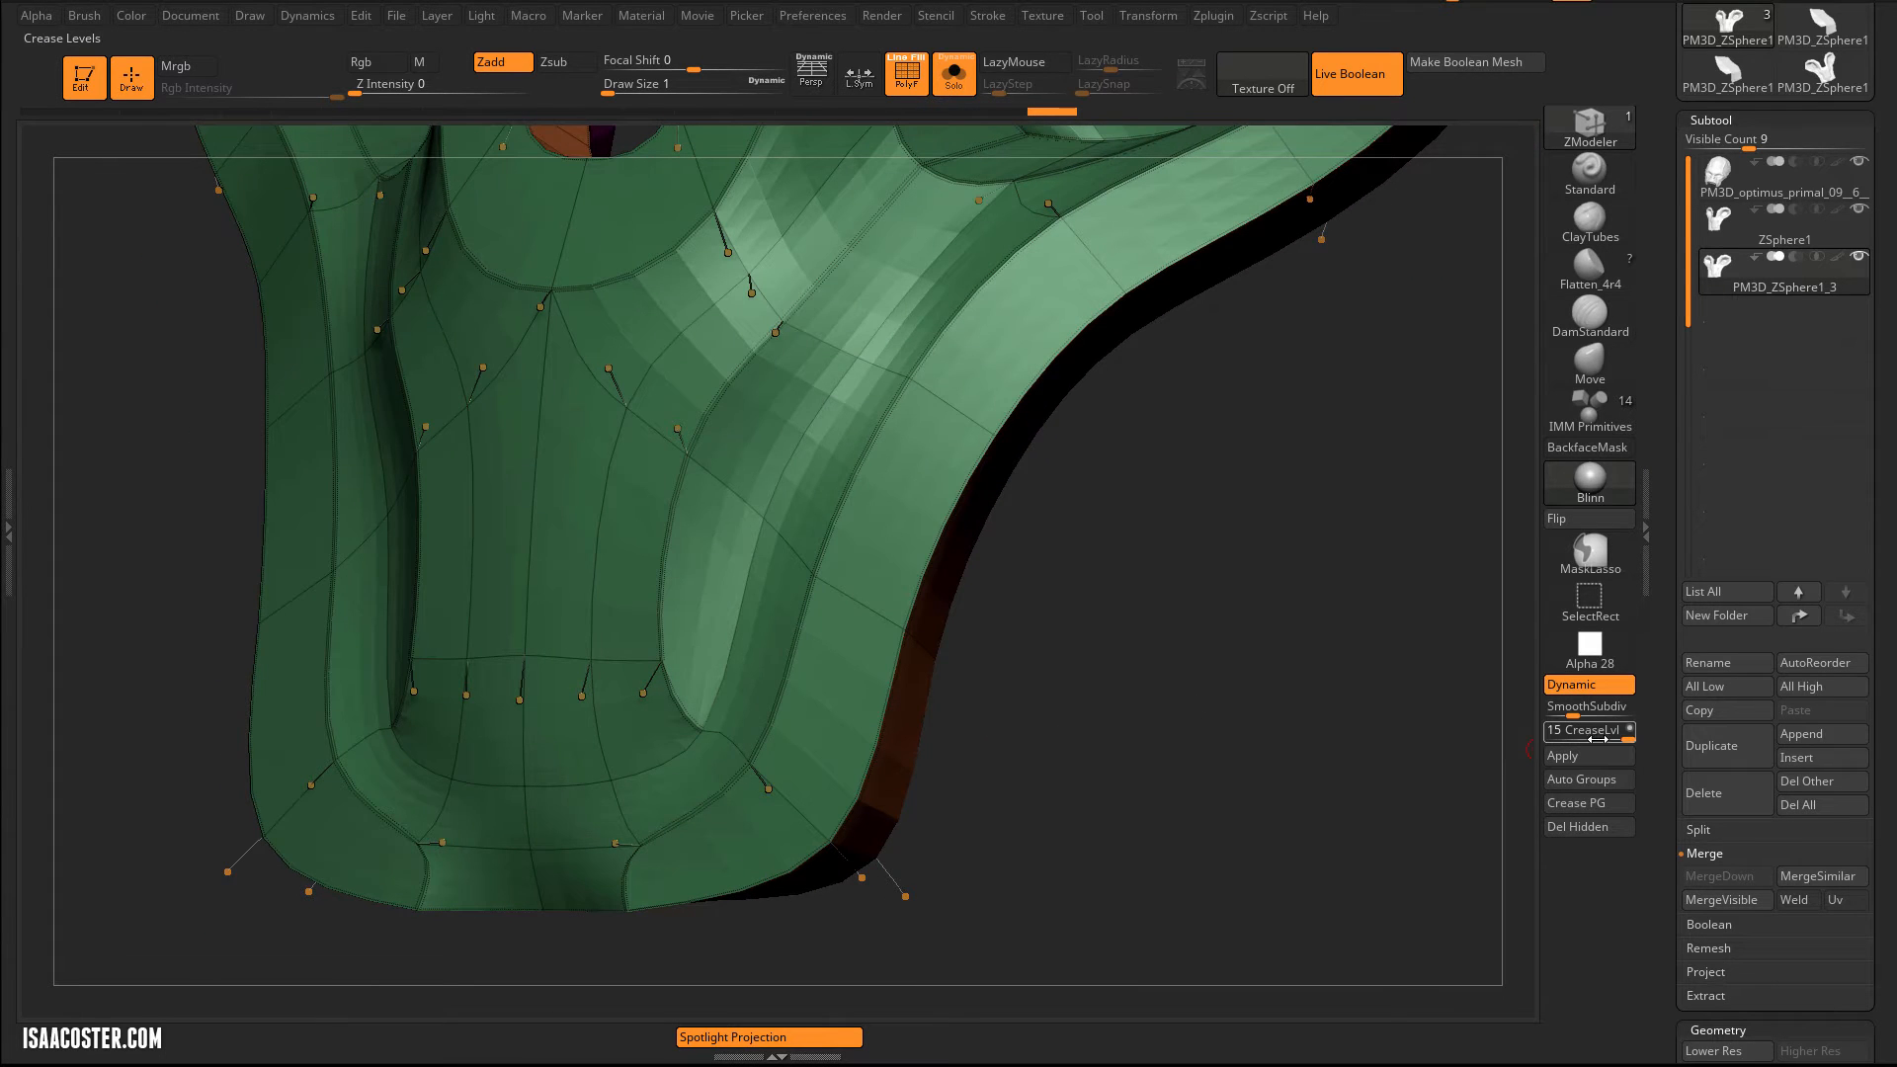
pyautogui.moveTo(1584, 729)
pyautogui.write(' 3')
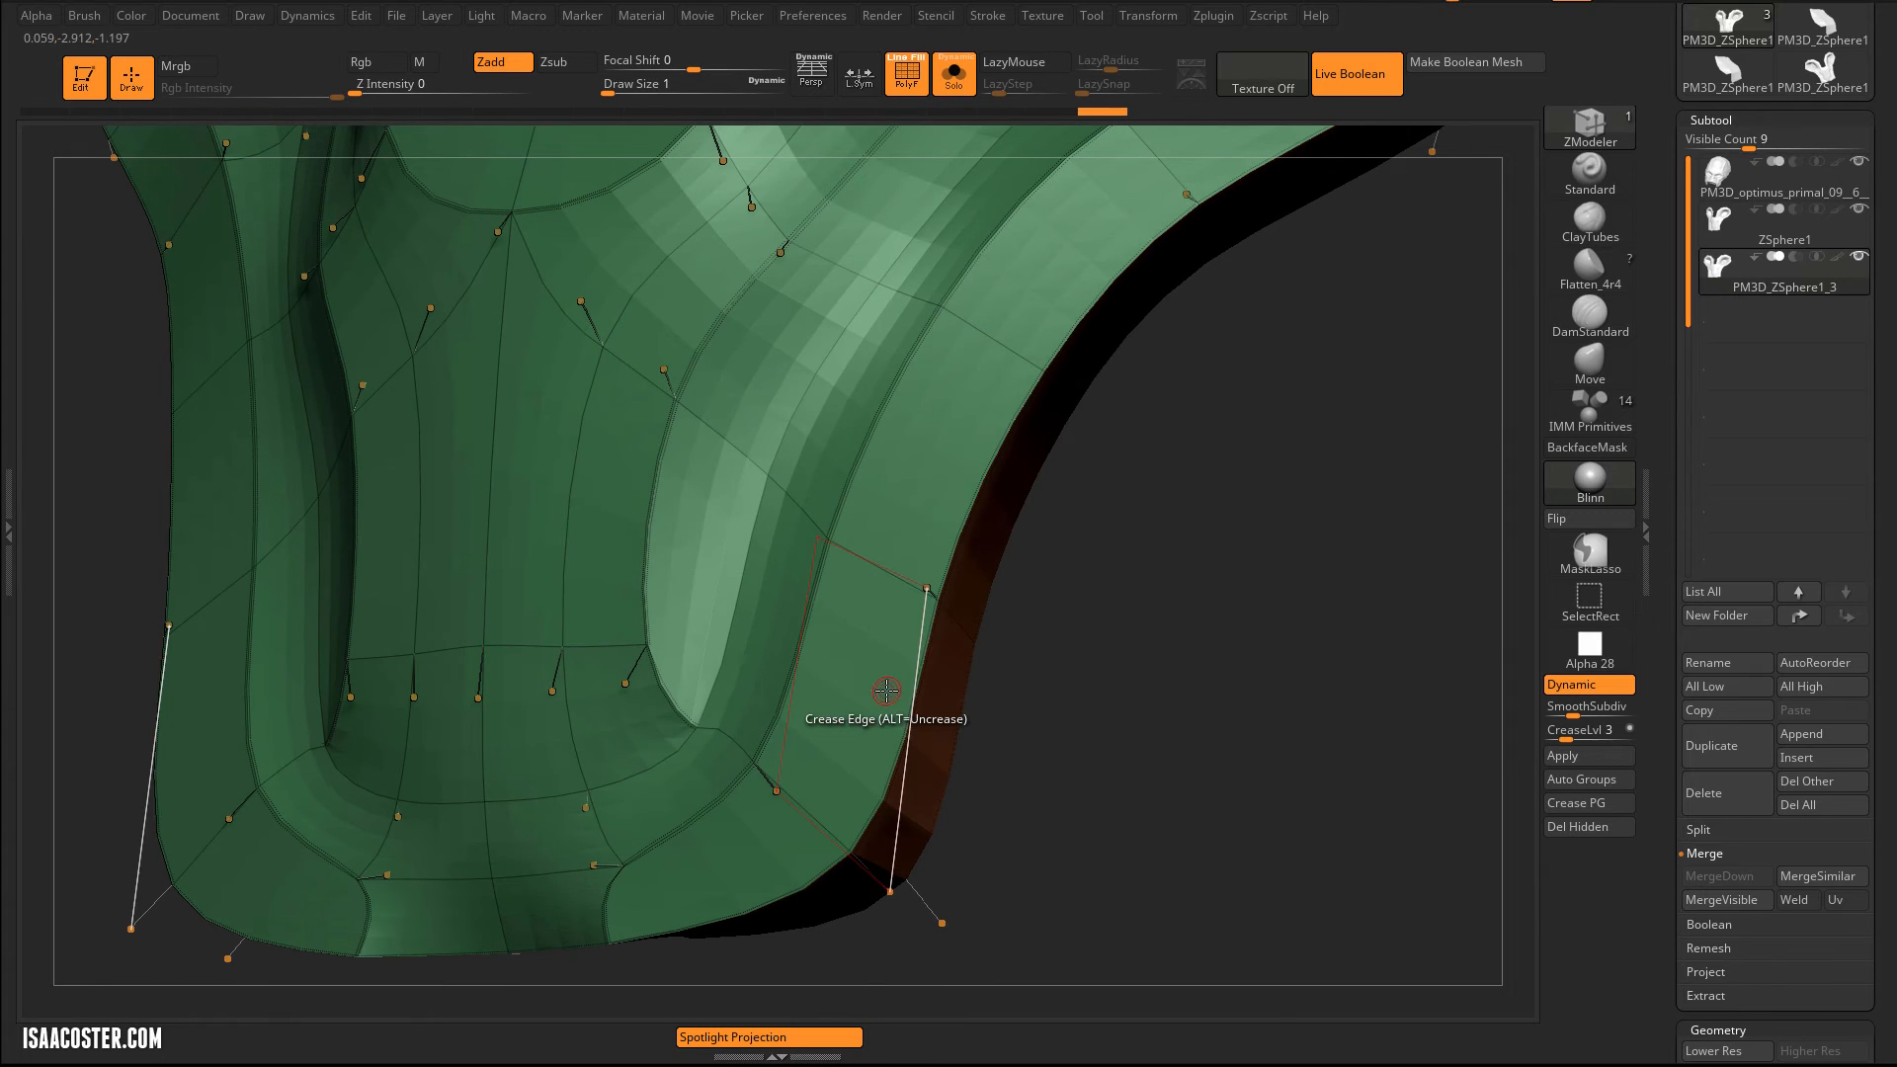
pyautogui.moveTo(906, 639)
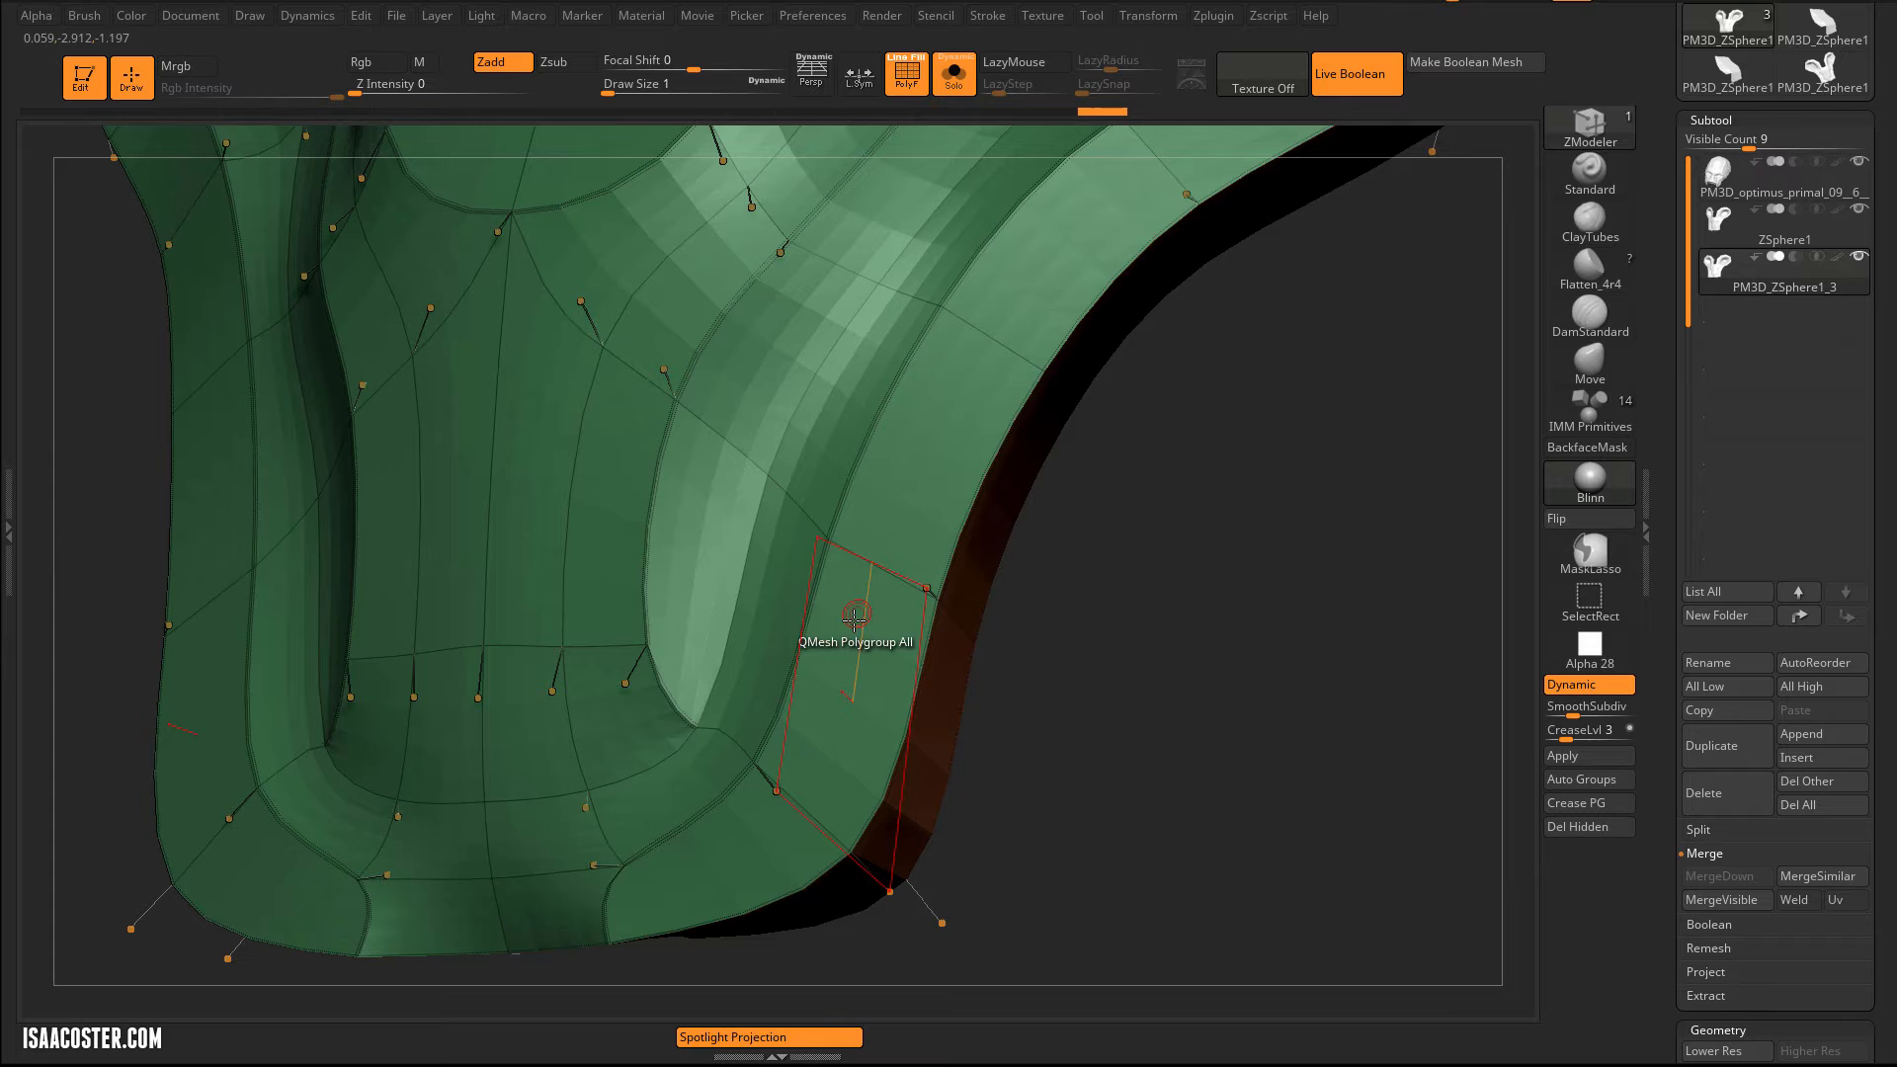
# - Disable Dynamic subdivision and crease further edges on the faceted base mesh
pyautogui.click(1572, 684)
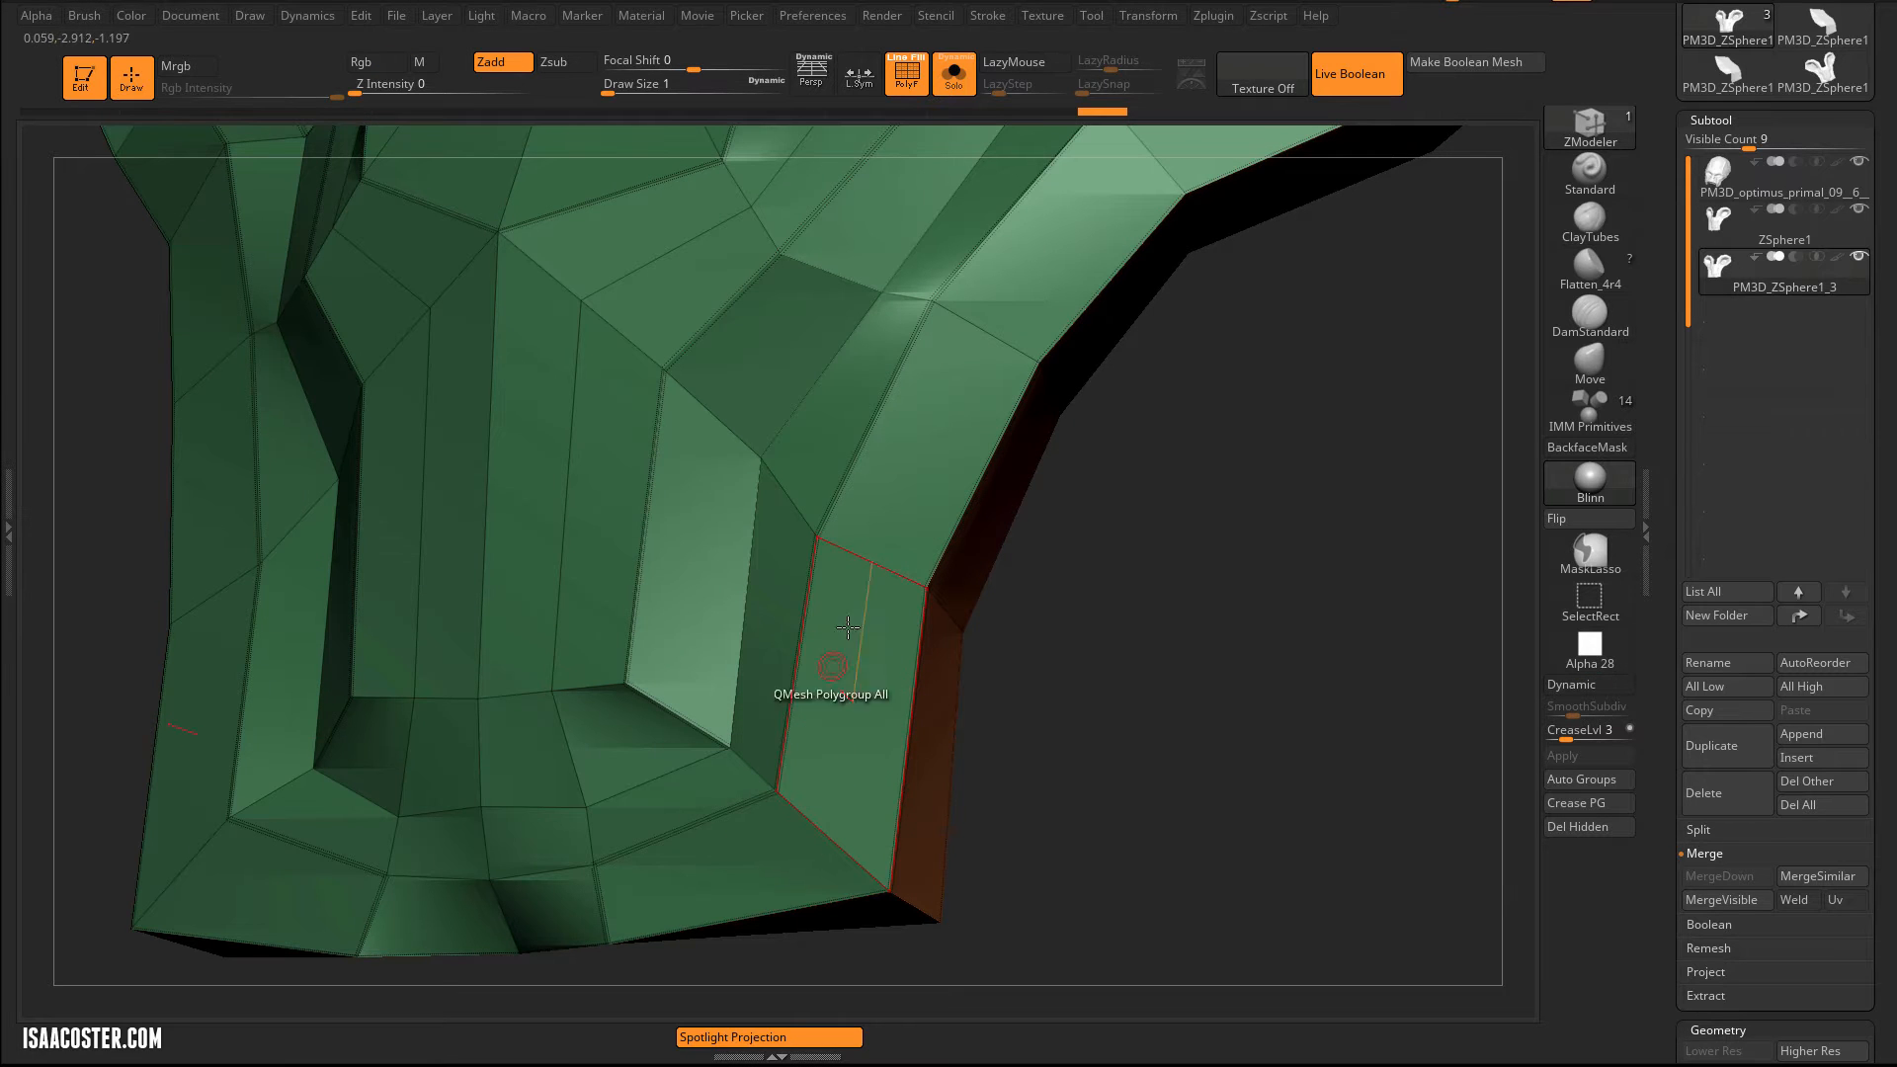
pyautogui.moveTo(866, 575)
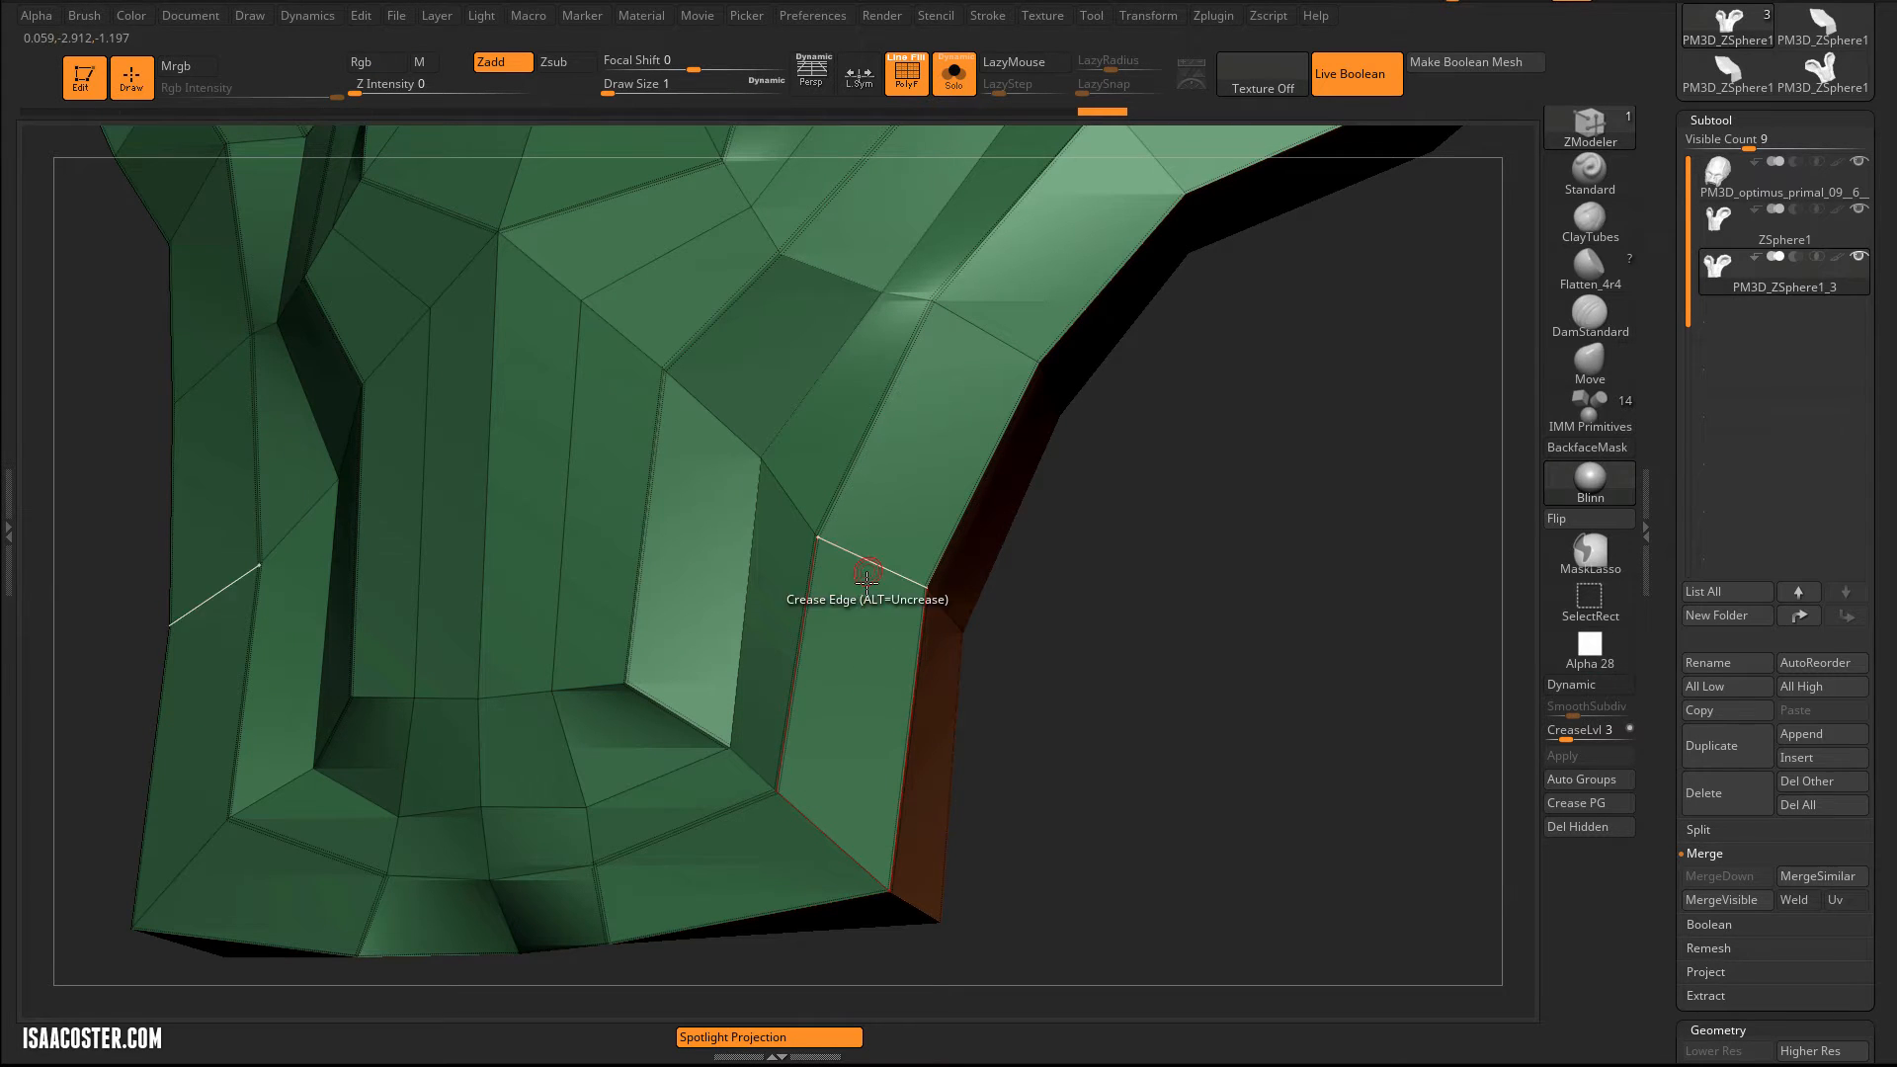
pyautogui.moveTo(861, 713)
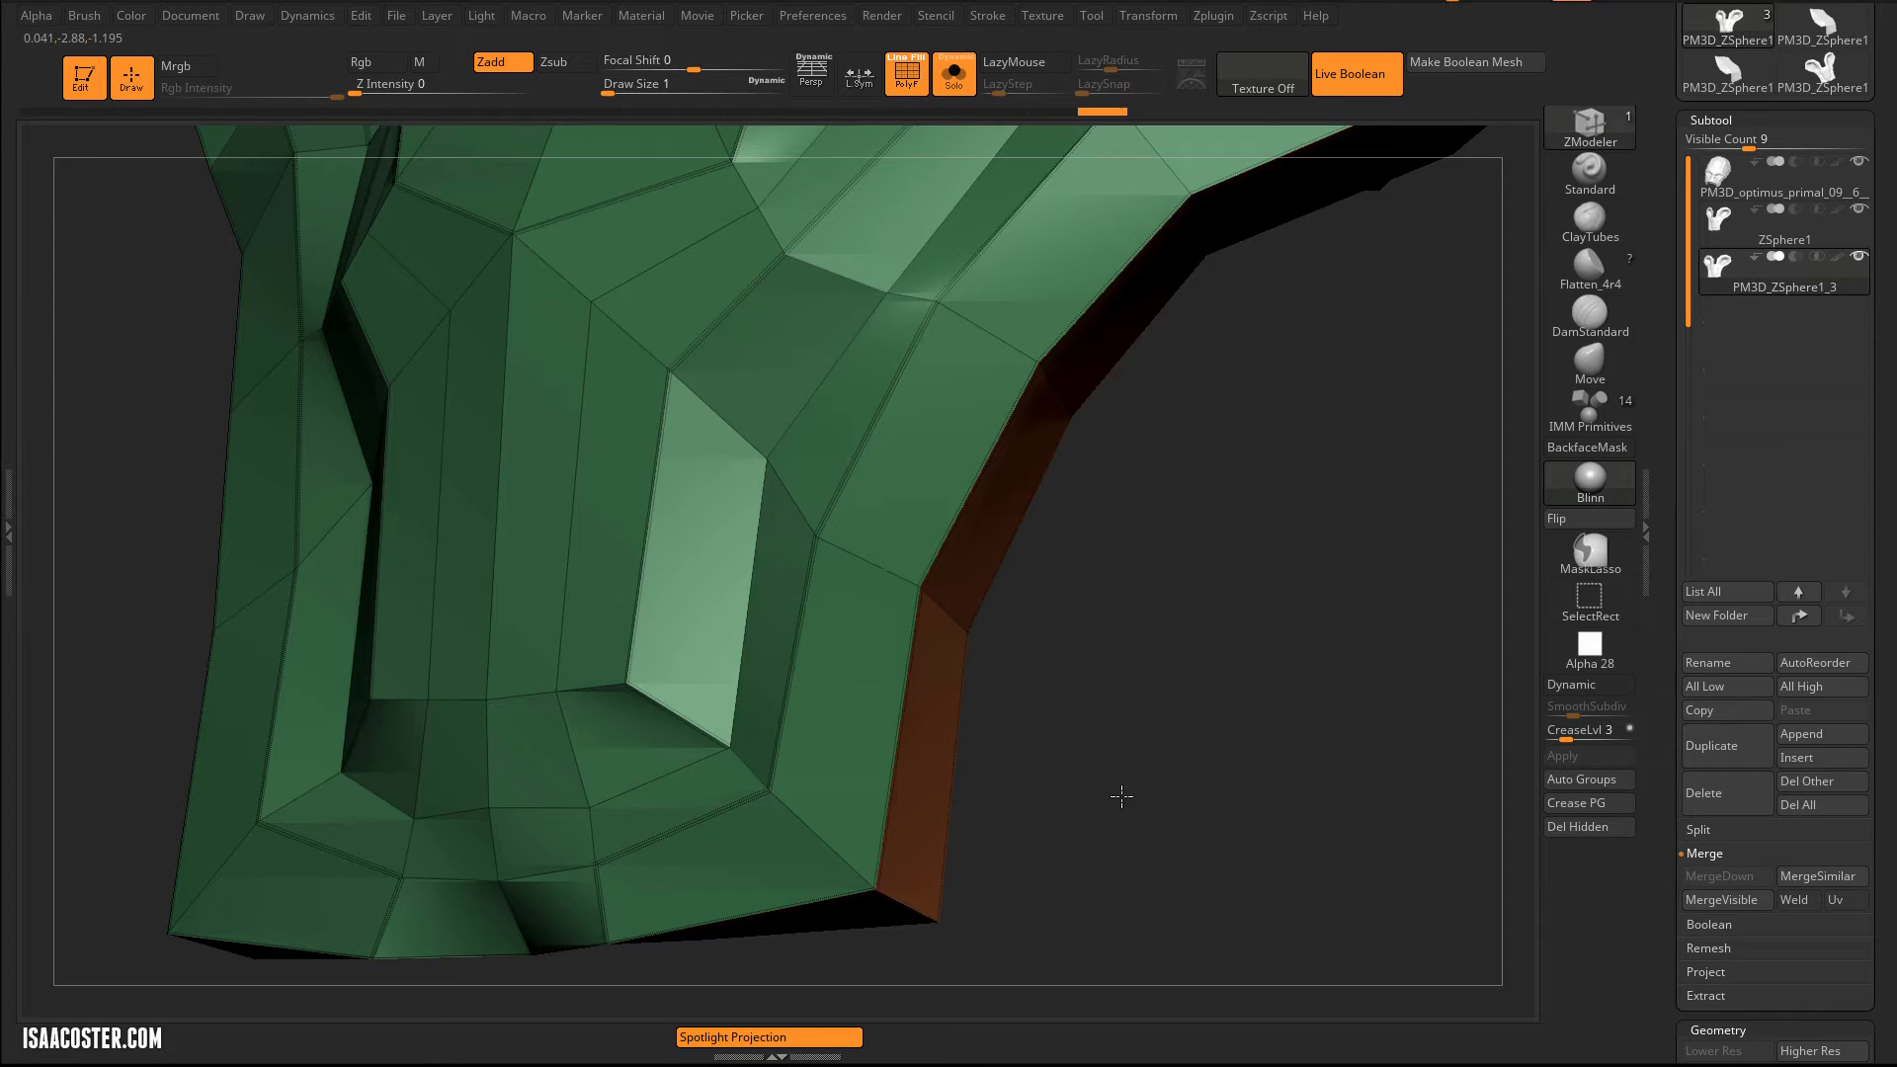
pyautogui.click(1589, 729)
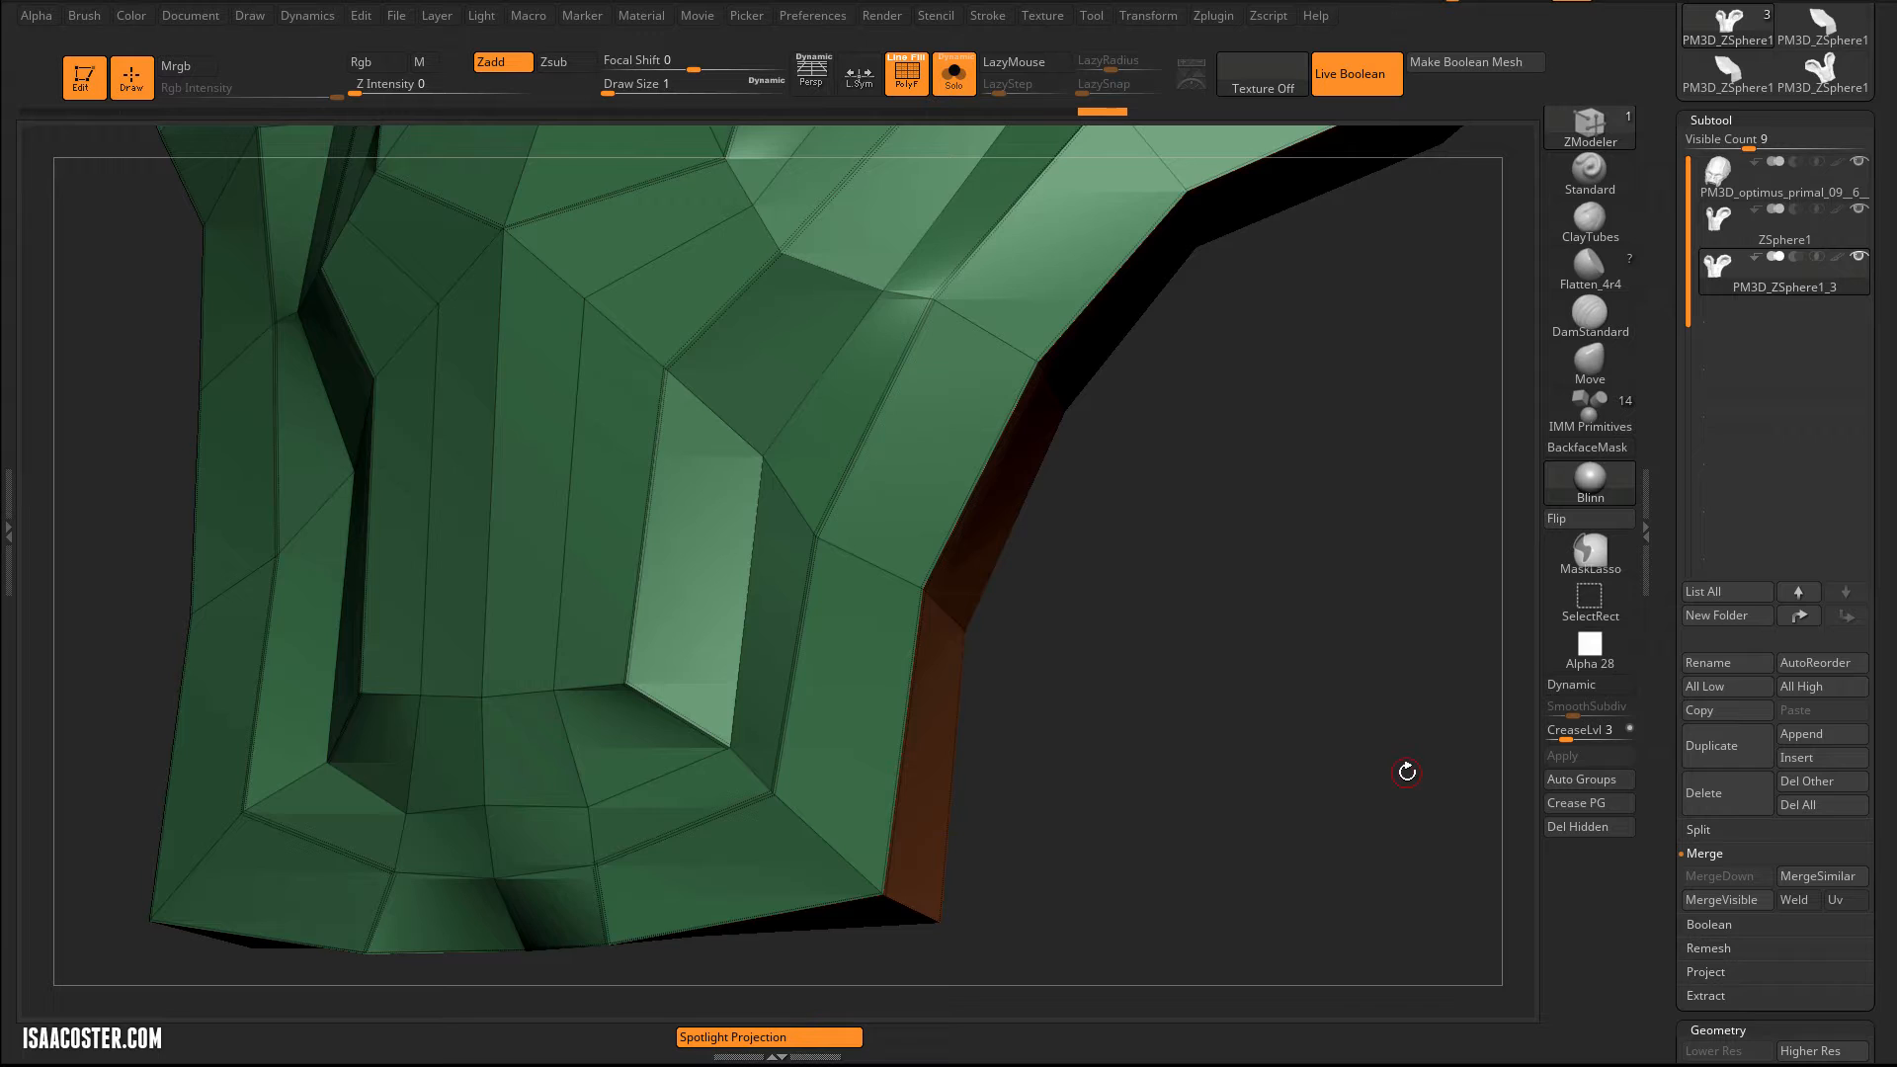
# - Re-enable Dynamic subdivision and settle SmoothSubdiv at 3 levels, creases staying crisp
pyautogui.click(1589, 684)
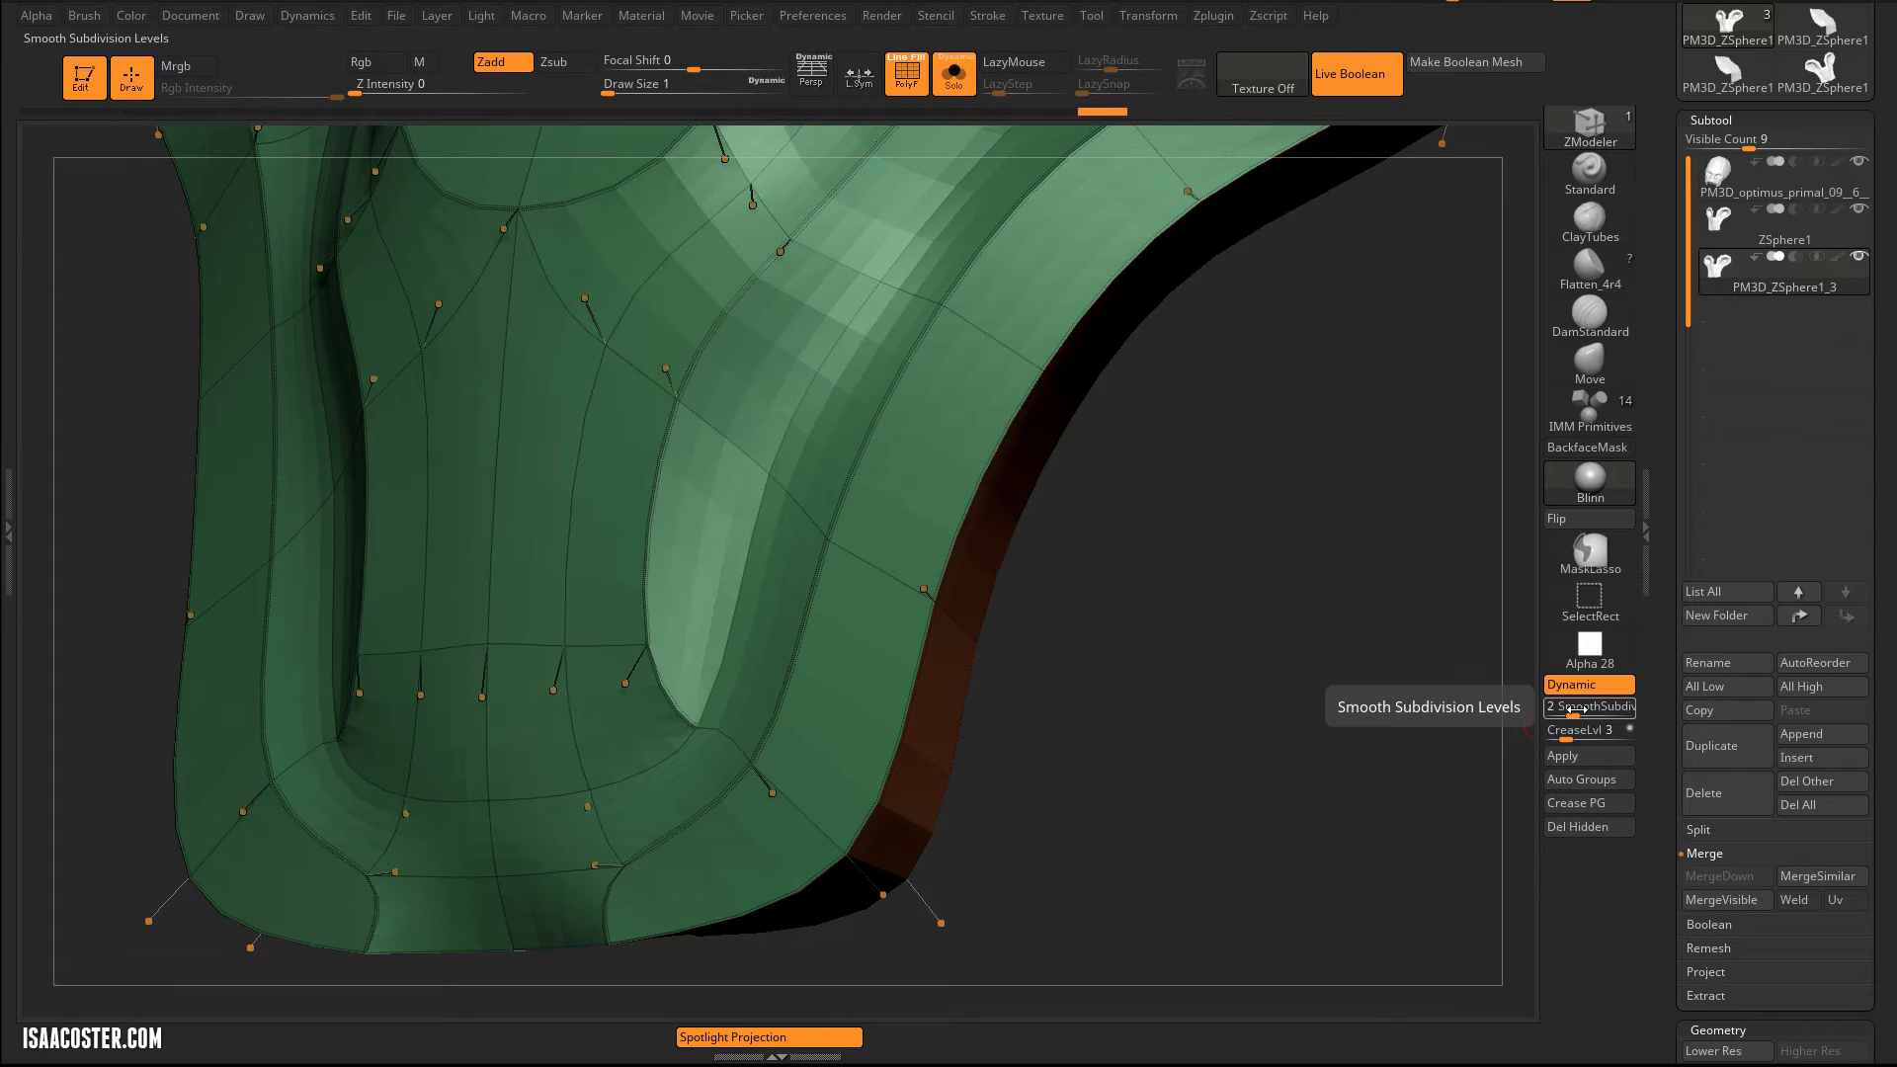
pyautogui.click(1589, 707)
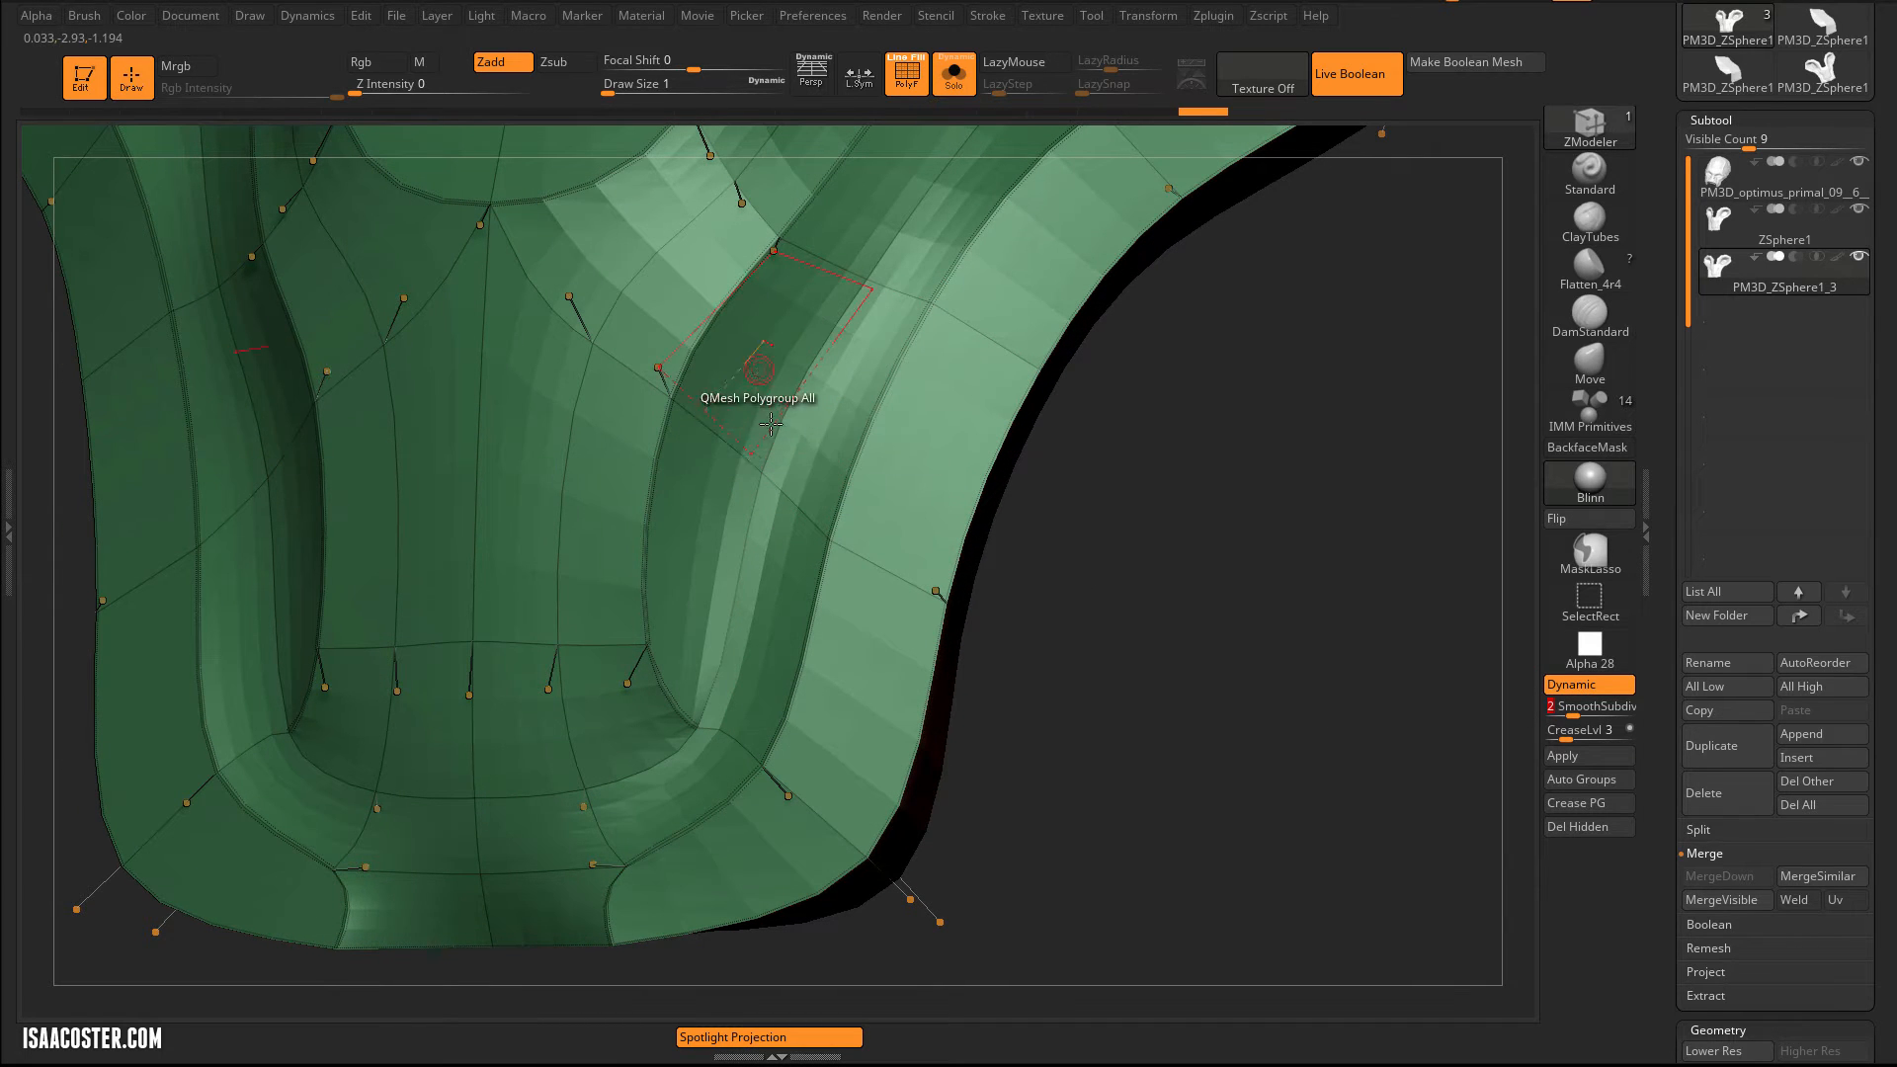
pyautogui.click(1597, 707)
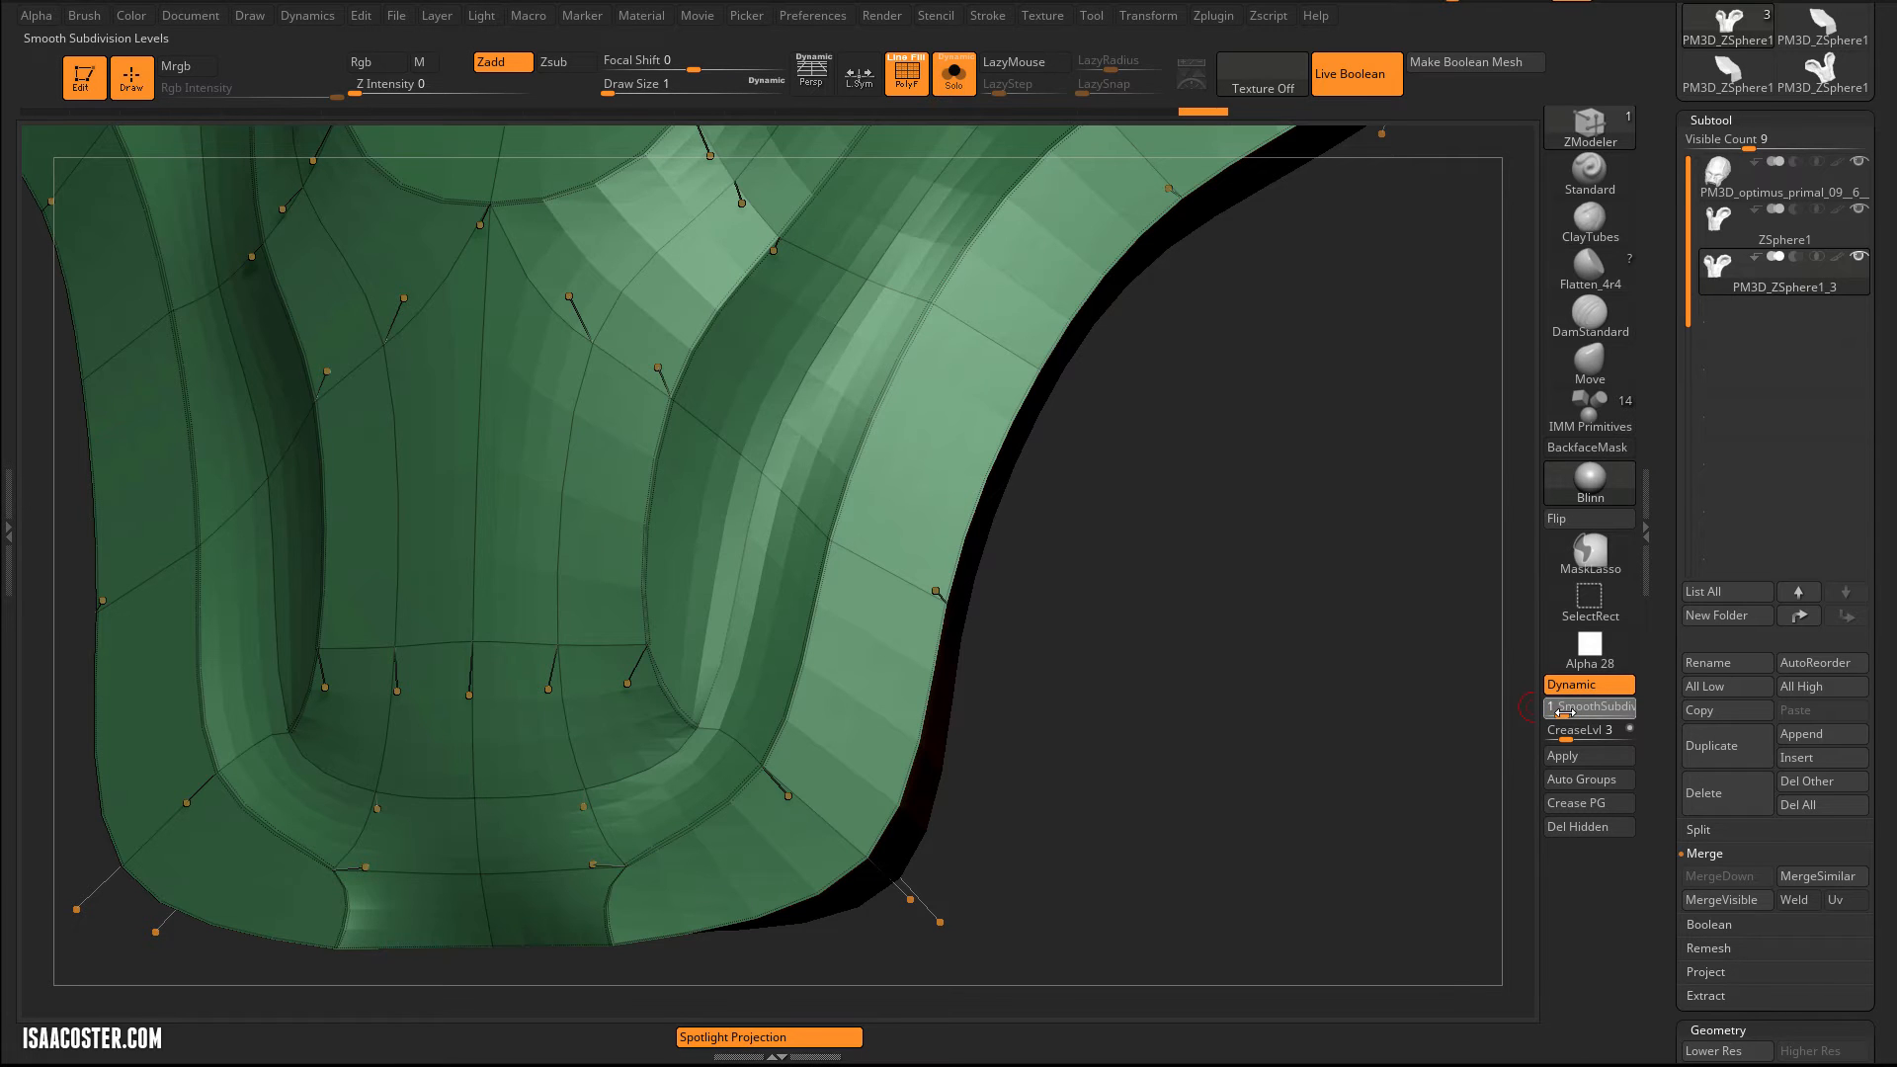
pyautogui.click(1573, 706)
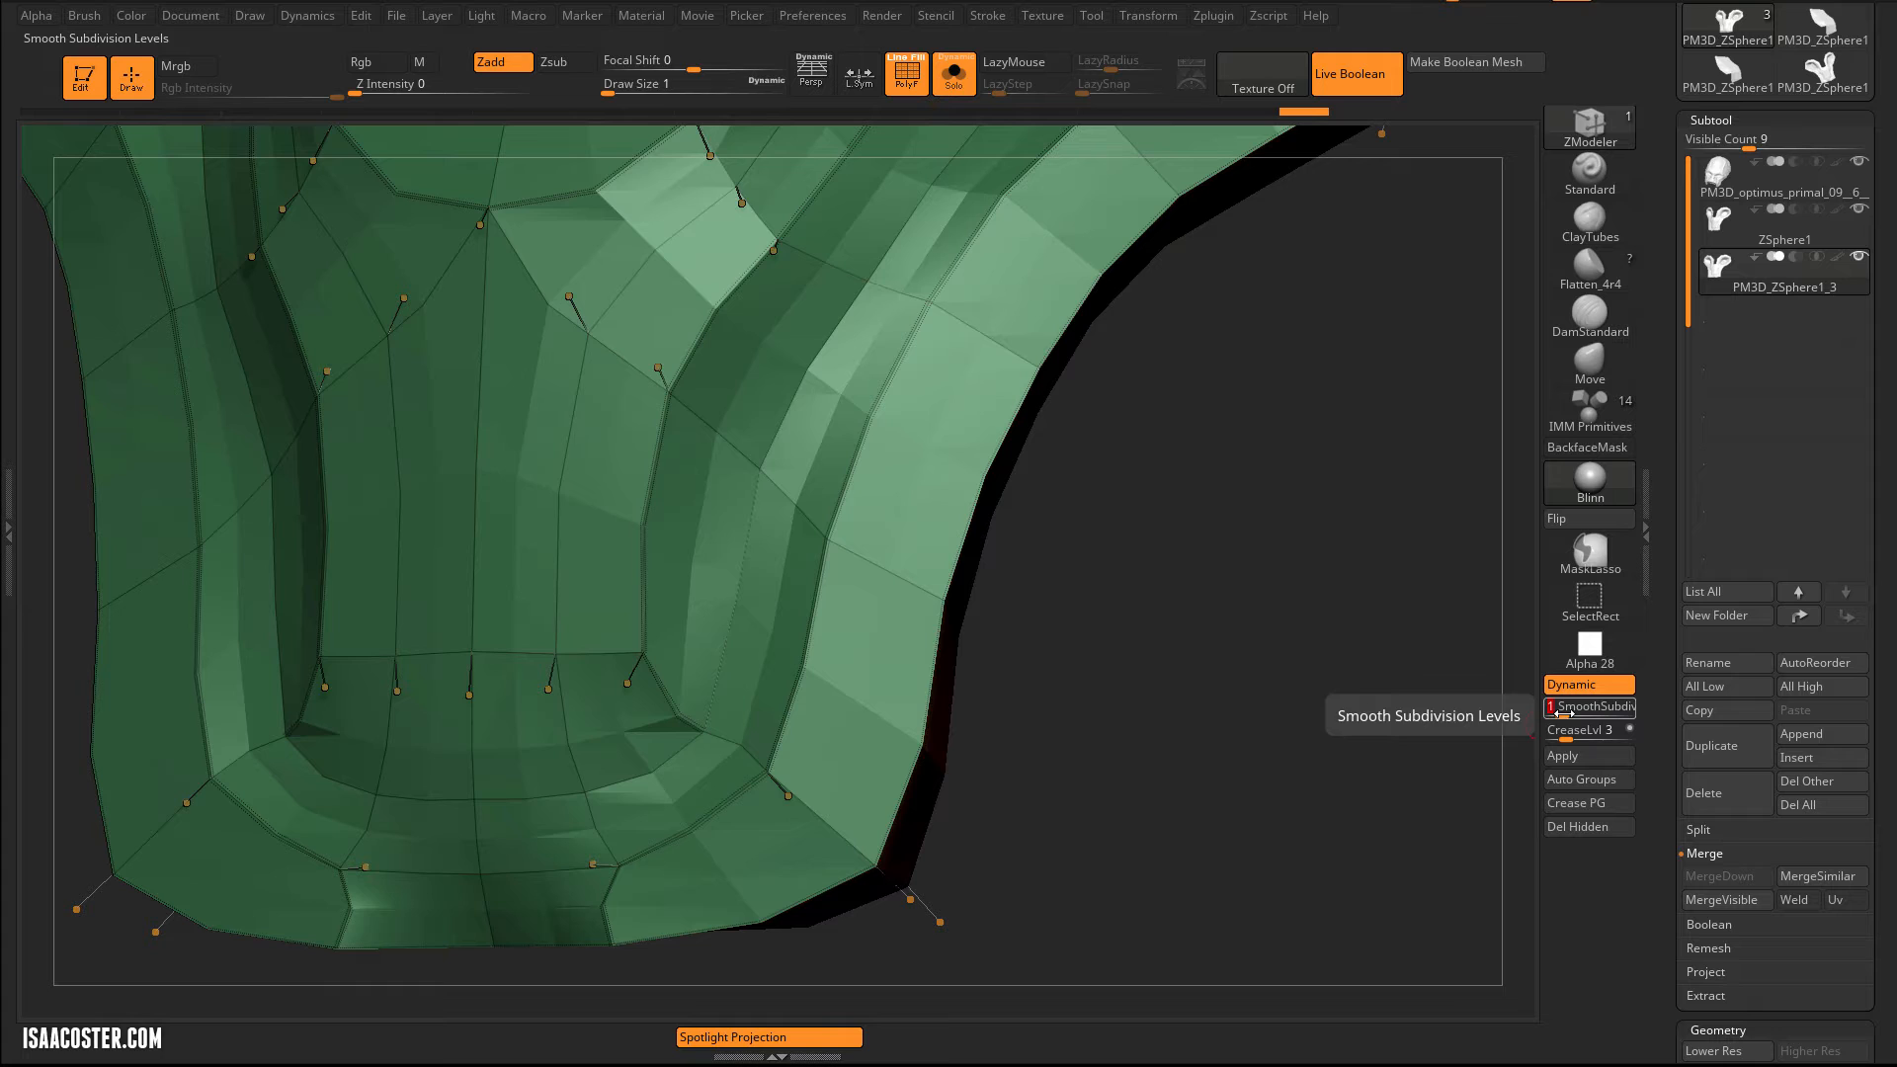
pyautogui.click(1589, 707)
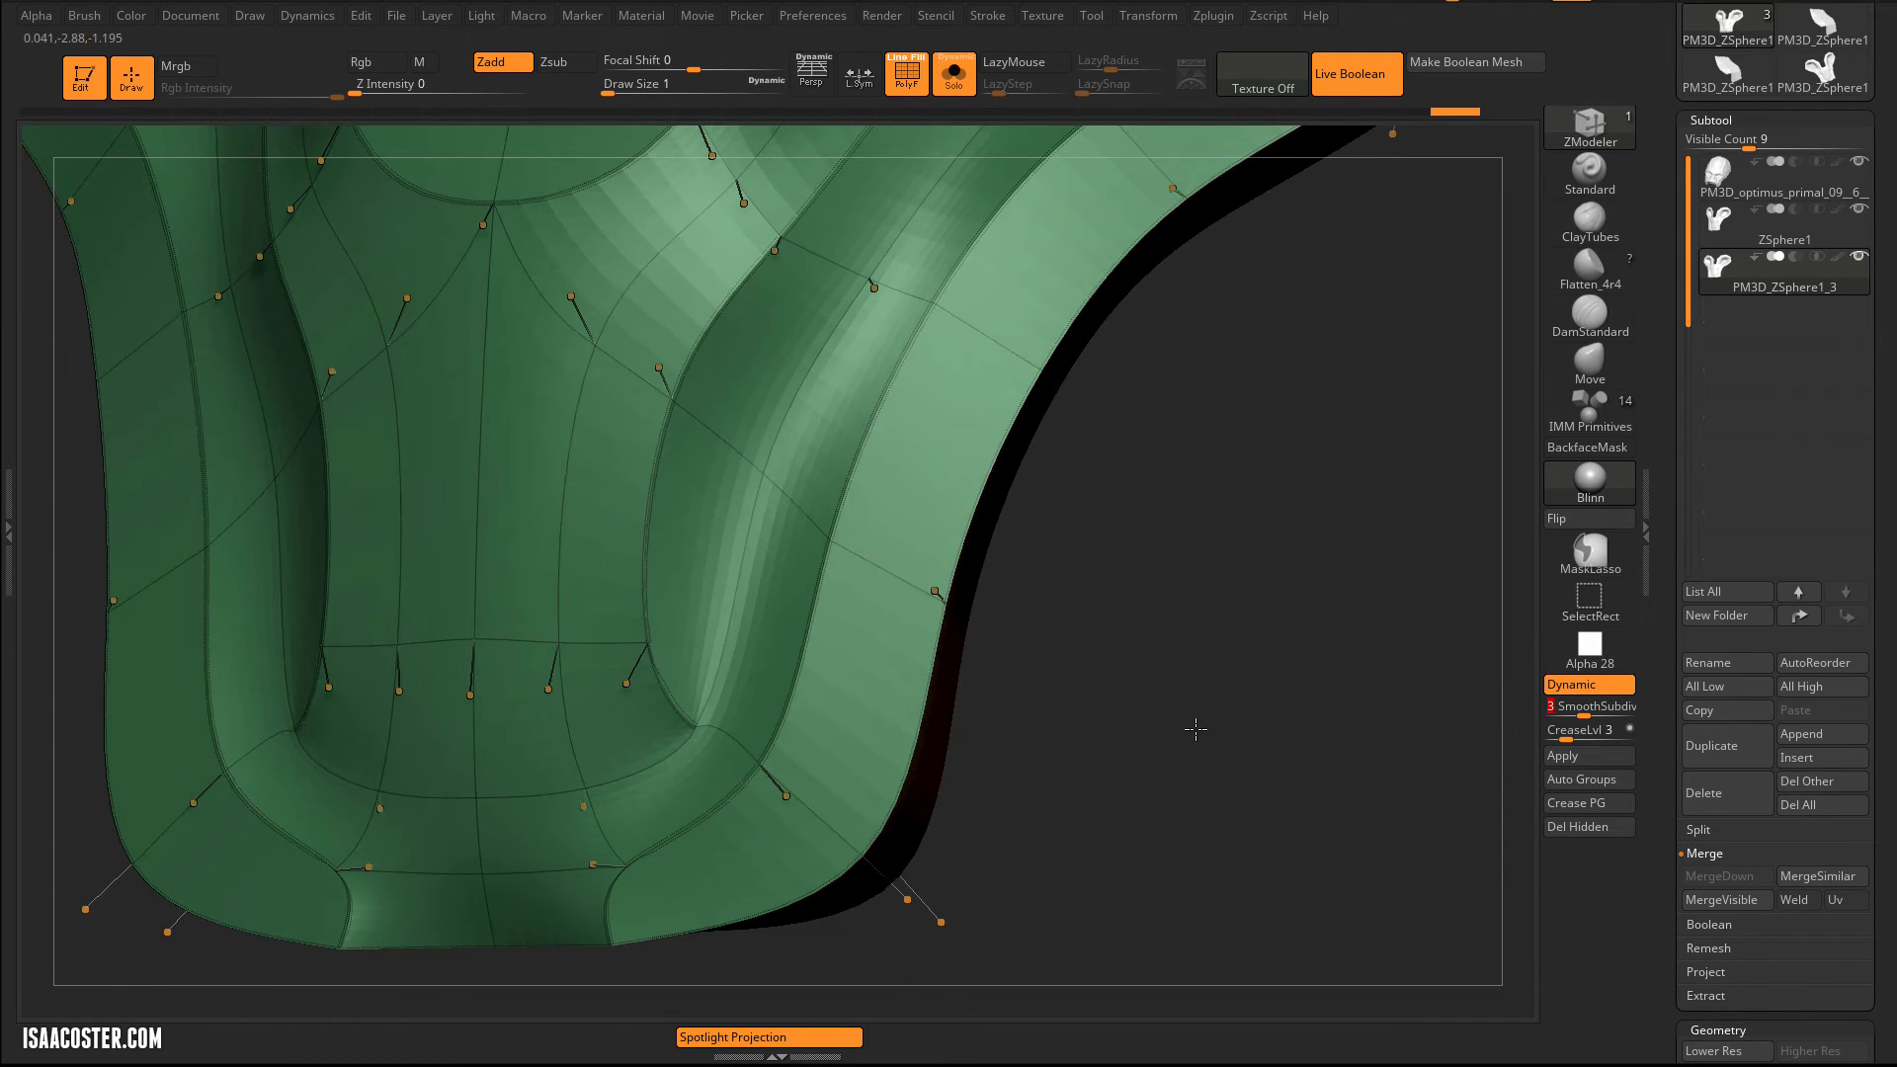
pyautogui.moveTo(1592, 706)
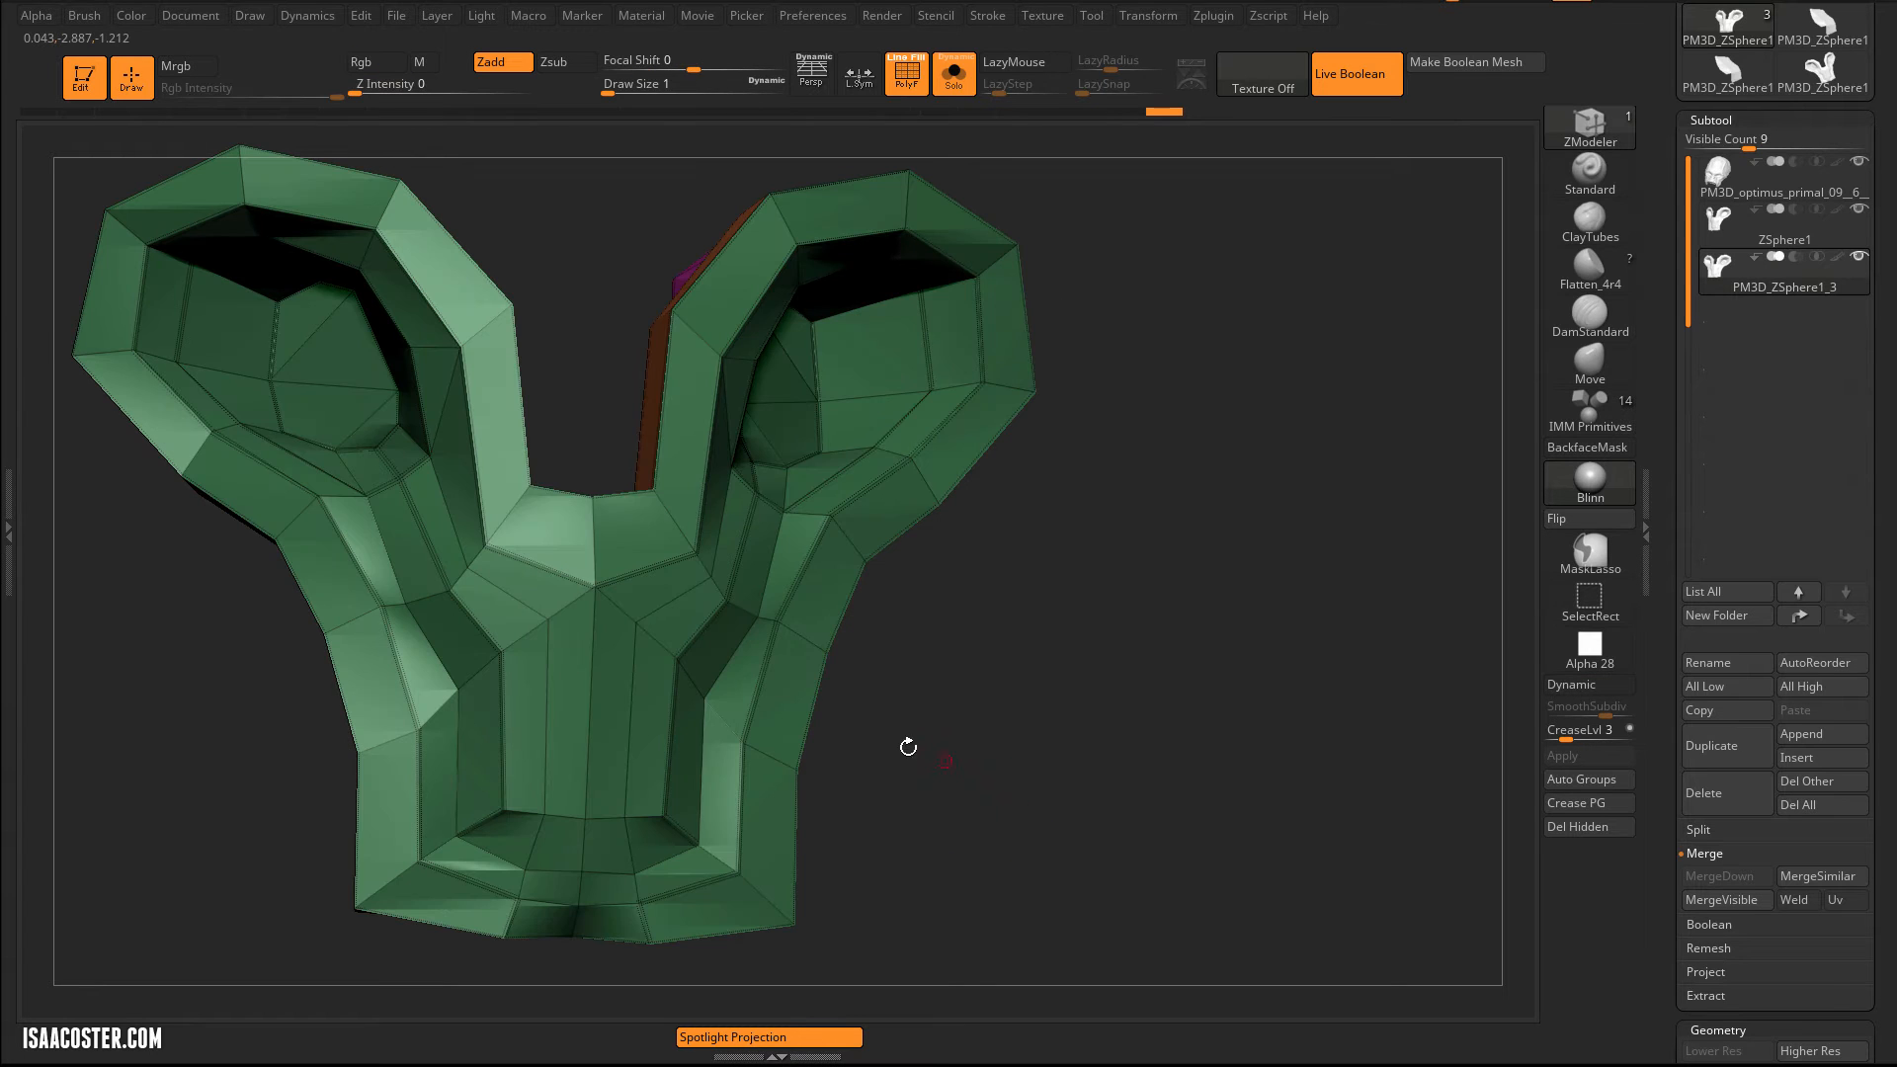
# - Toggle Dynamic off for a faceted pass, then back on so the mesh displays smooth and rounded
pyautogui.click(1572, 684)
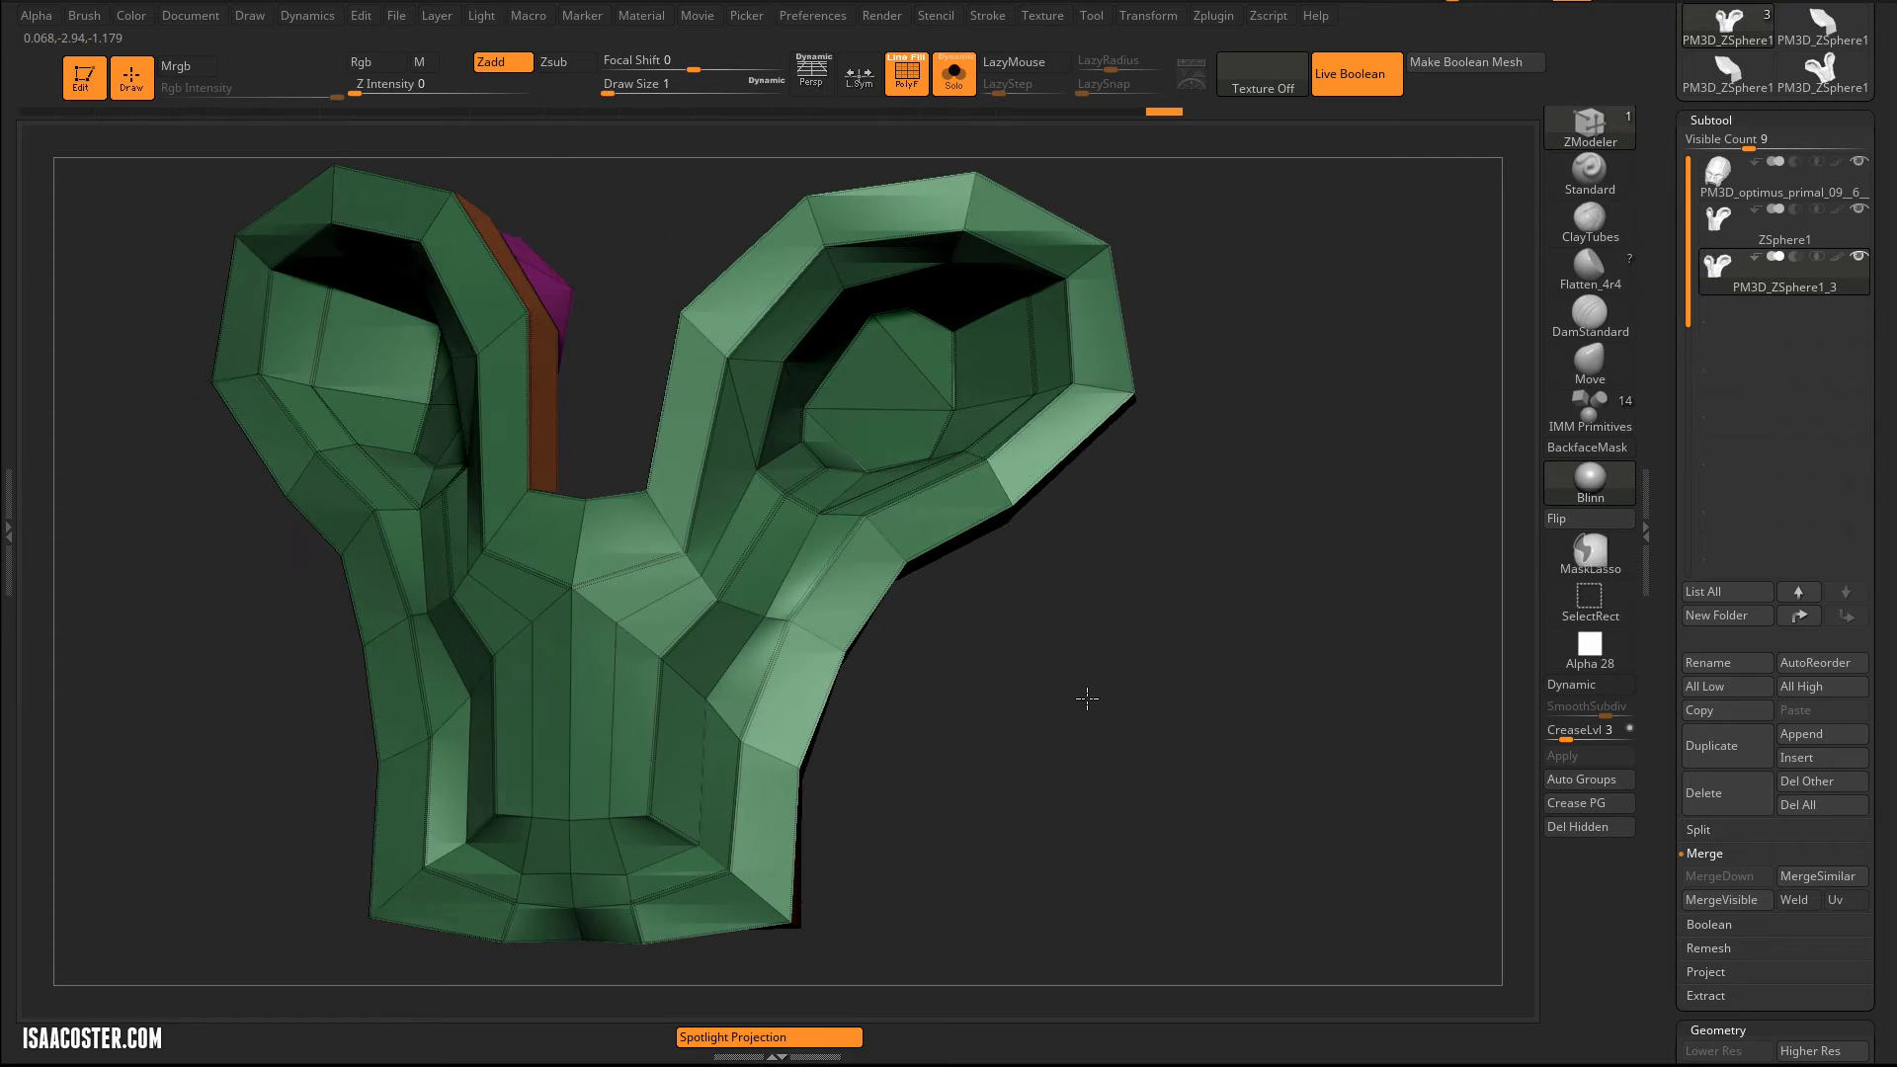
pyautogui.moveTo(1588, 364)
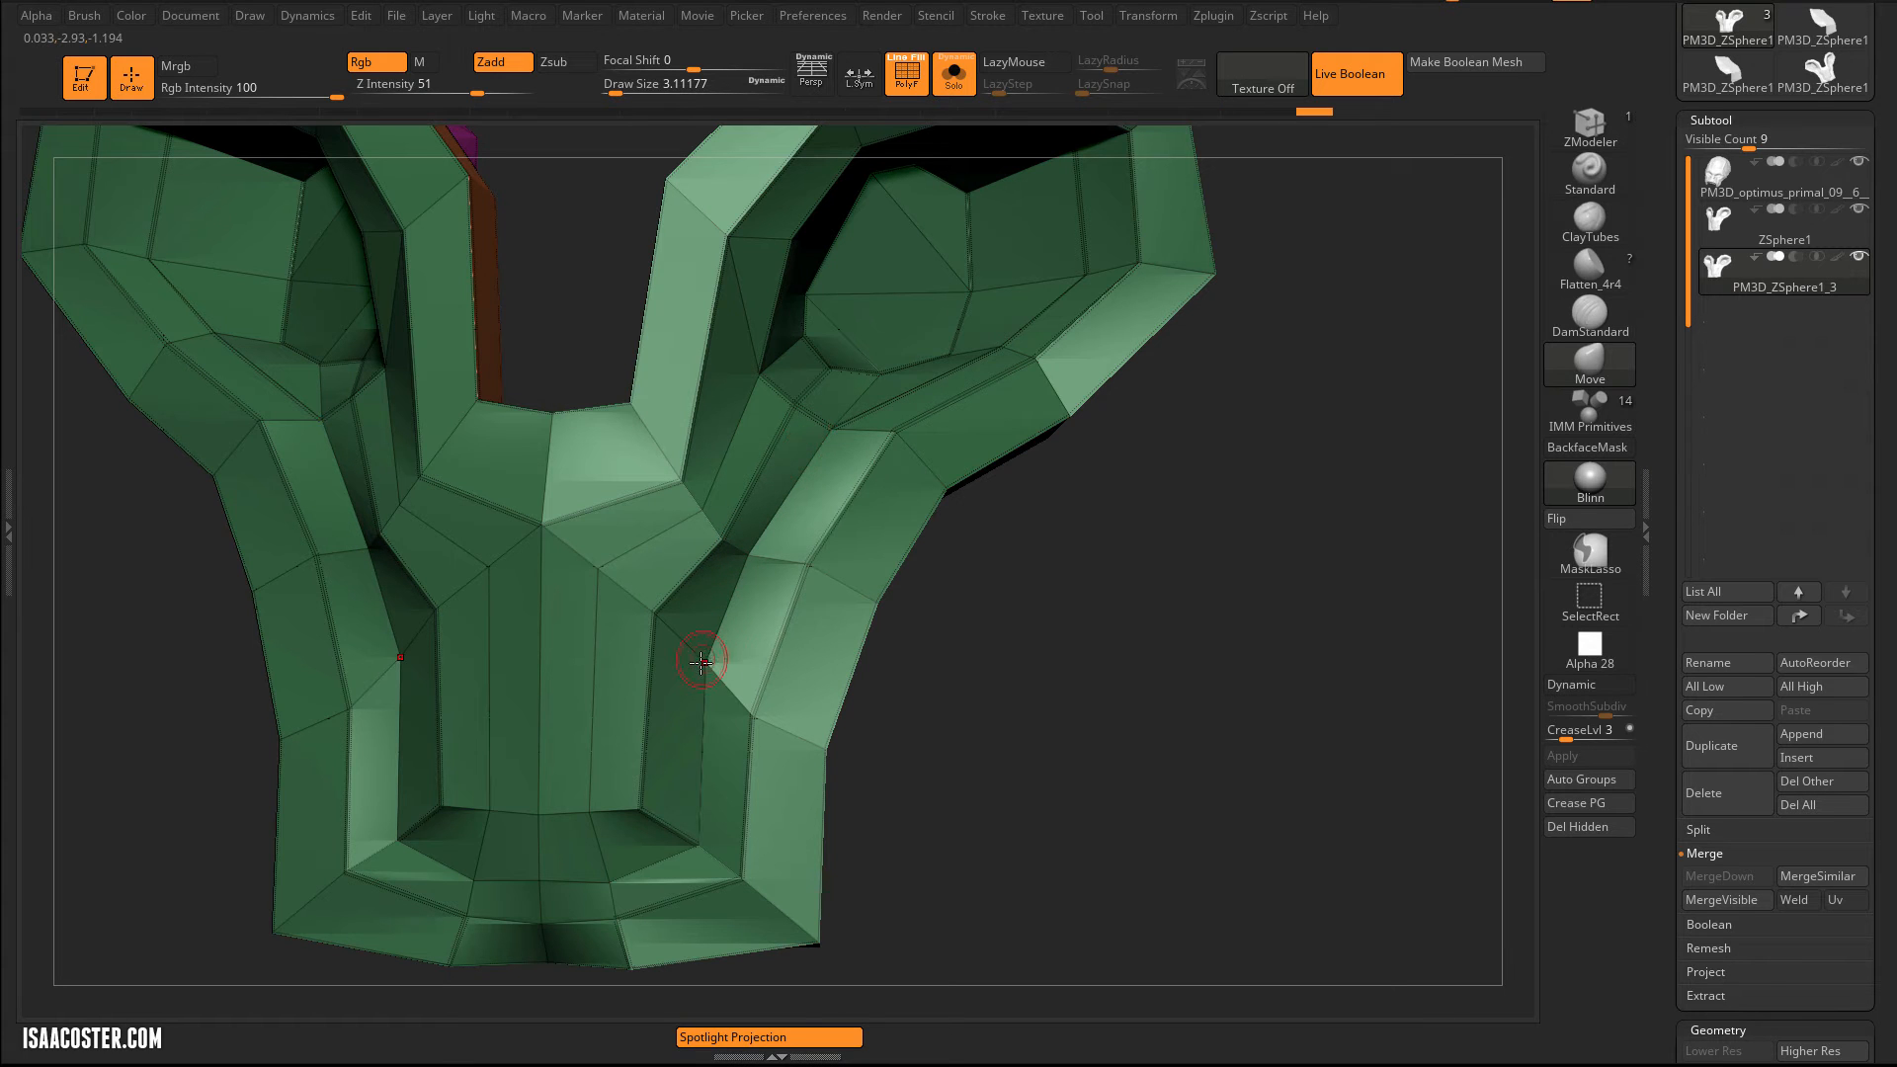
pyautogui.click(1571, 685)
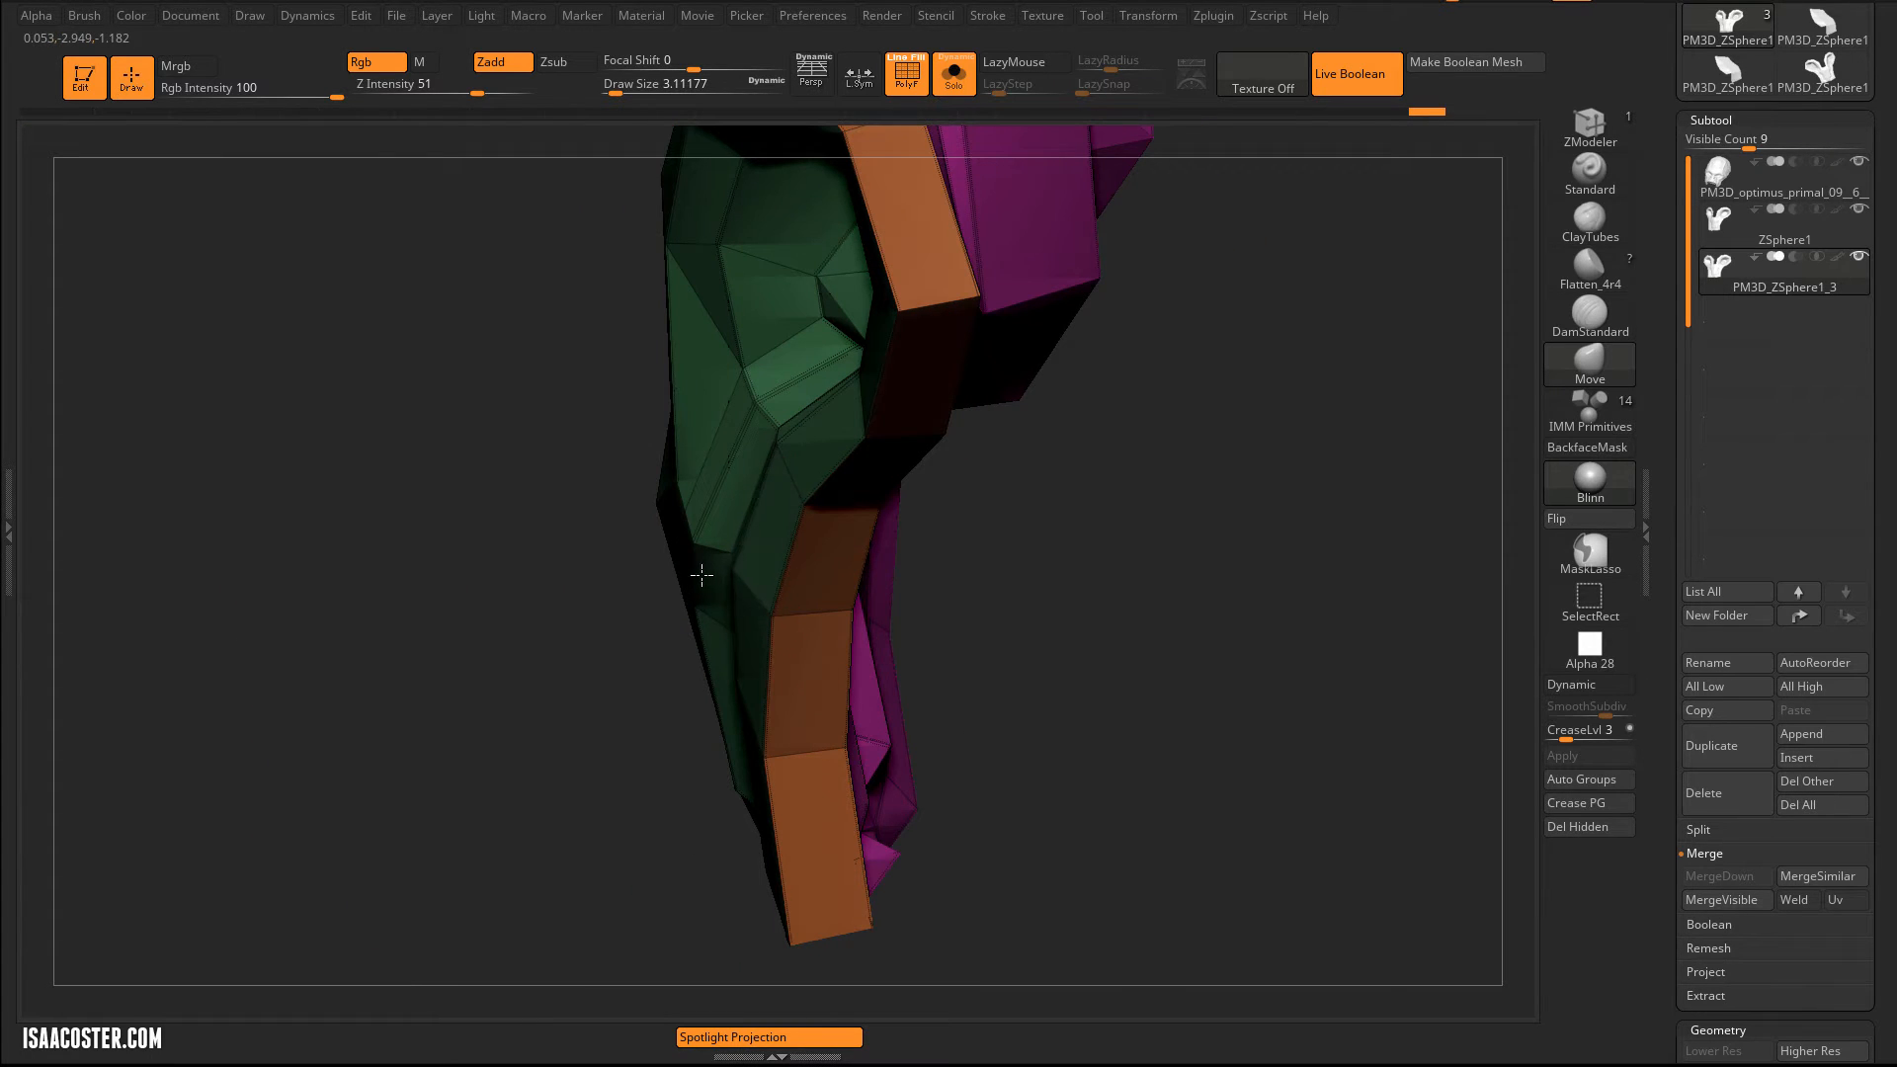
pyautogui.click(1589, 684)
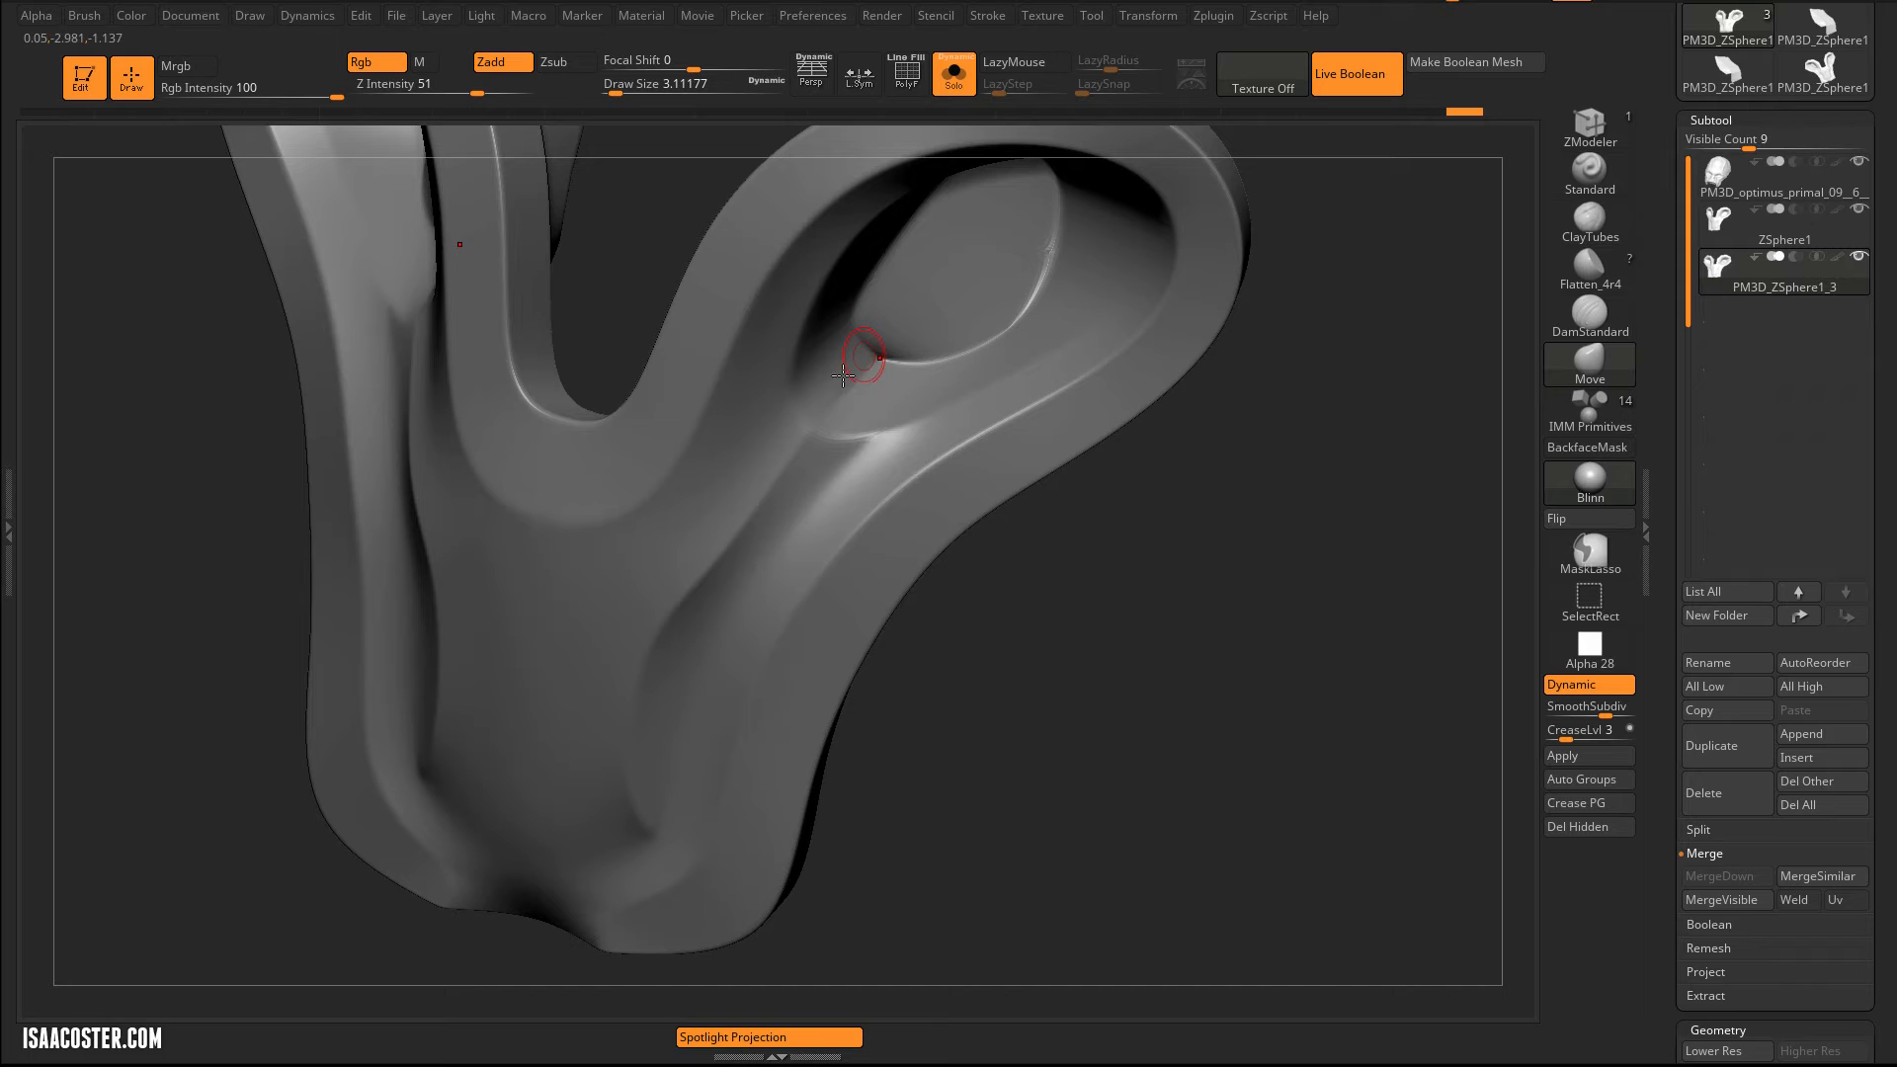
# - Disable Dynamic smoothing so the mesh shows faceted with the eye-socket polygroup visible
pyautogui.click(909, 72)
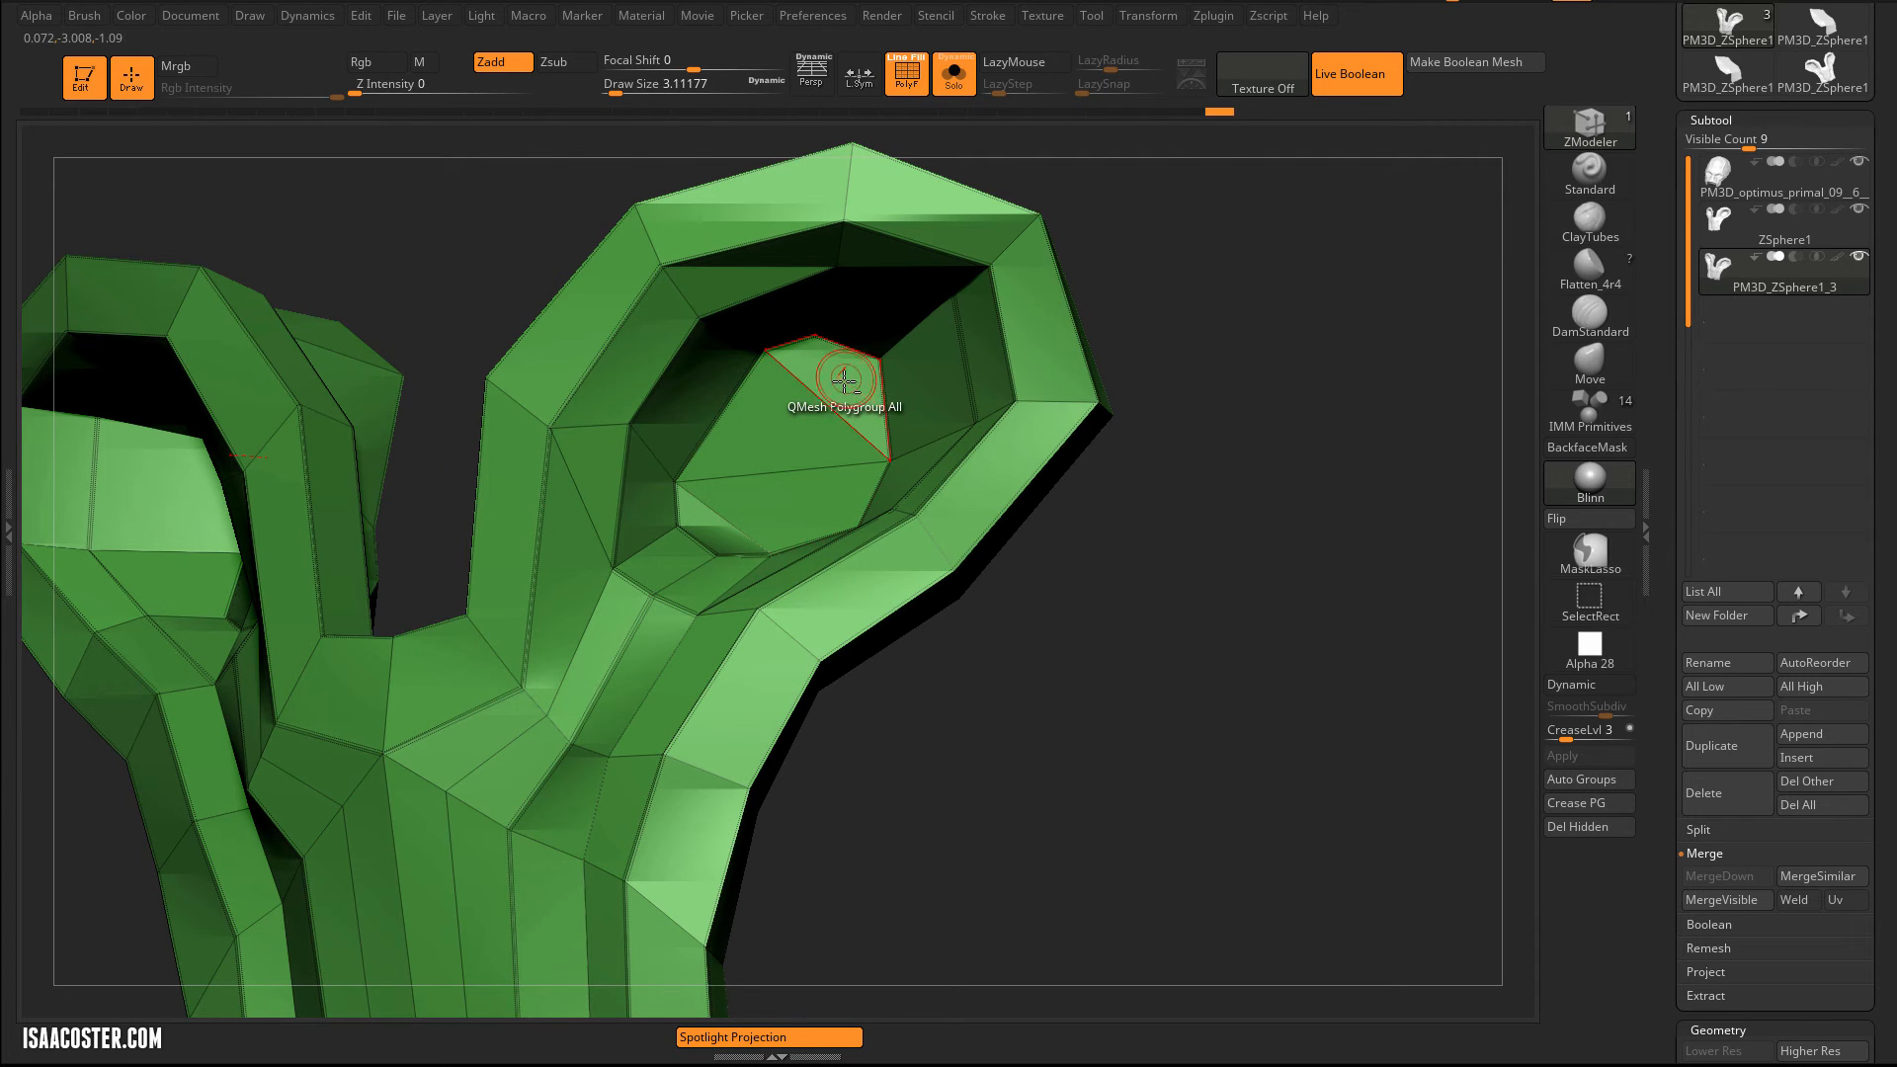
# - QMesh the eye socket's inner face with PolyGroup All into a separate grey block
pyautogui.click(1589, 601)
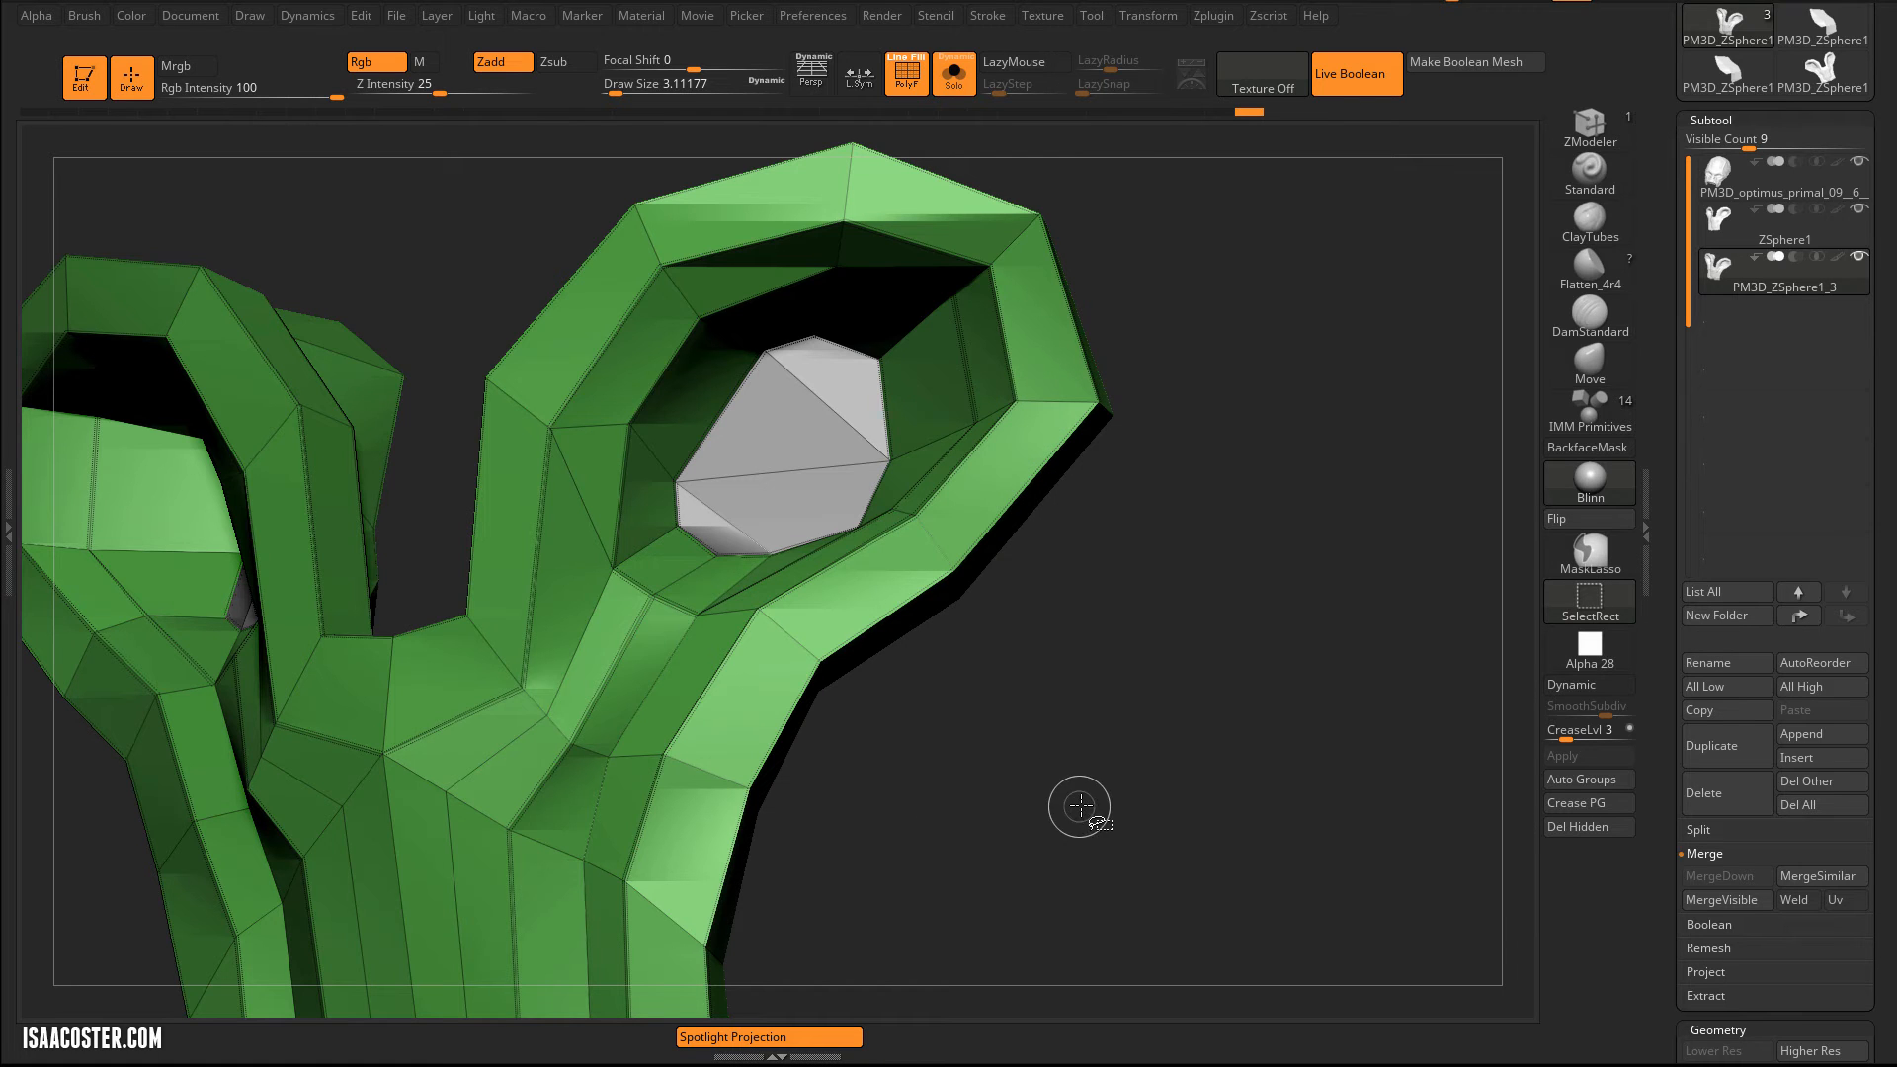
pyautogui.moveTo(920, 507)
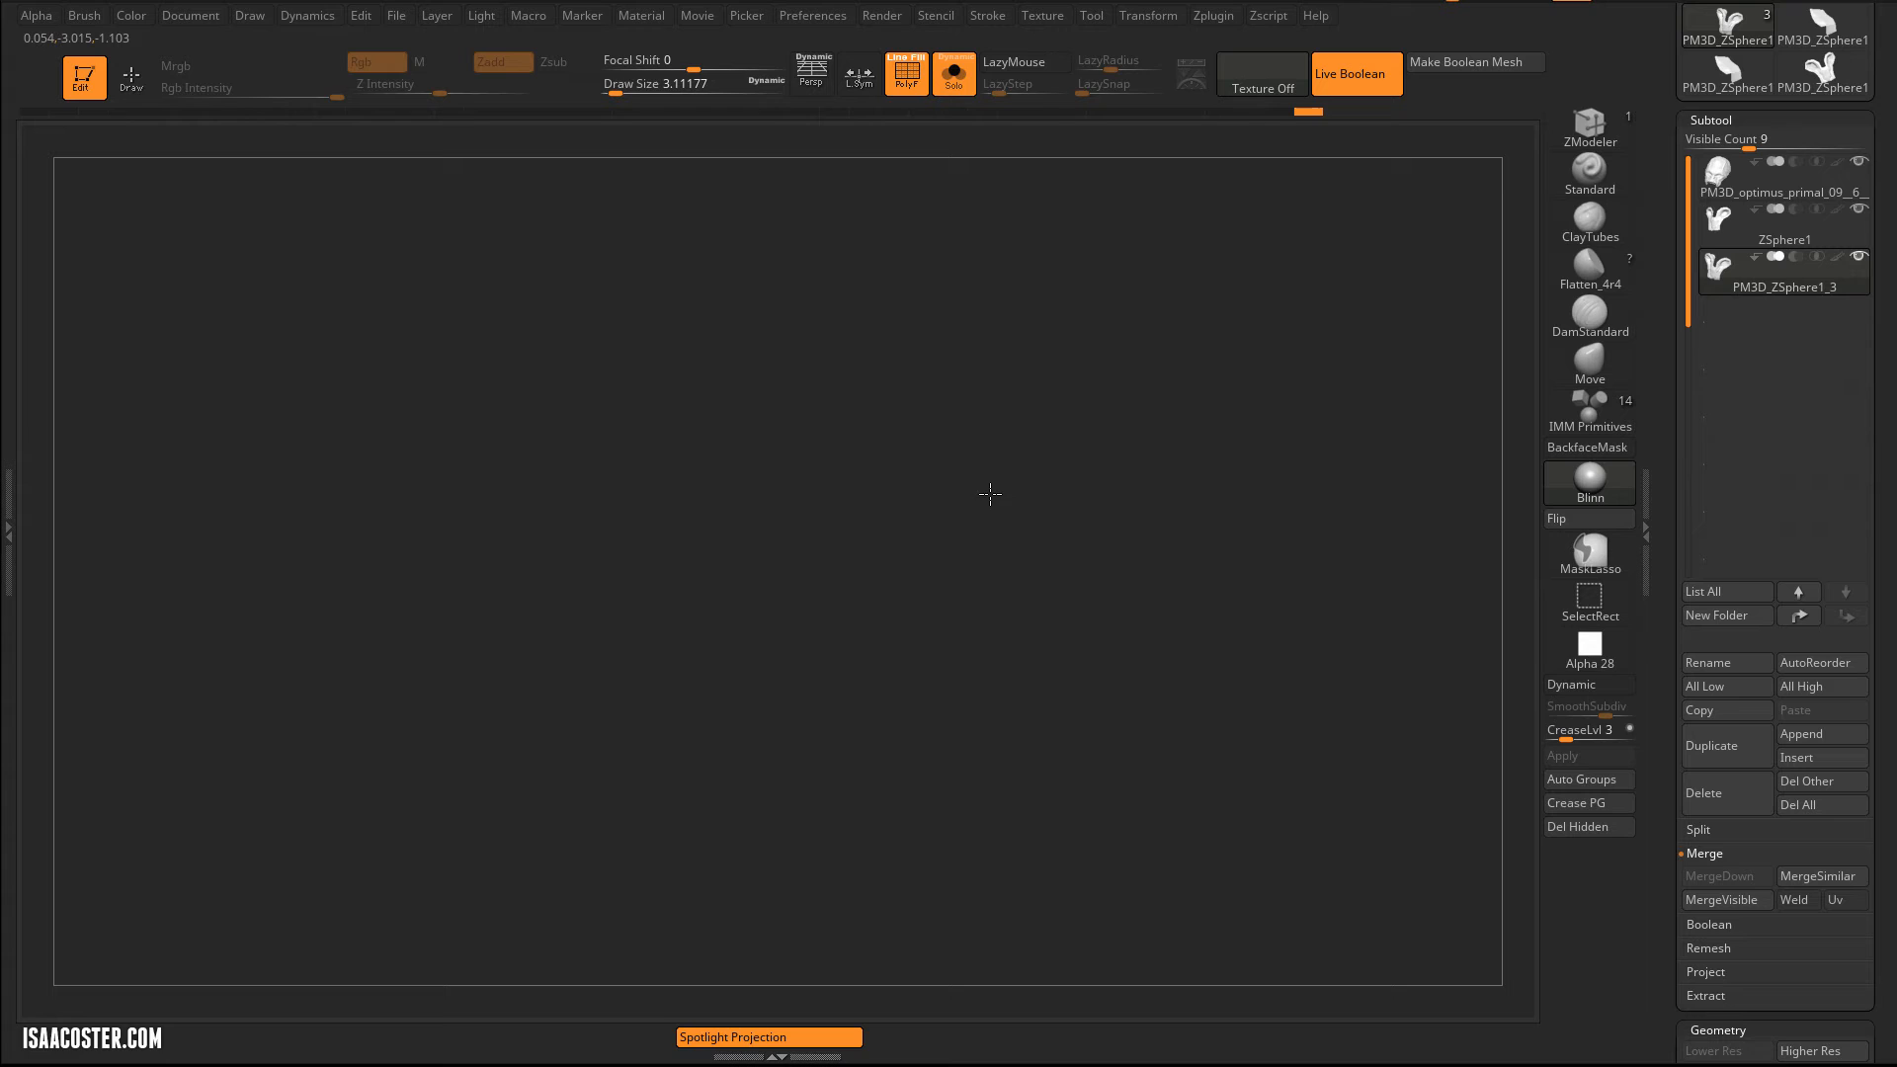
pyautogui.moveTo(1008, 610)
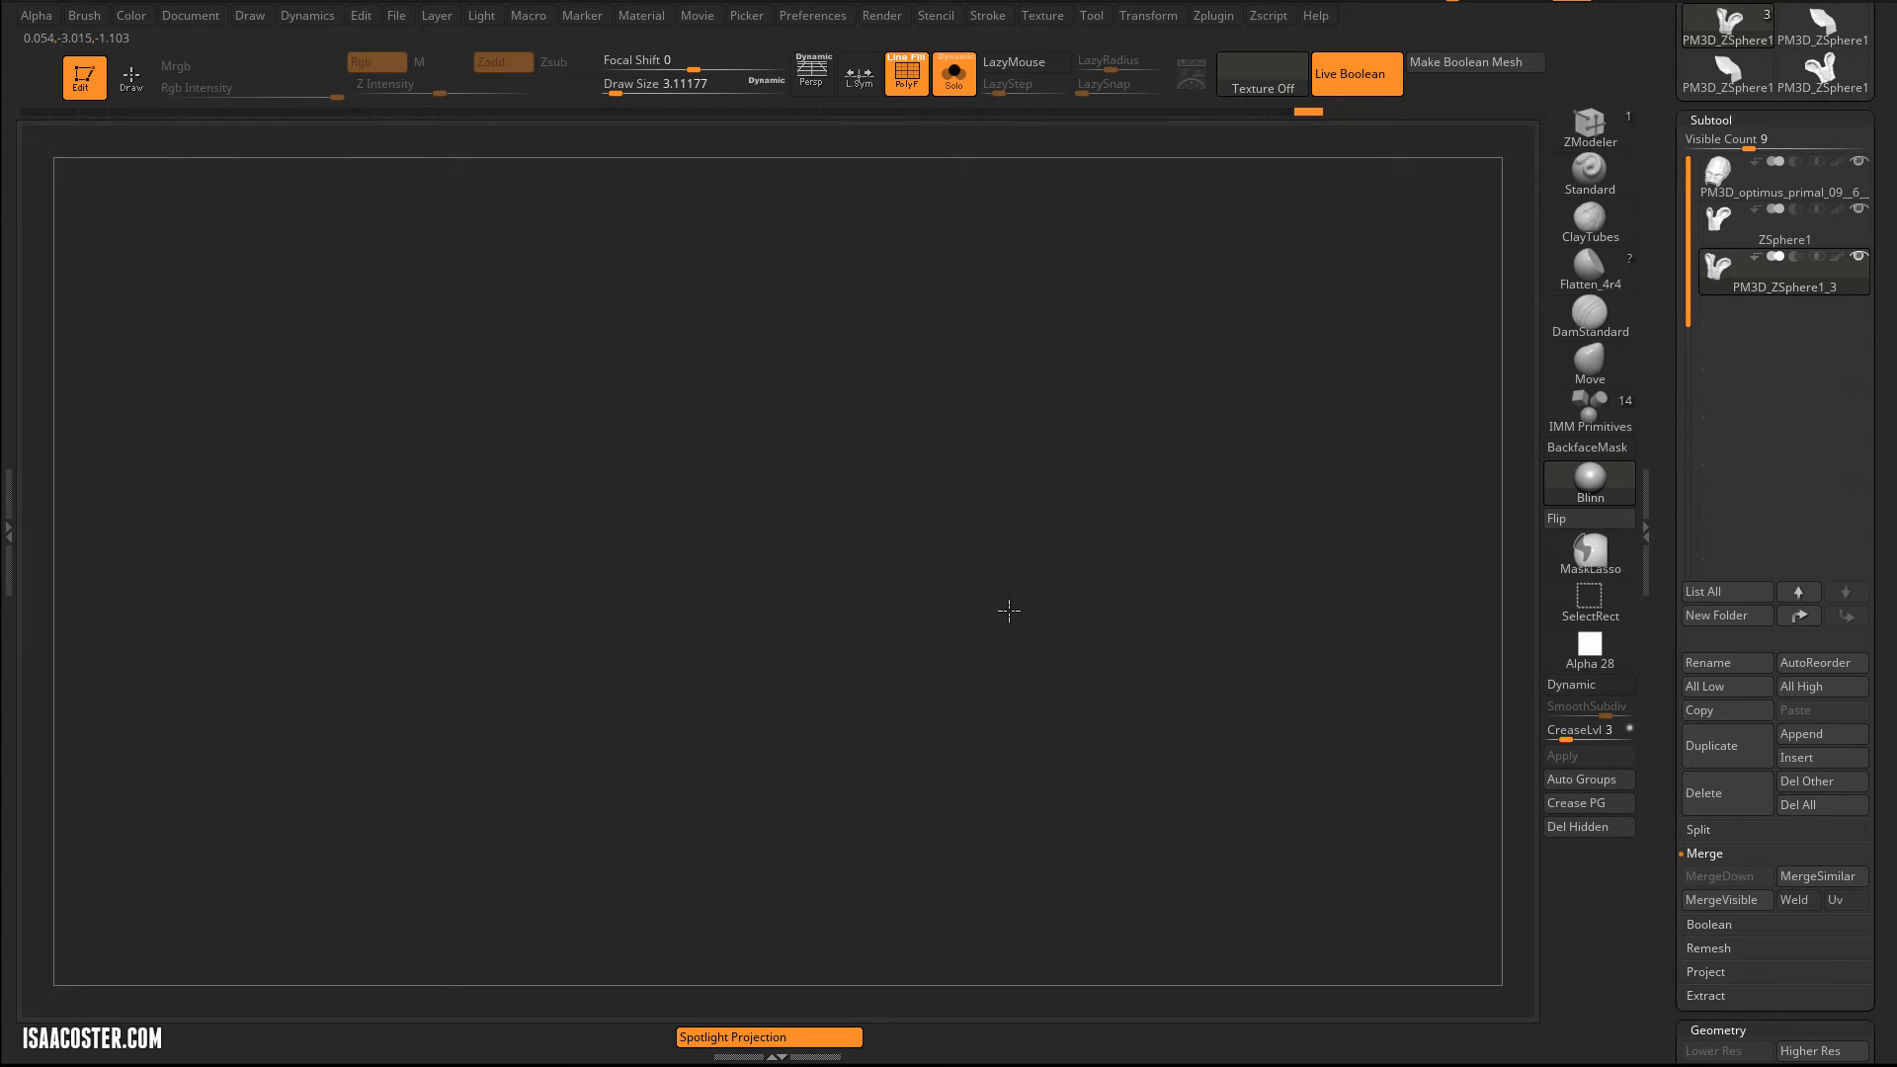
pyautogui.moveTo(1054, 673)
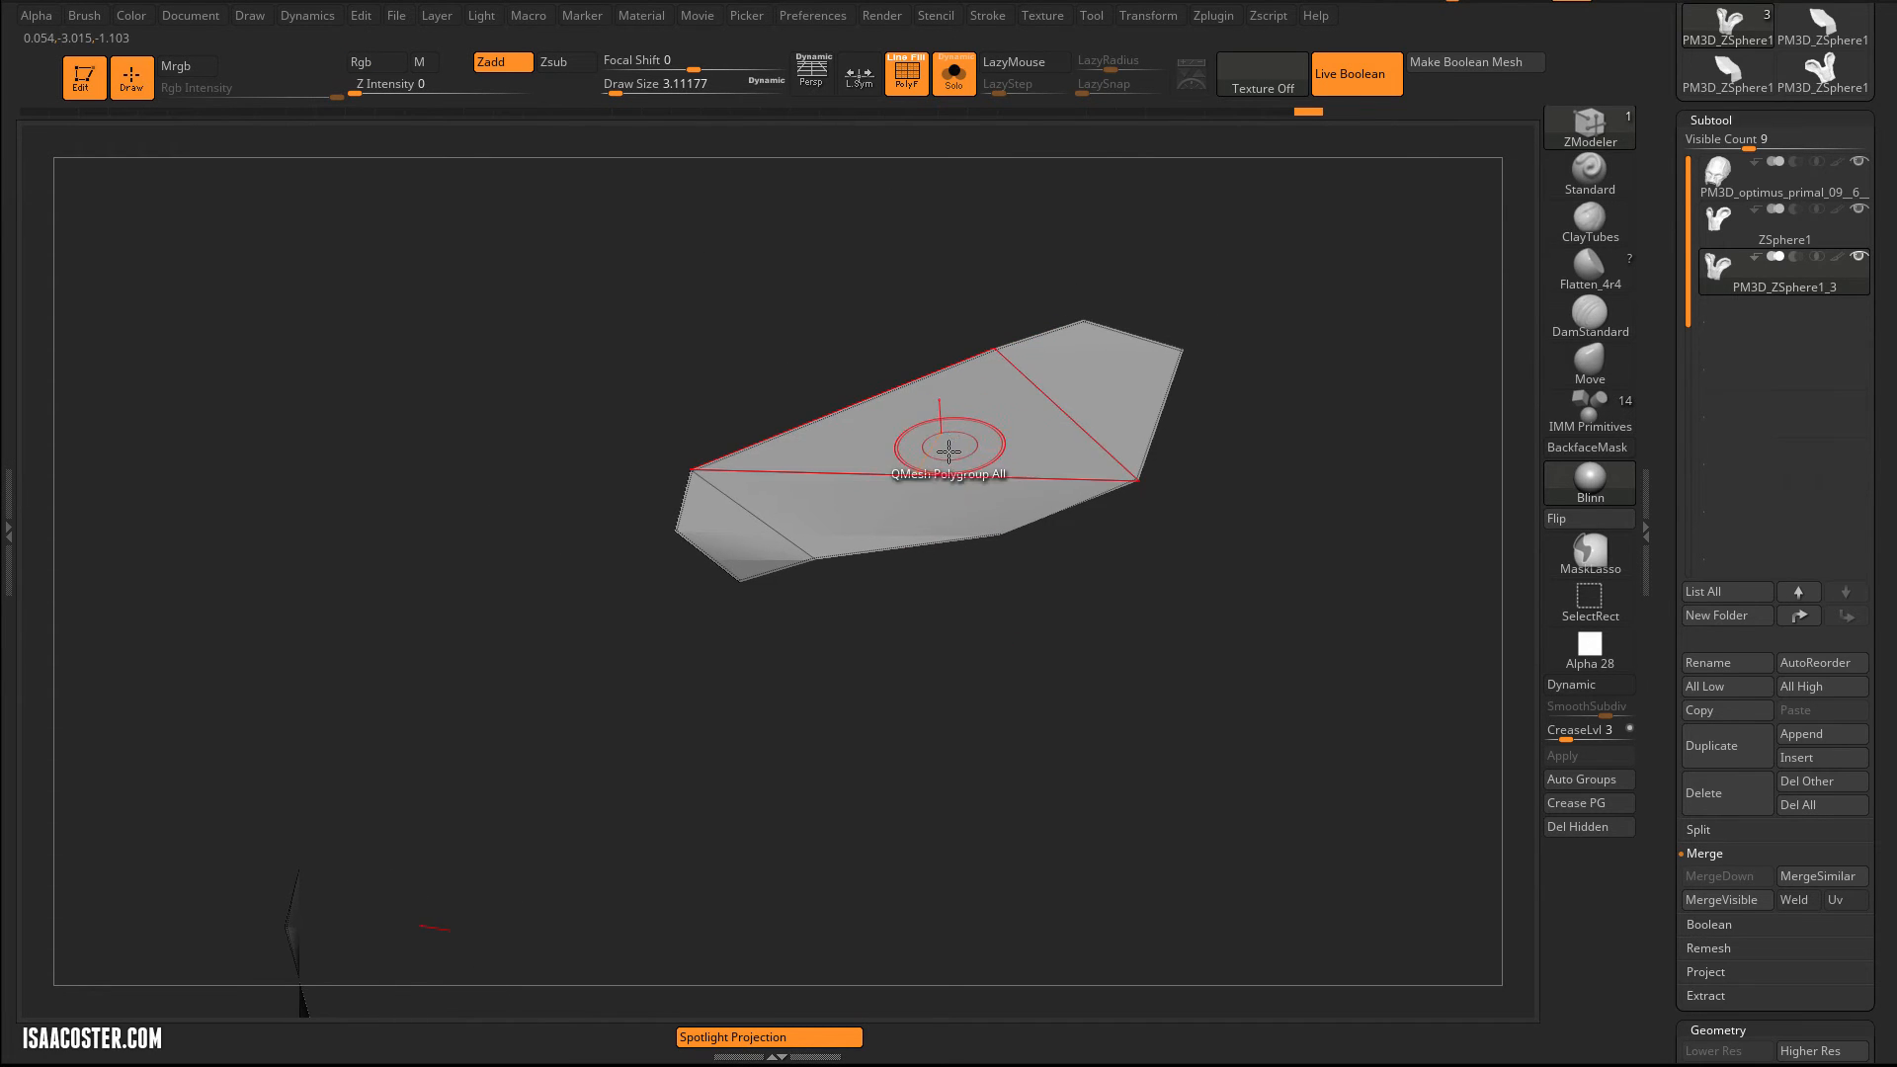
pyautogui.moveTo(950, 490)
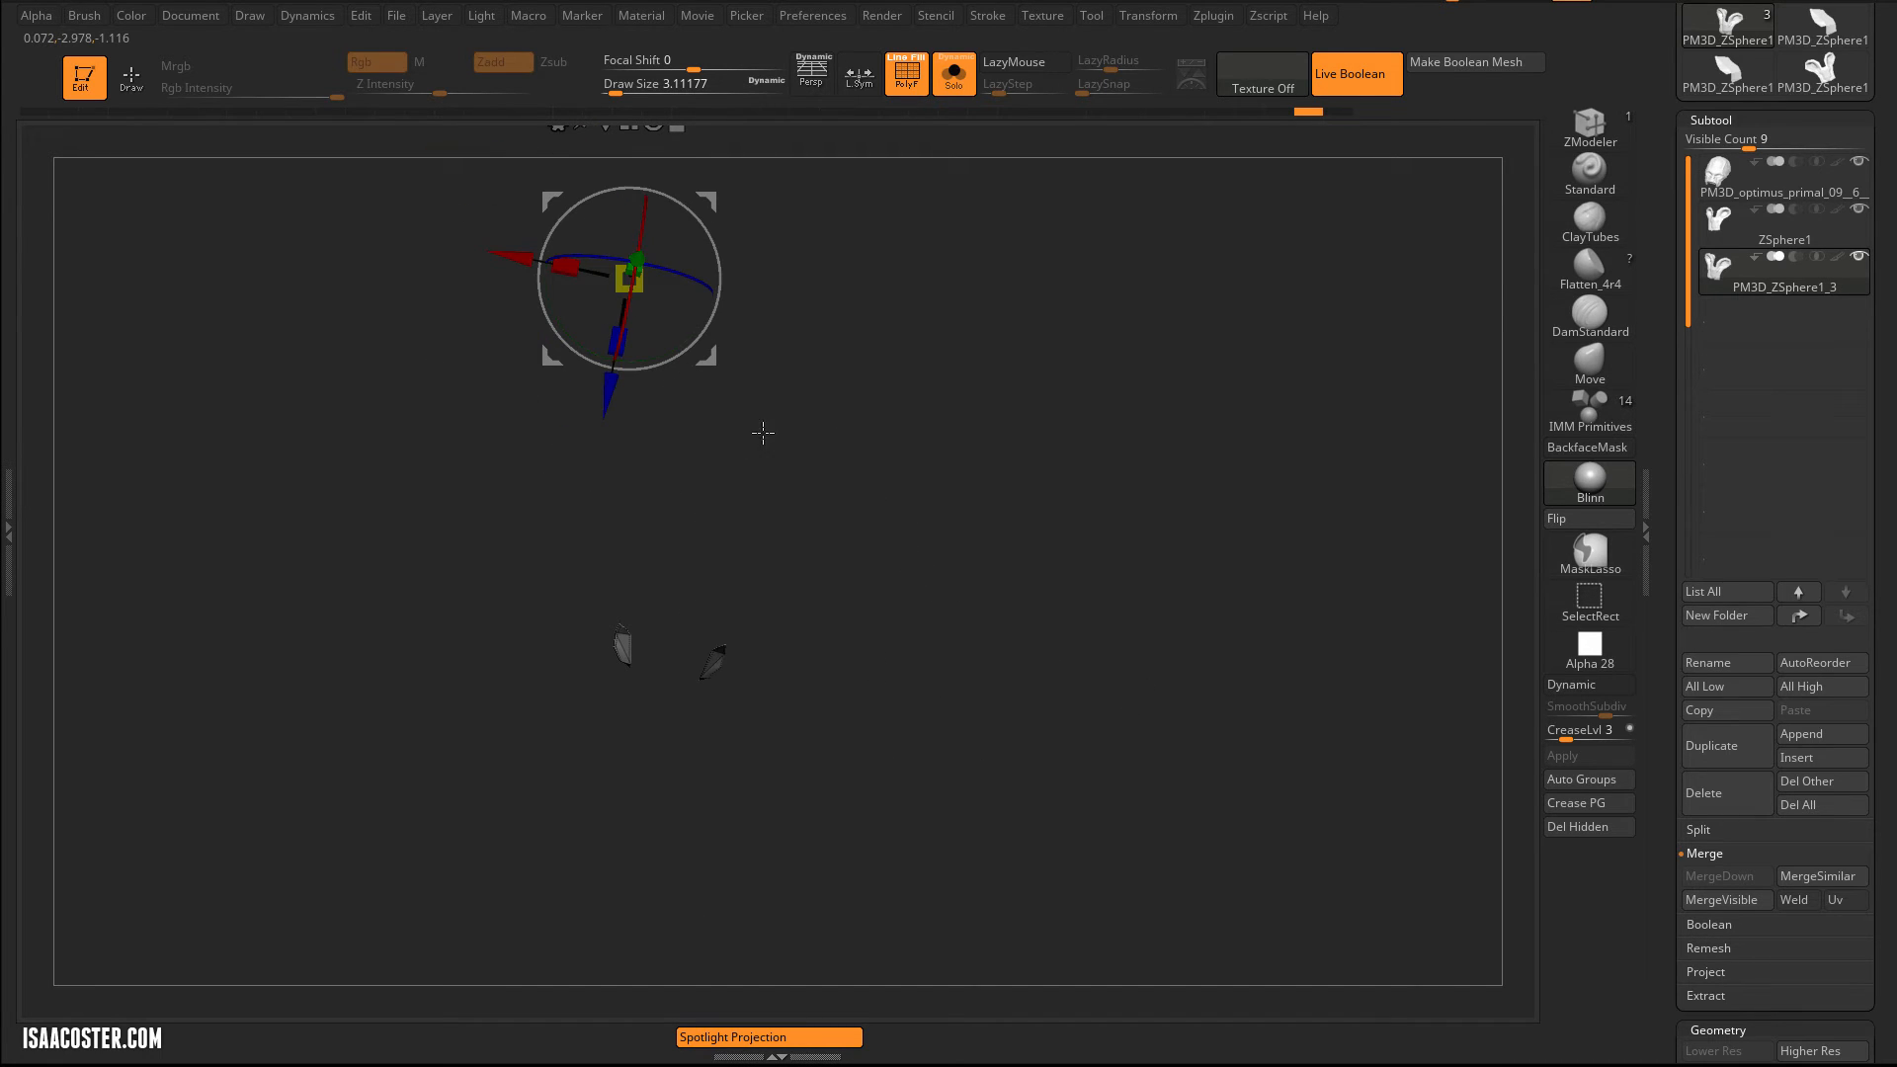
pyautogui.moveTo(632, 280)
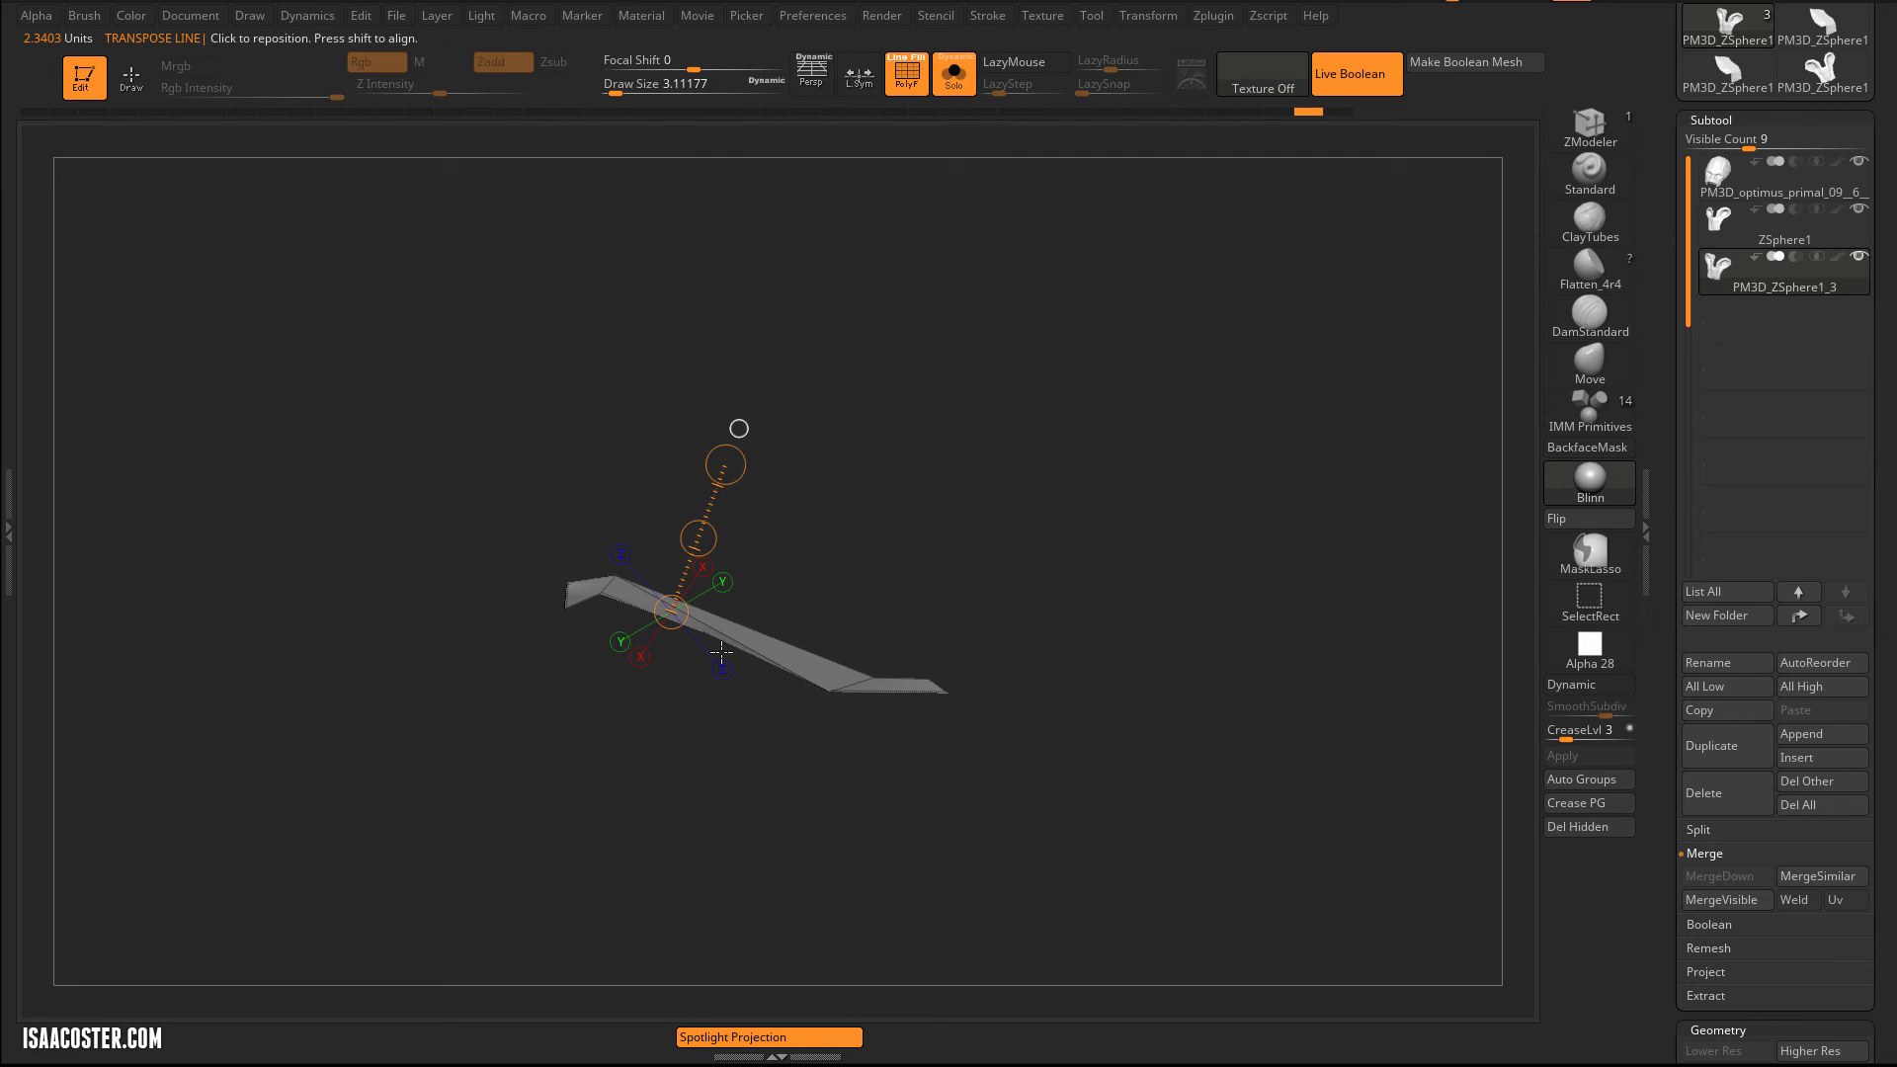
pyautogui.moveTo(838, 388)
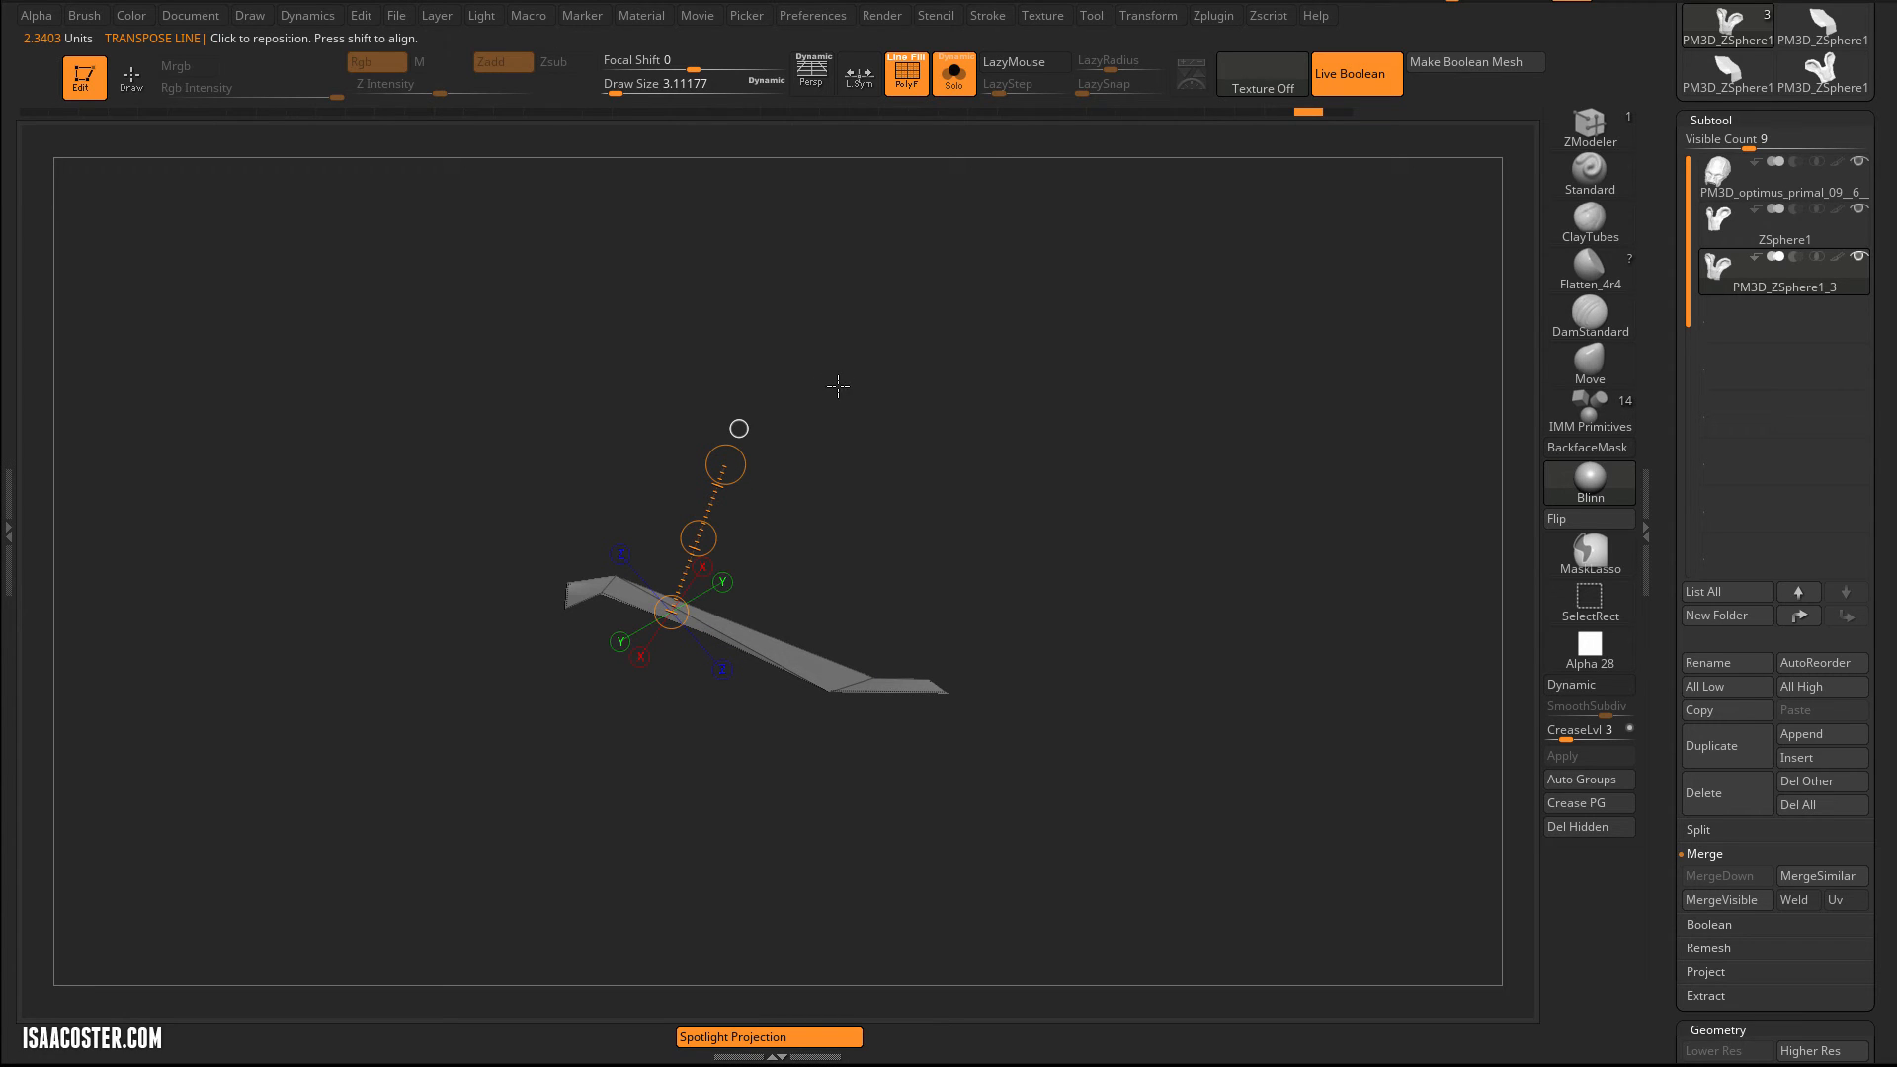
pyautogui.moveTo(823, 417)
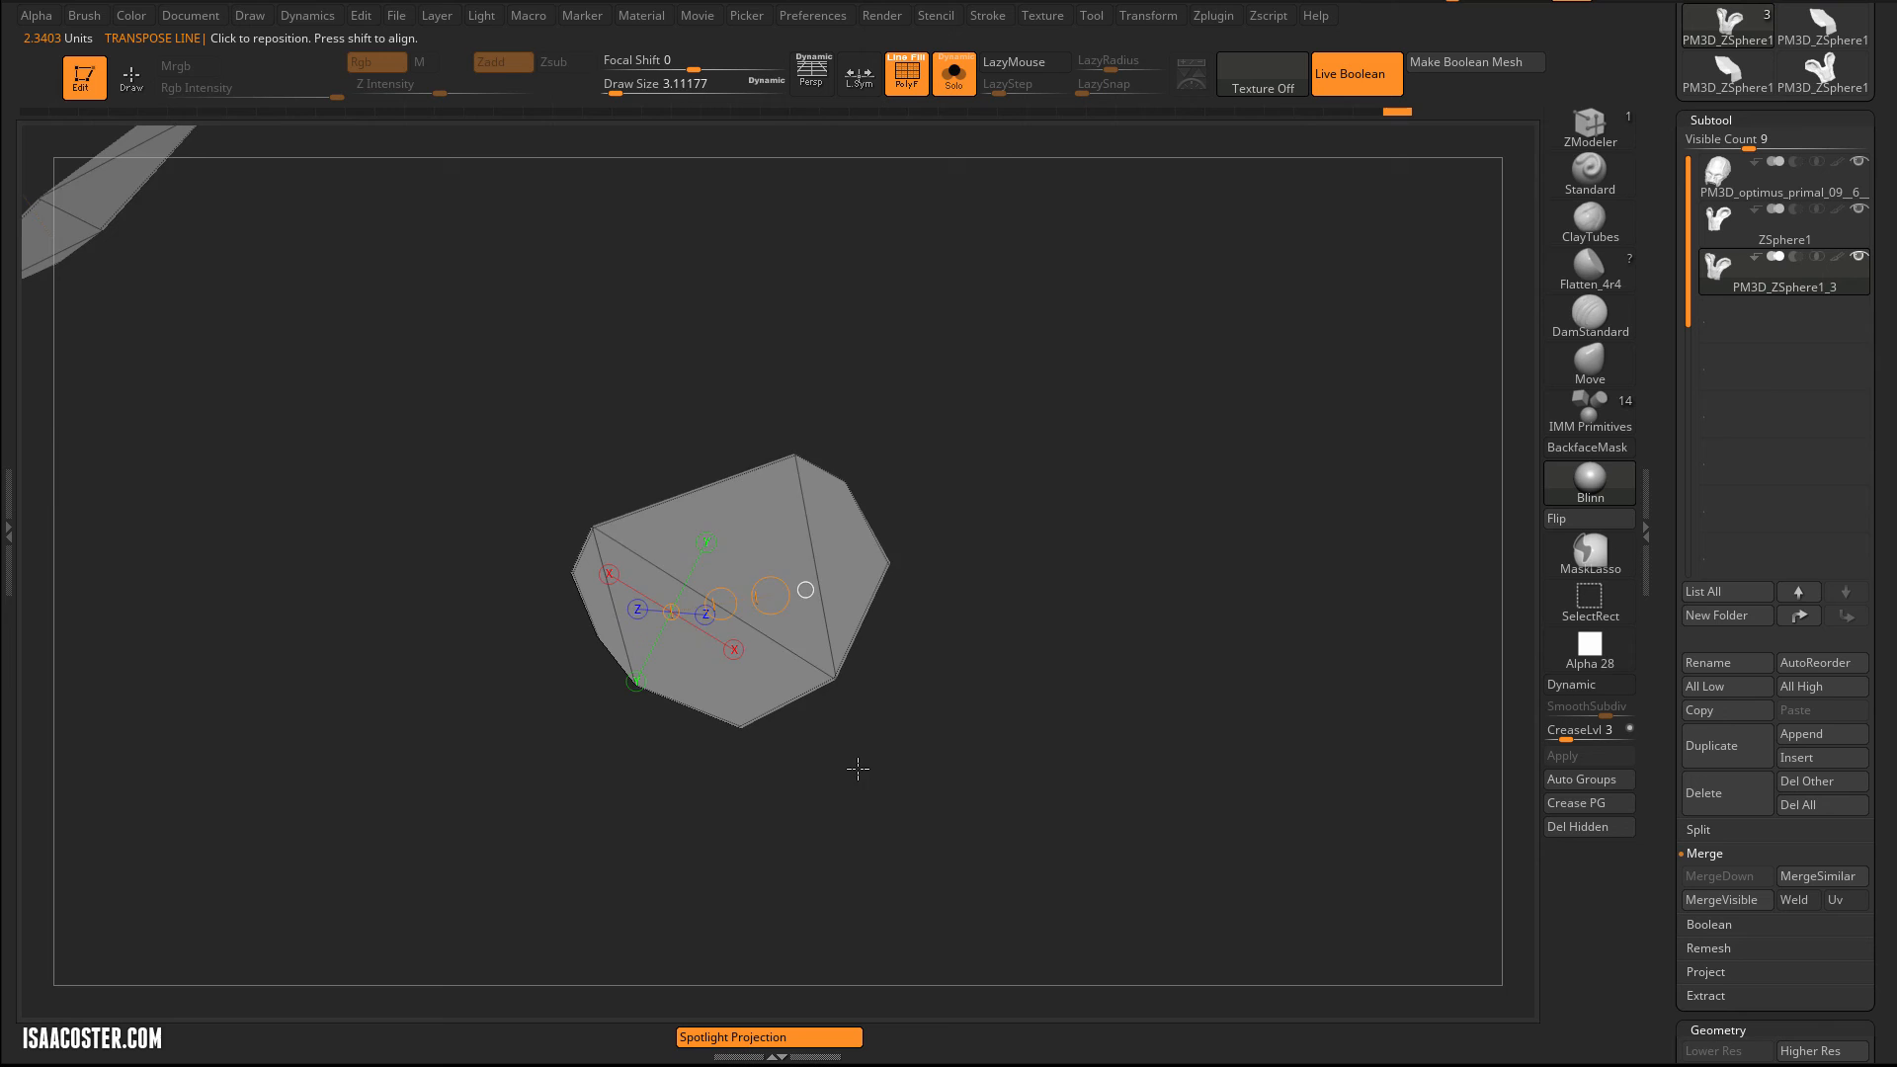
# - Toggle Dynamic subdivision after flattening the grey inner-face piece planar
pyautogui.click(1573, 685)
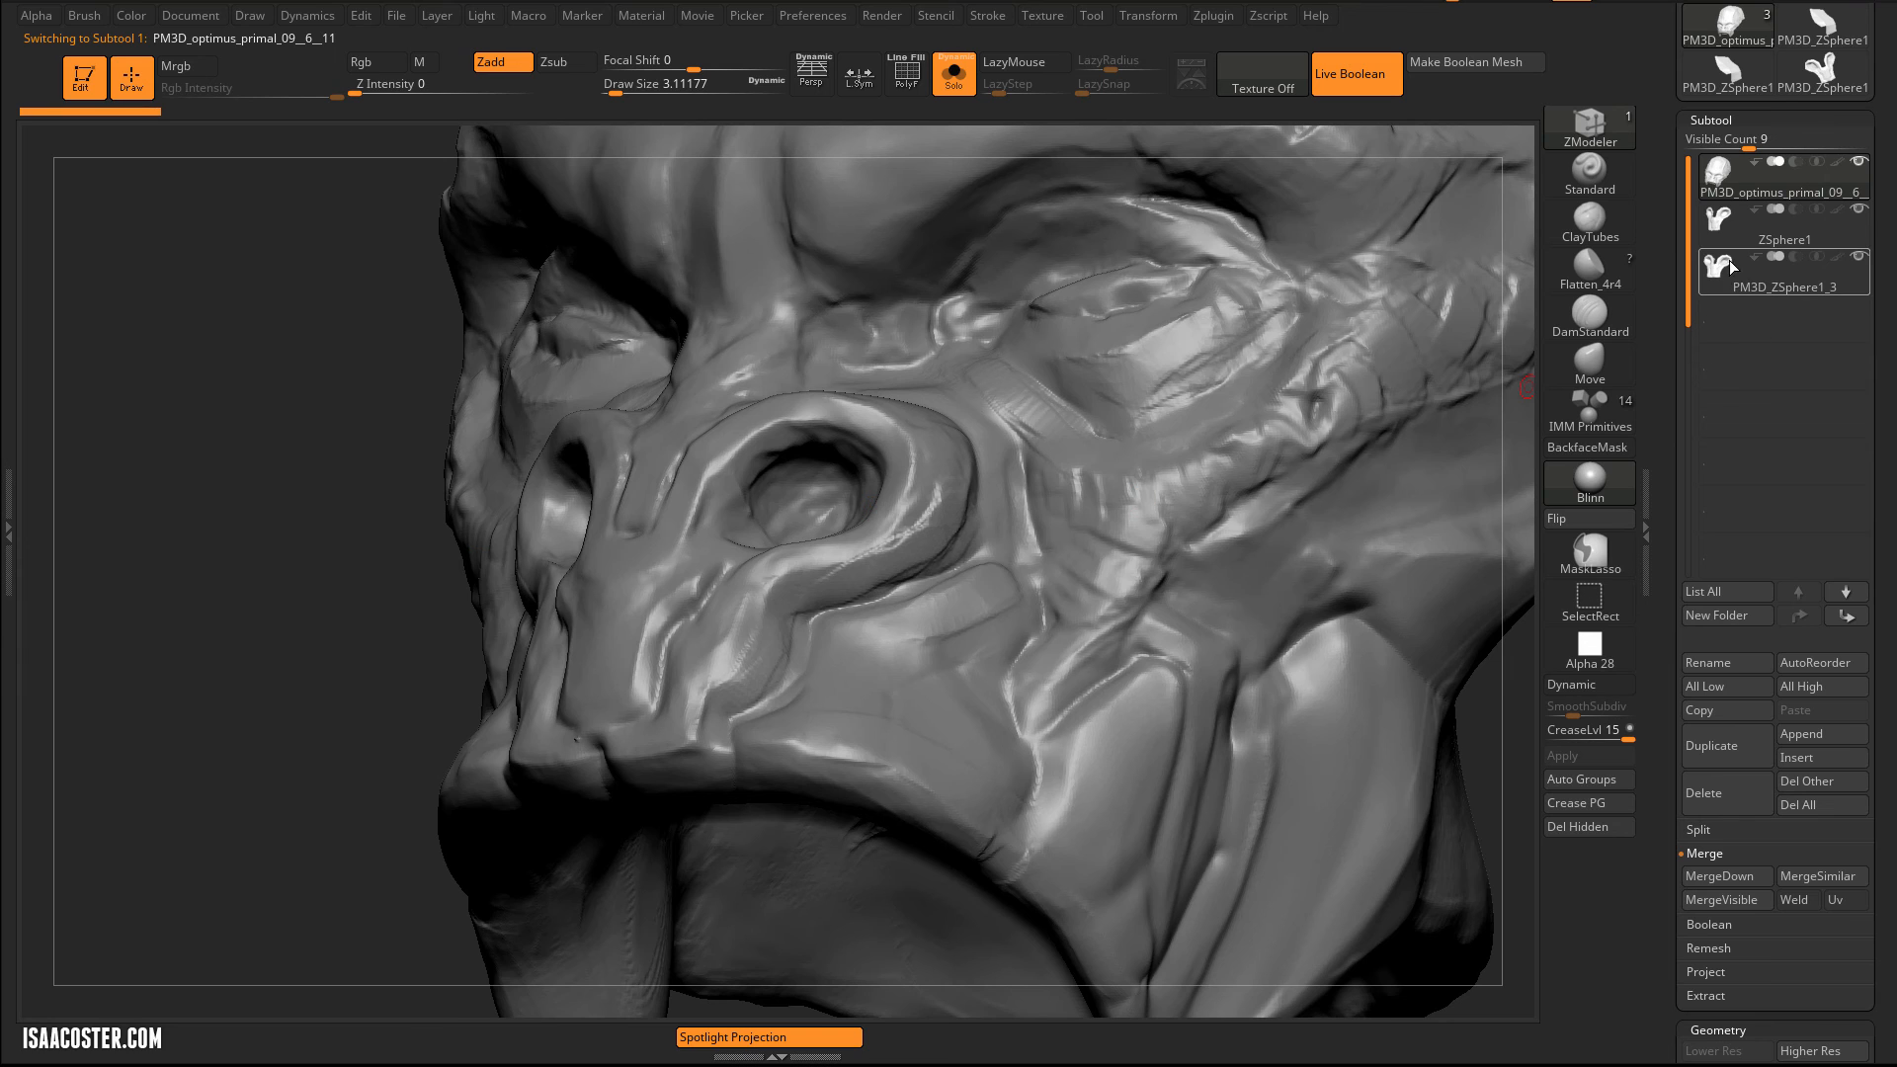
# - Select the PM3D_ZSphere1_3 subtool to return to the green hard-surface mesh
pyautogui.click(1780, 268)
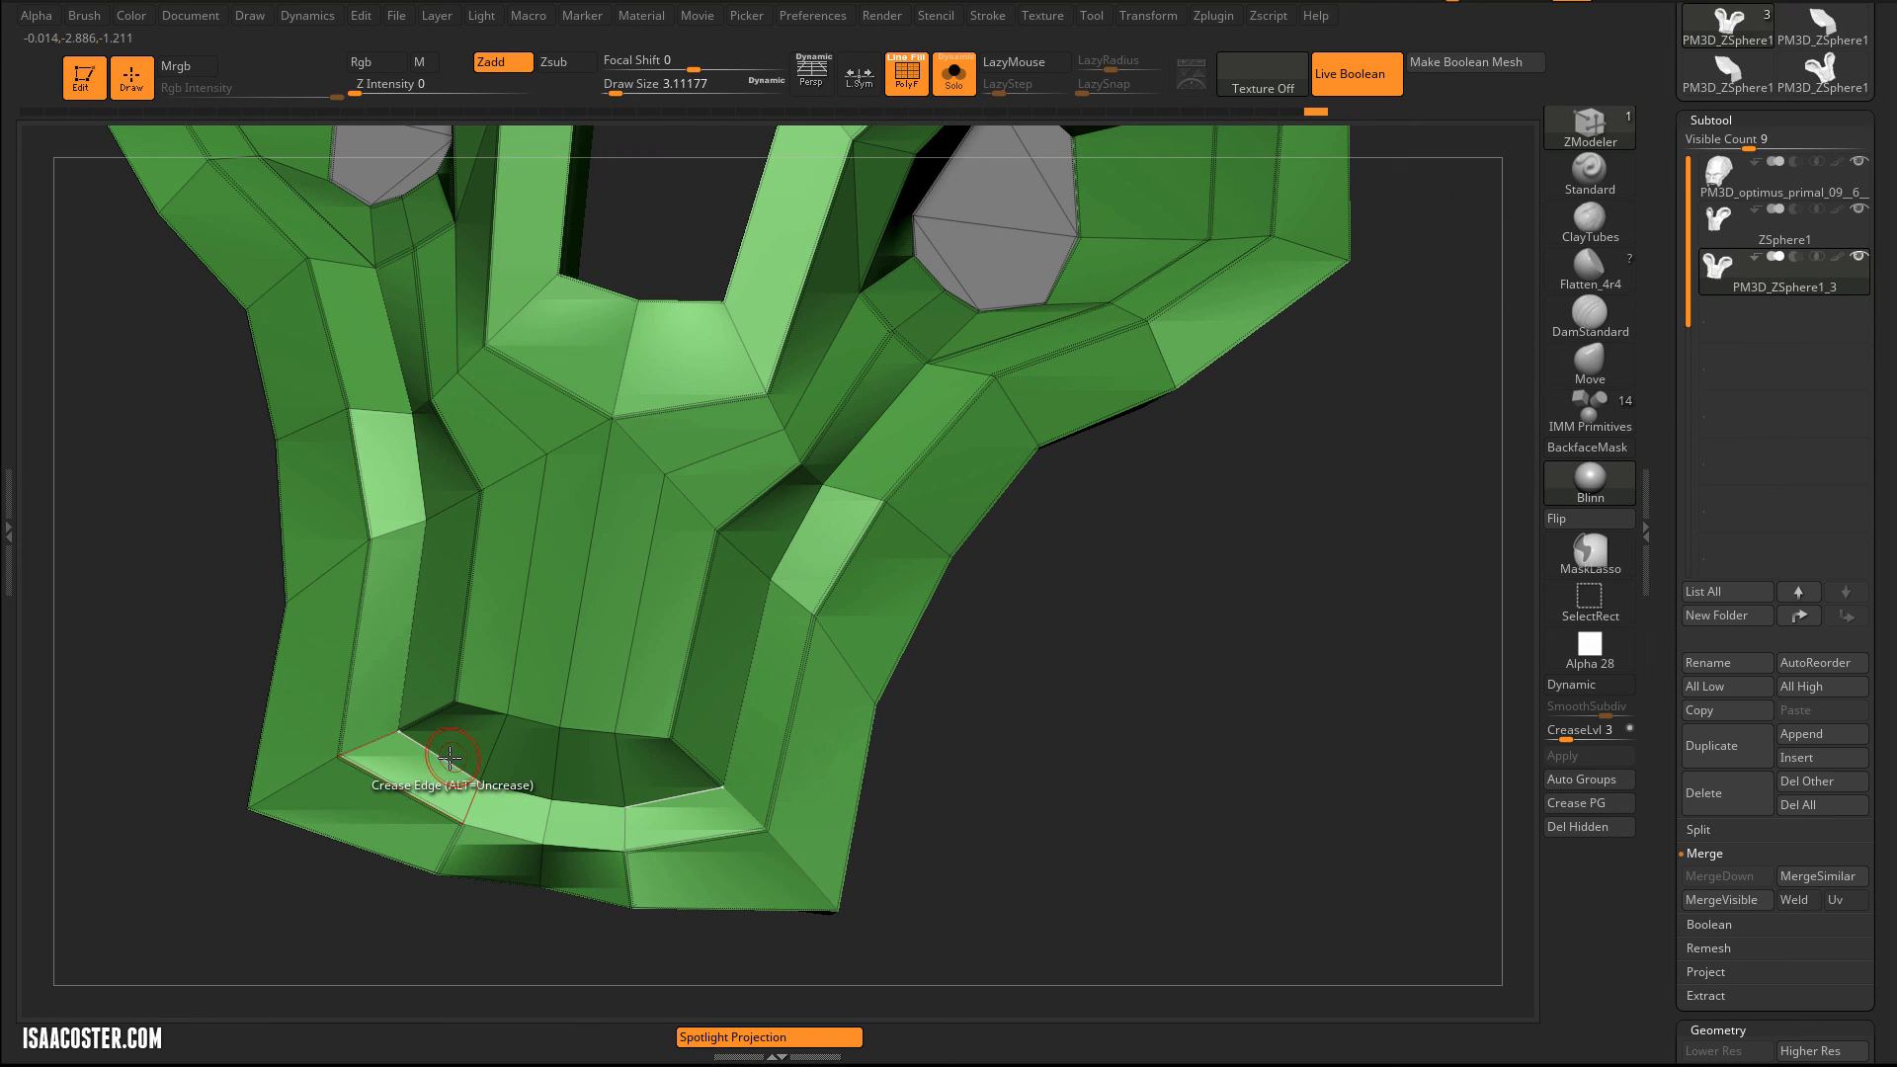
# - Crease the lower inner edge loop, smooth with dynamic subdivision, and show the creature head one level lower
pyautogui.click(1571, 684)
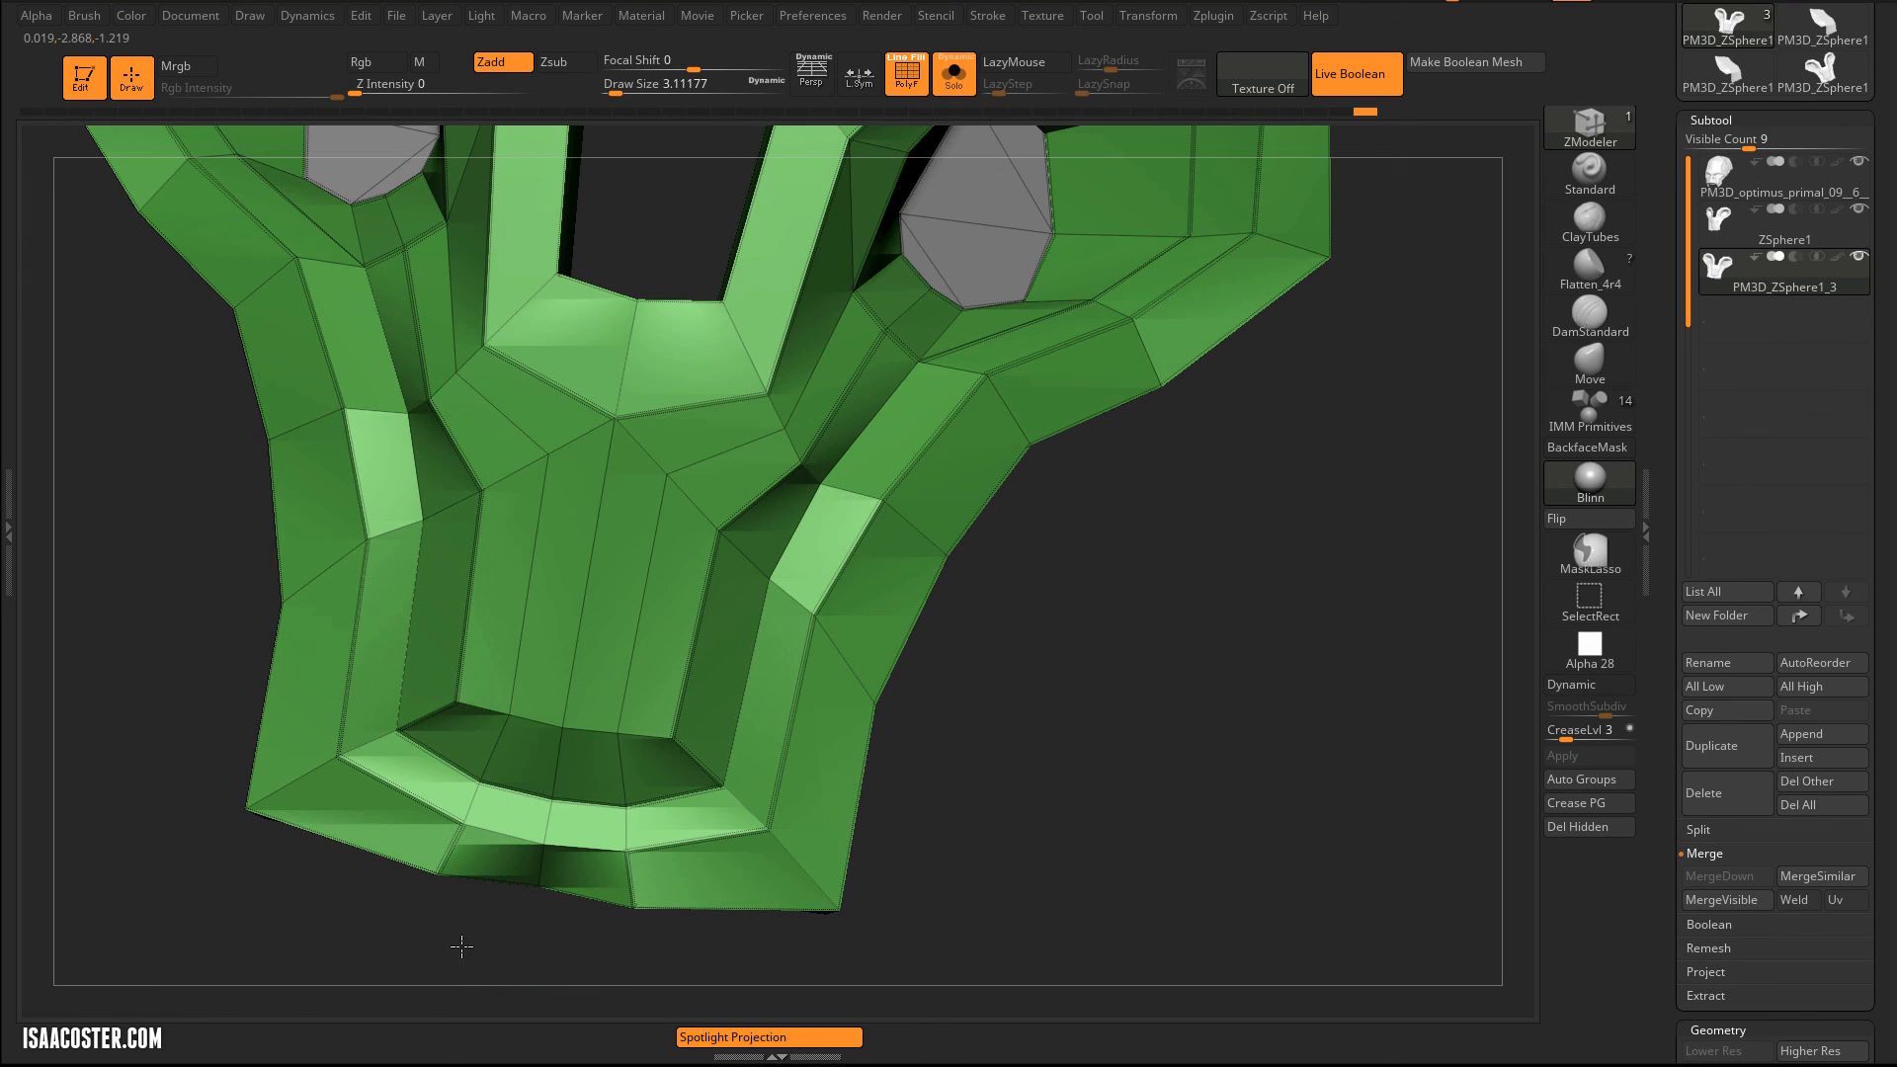
pyautogui.click(1587, 684)
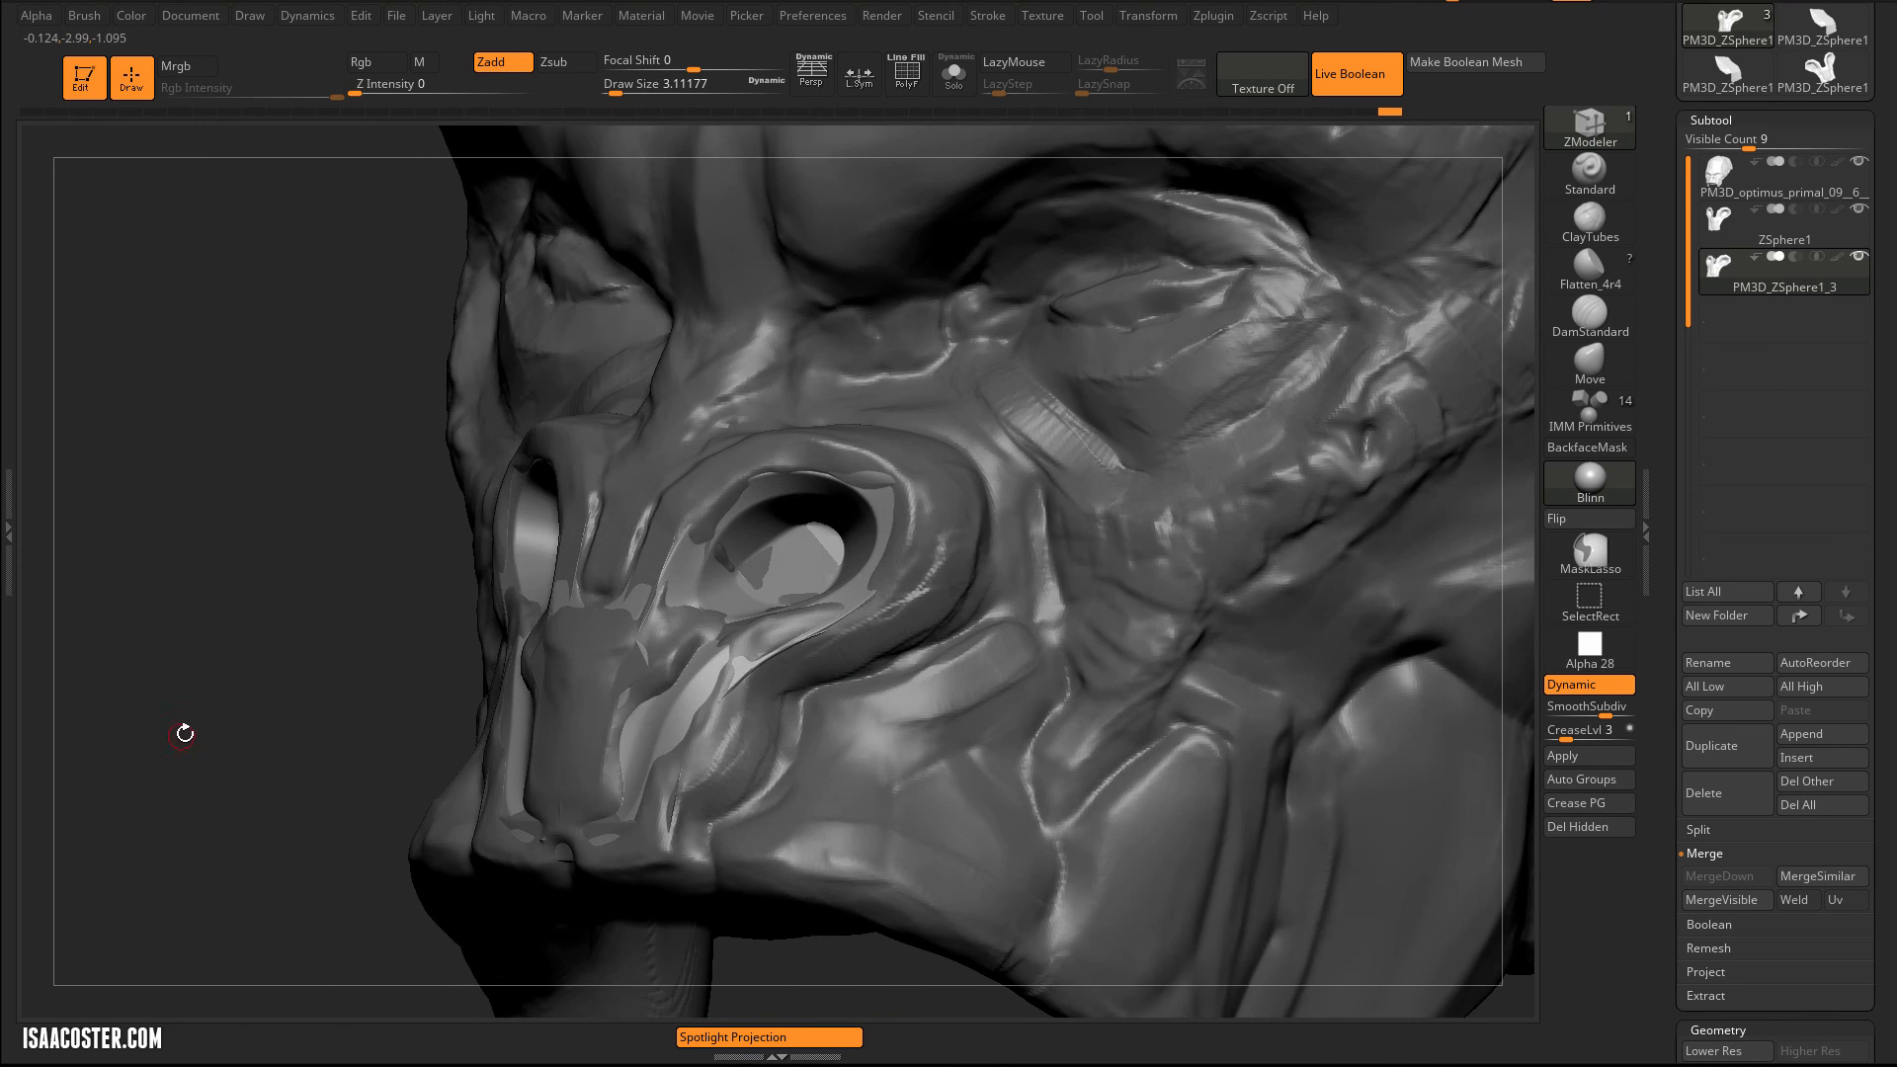
pyautogui.click(1713, 1050)
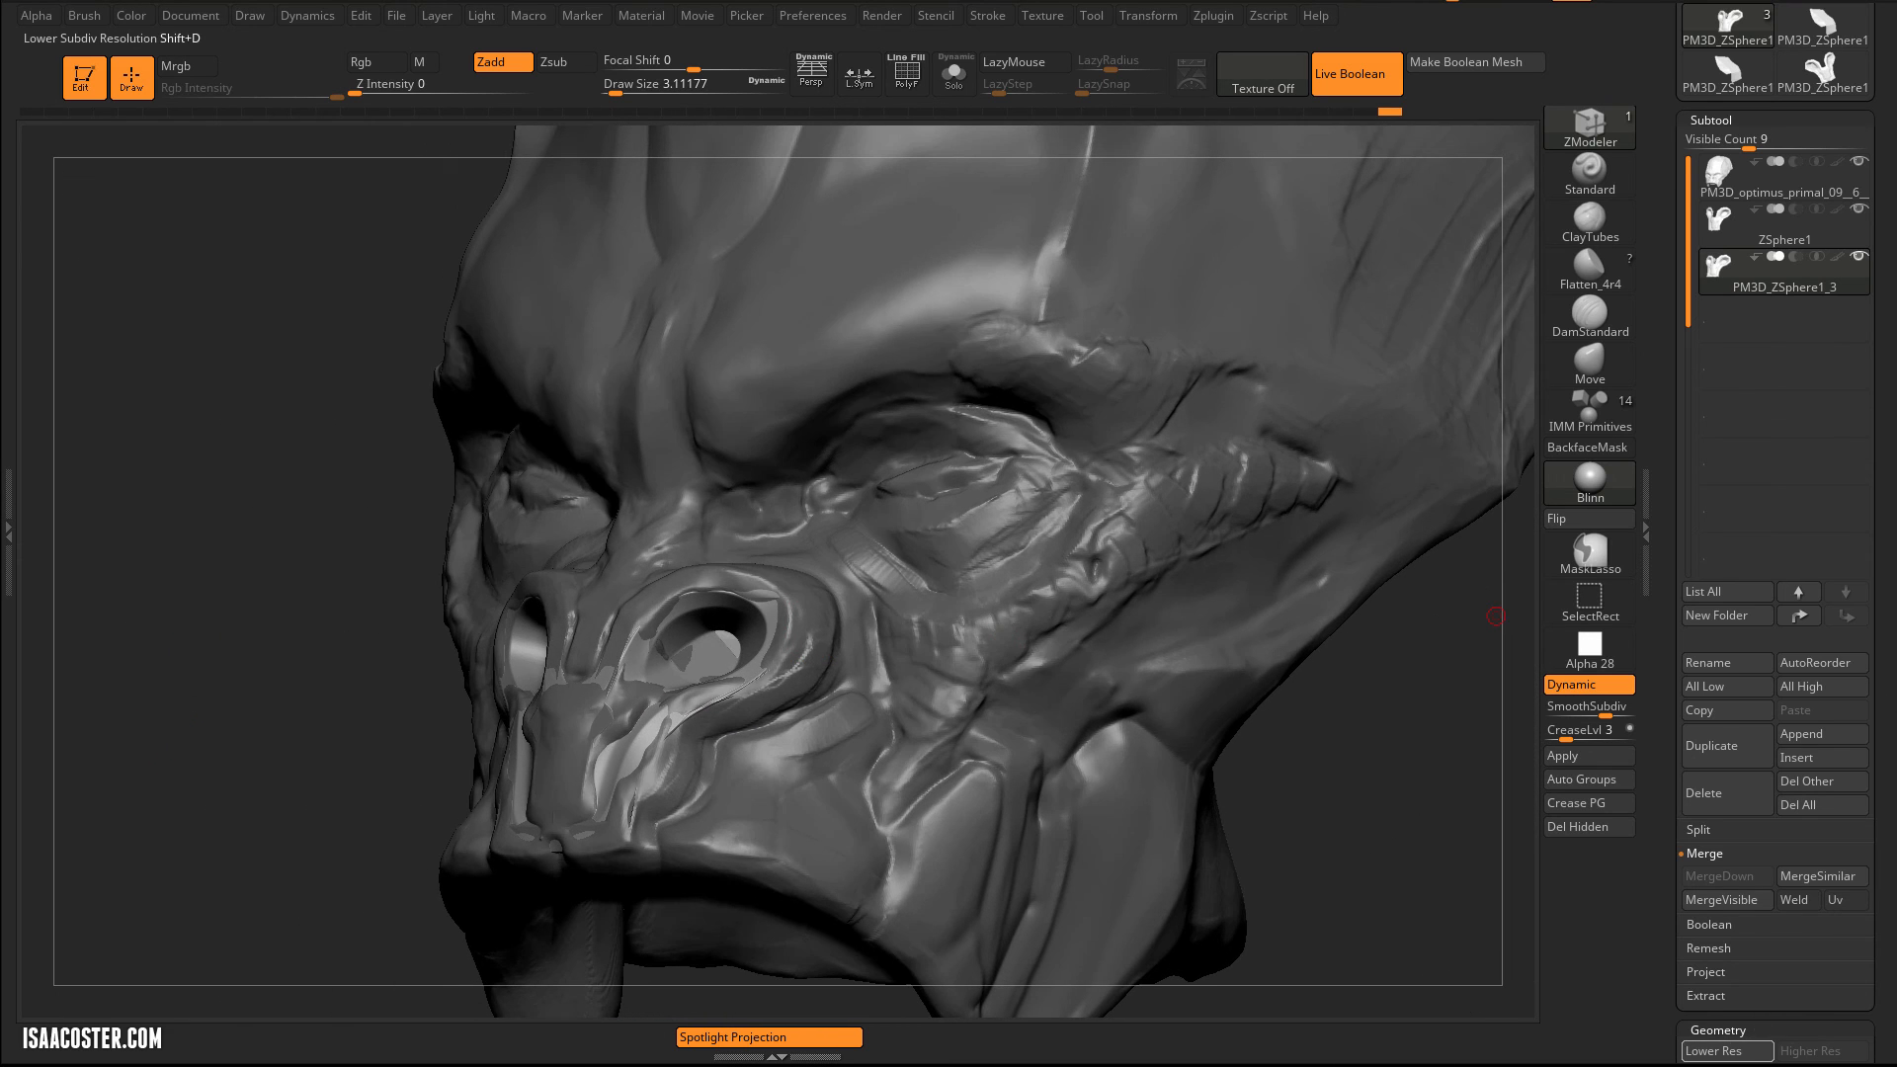